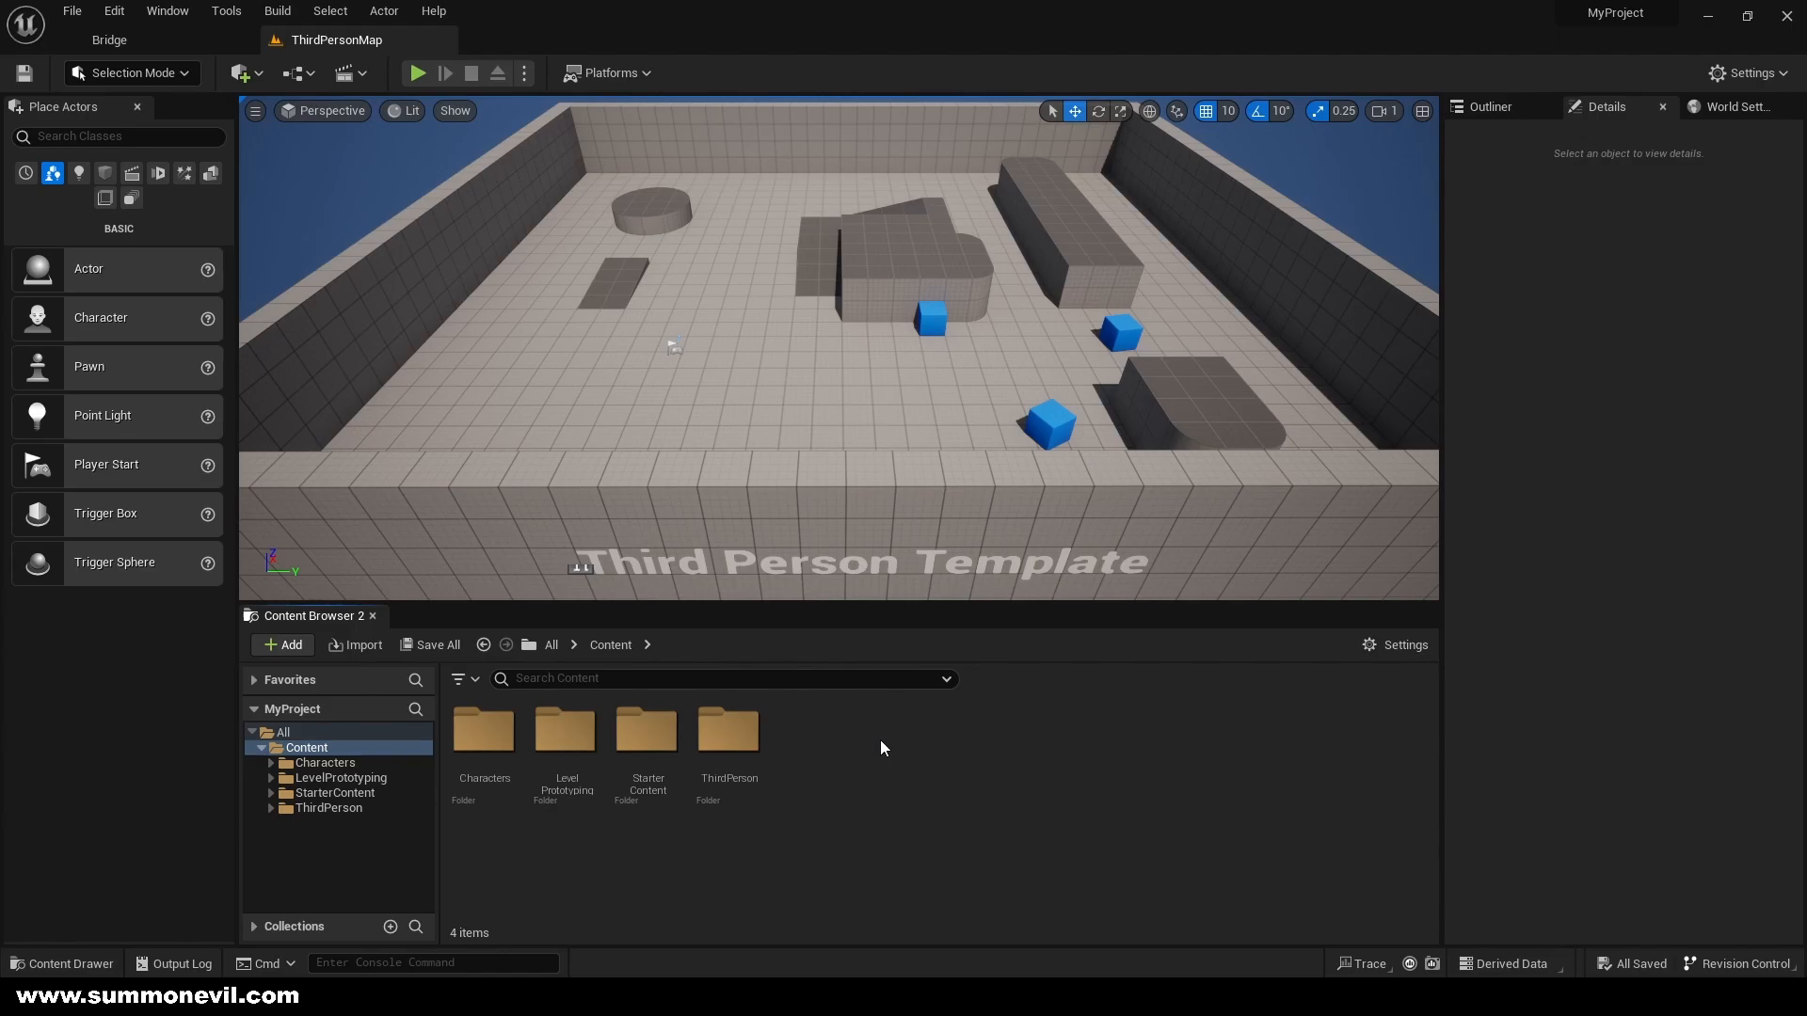
Add a new Materials folder to the project content for the M_FlickeringLight material
{"action": "left_click", "coordinate": [281, 644]}
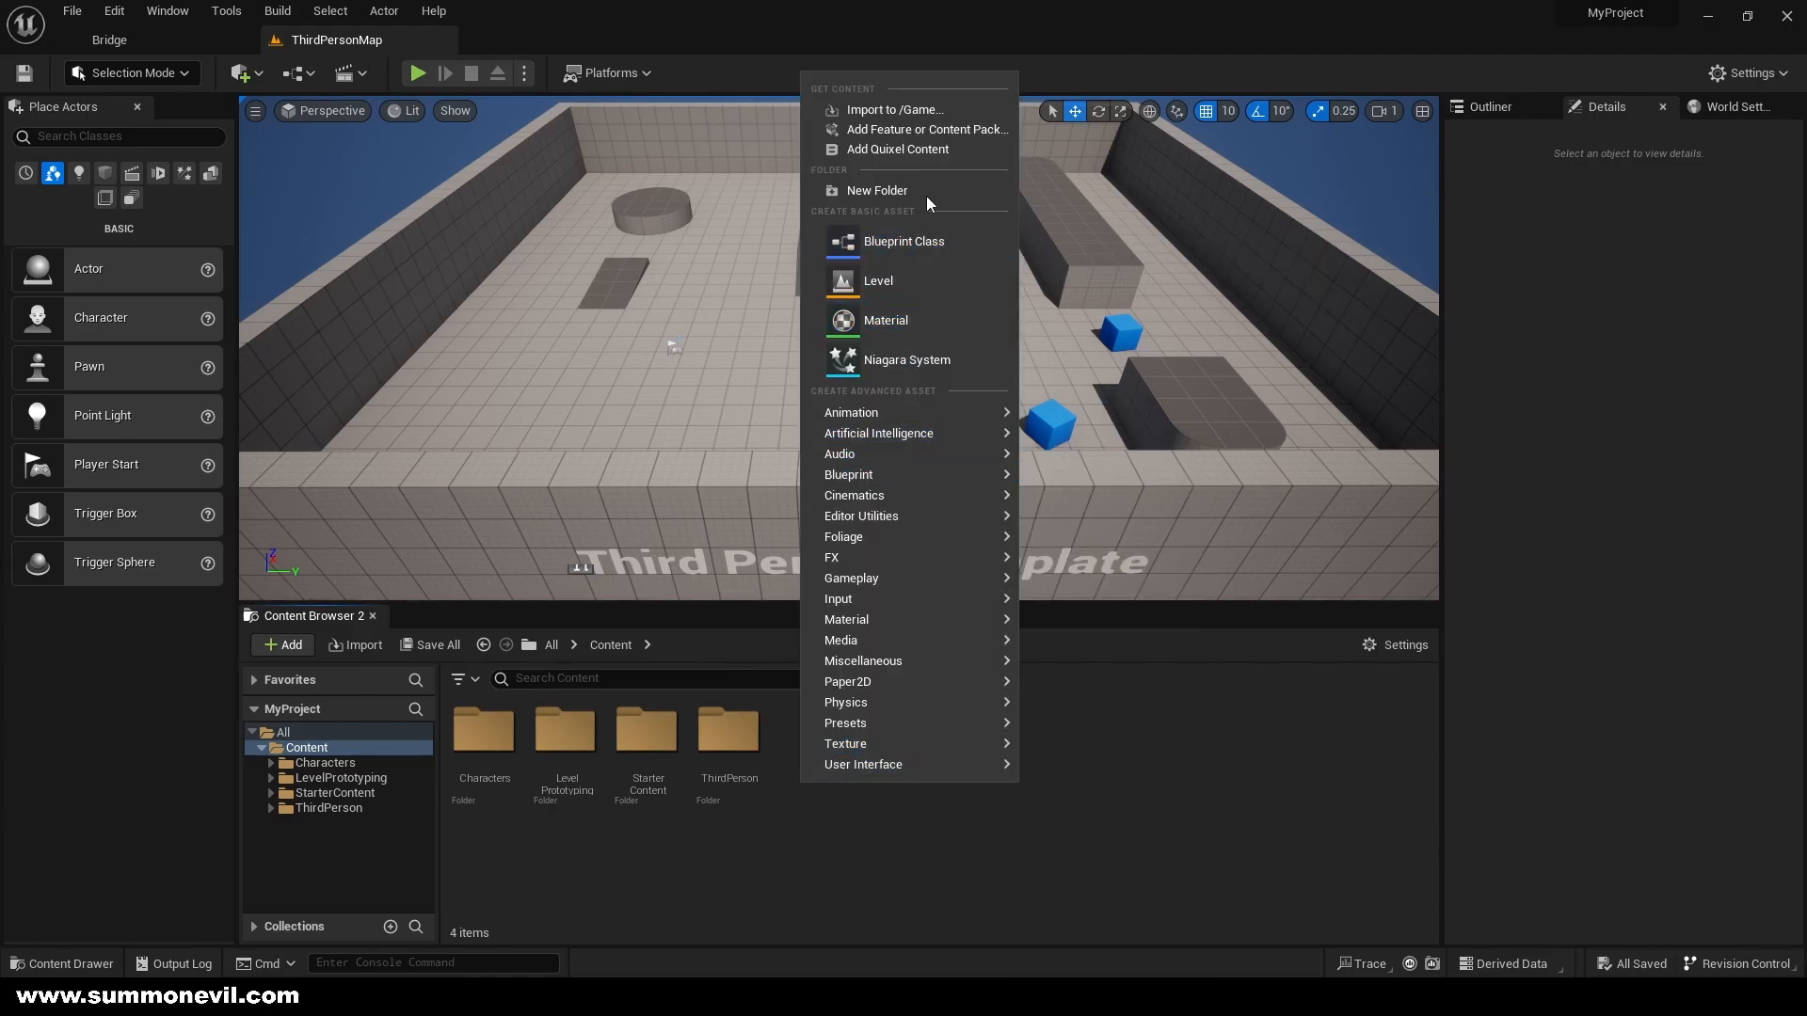
{"action": "left_click", "coordinate": [877, 190]}
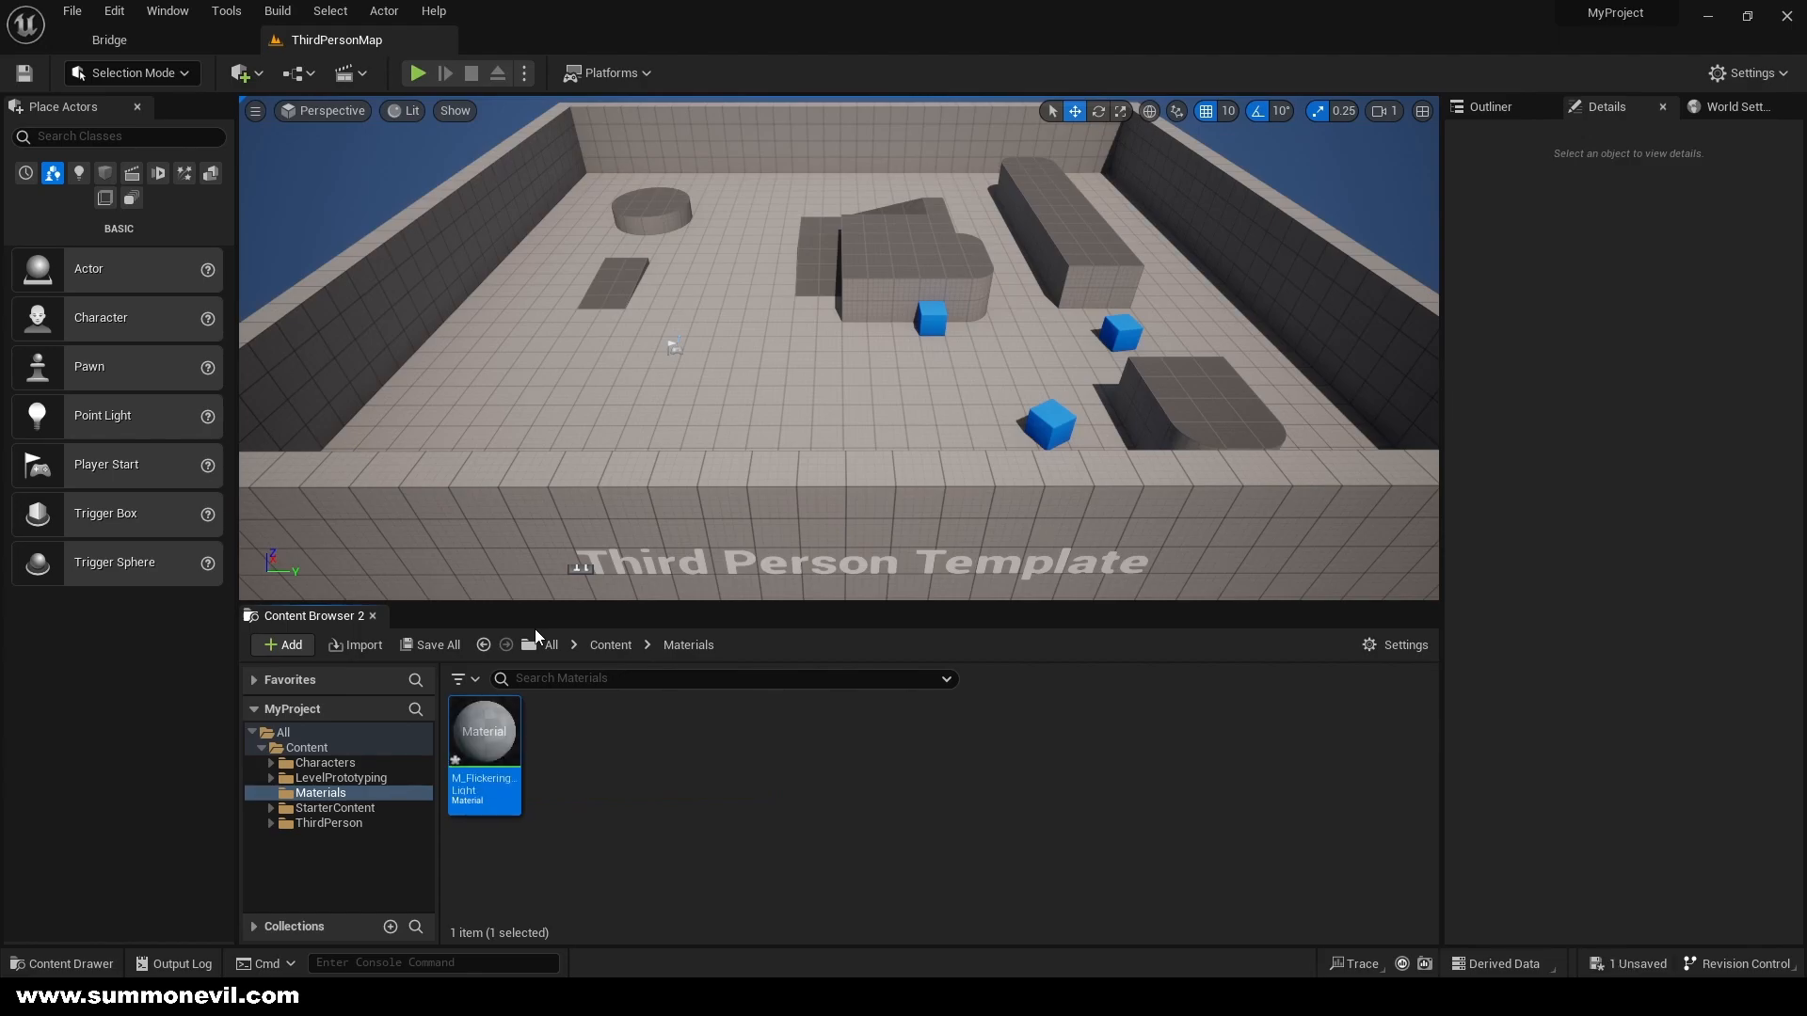
Set M_FlickeringLight to the Light Function domain and add a Multiply node fed by Time
{"action": "double_click", "coordinate": [483, 731]}
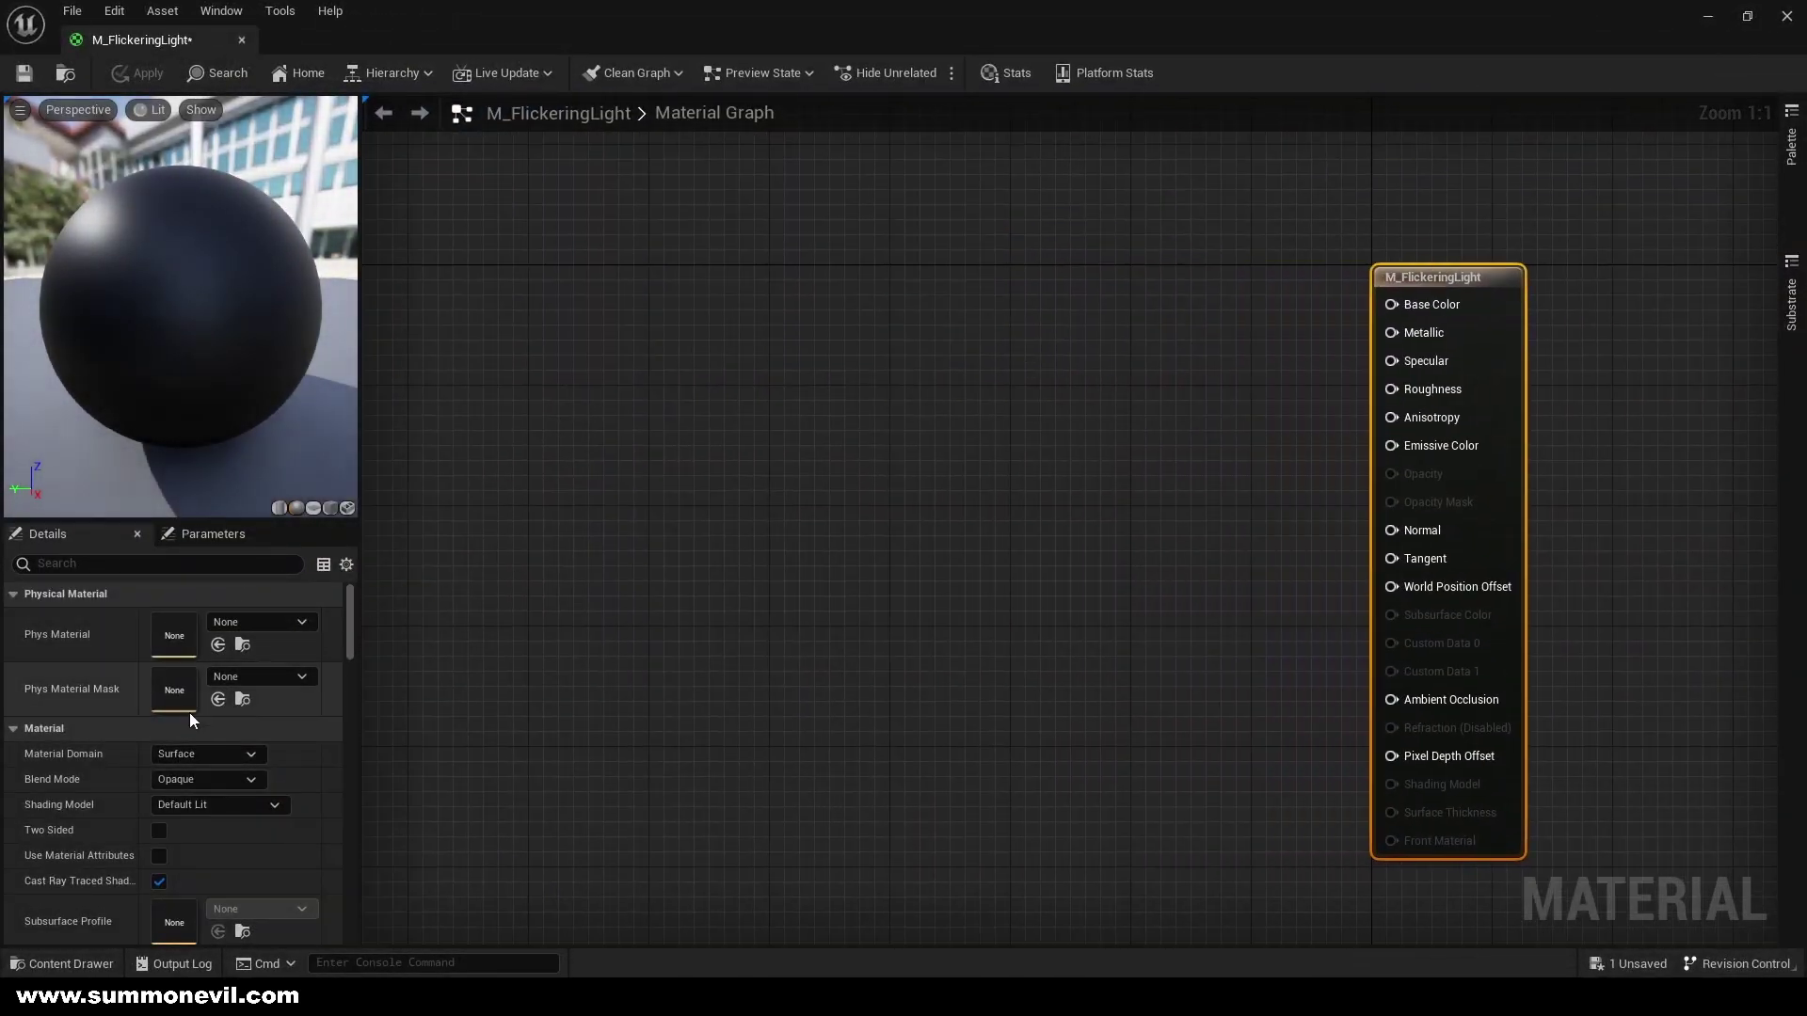
{"action": "mouse_move", "coordinate": [196, 753]}
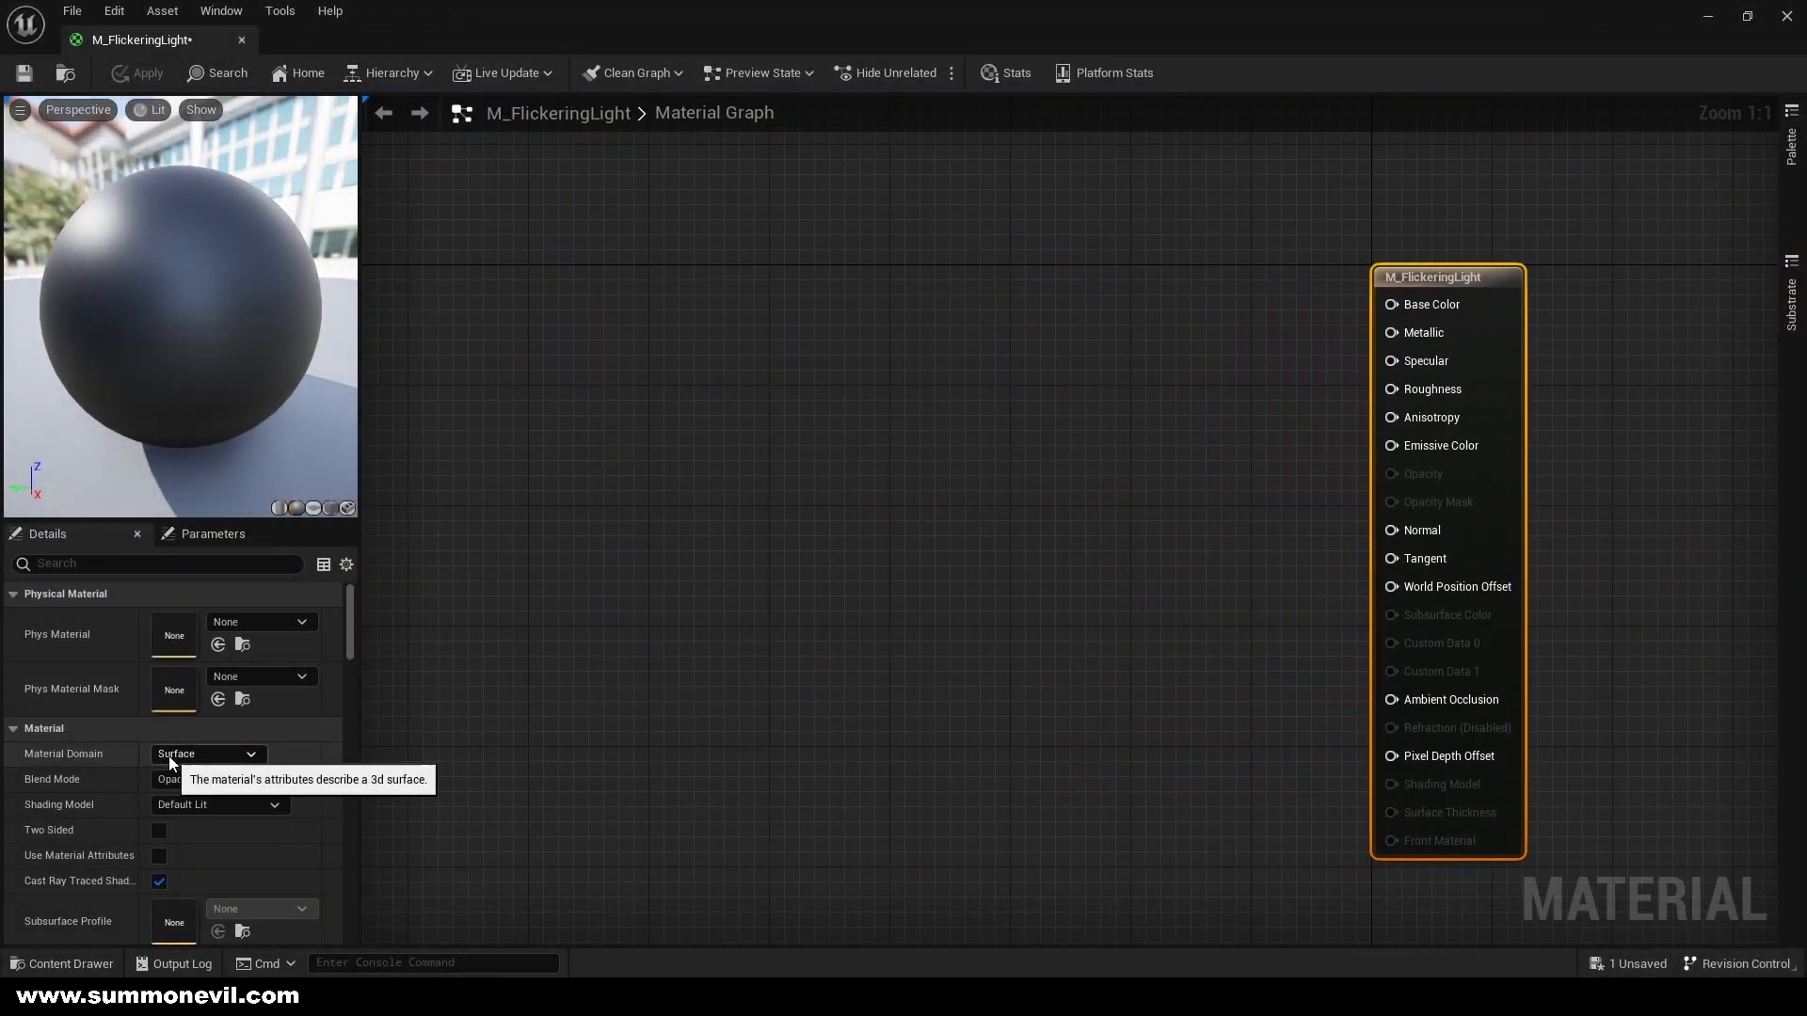
{"action": "left_click", "coordinate": [207, 753]}
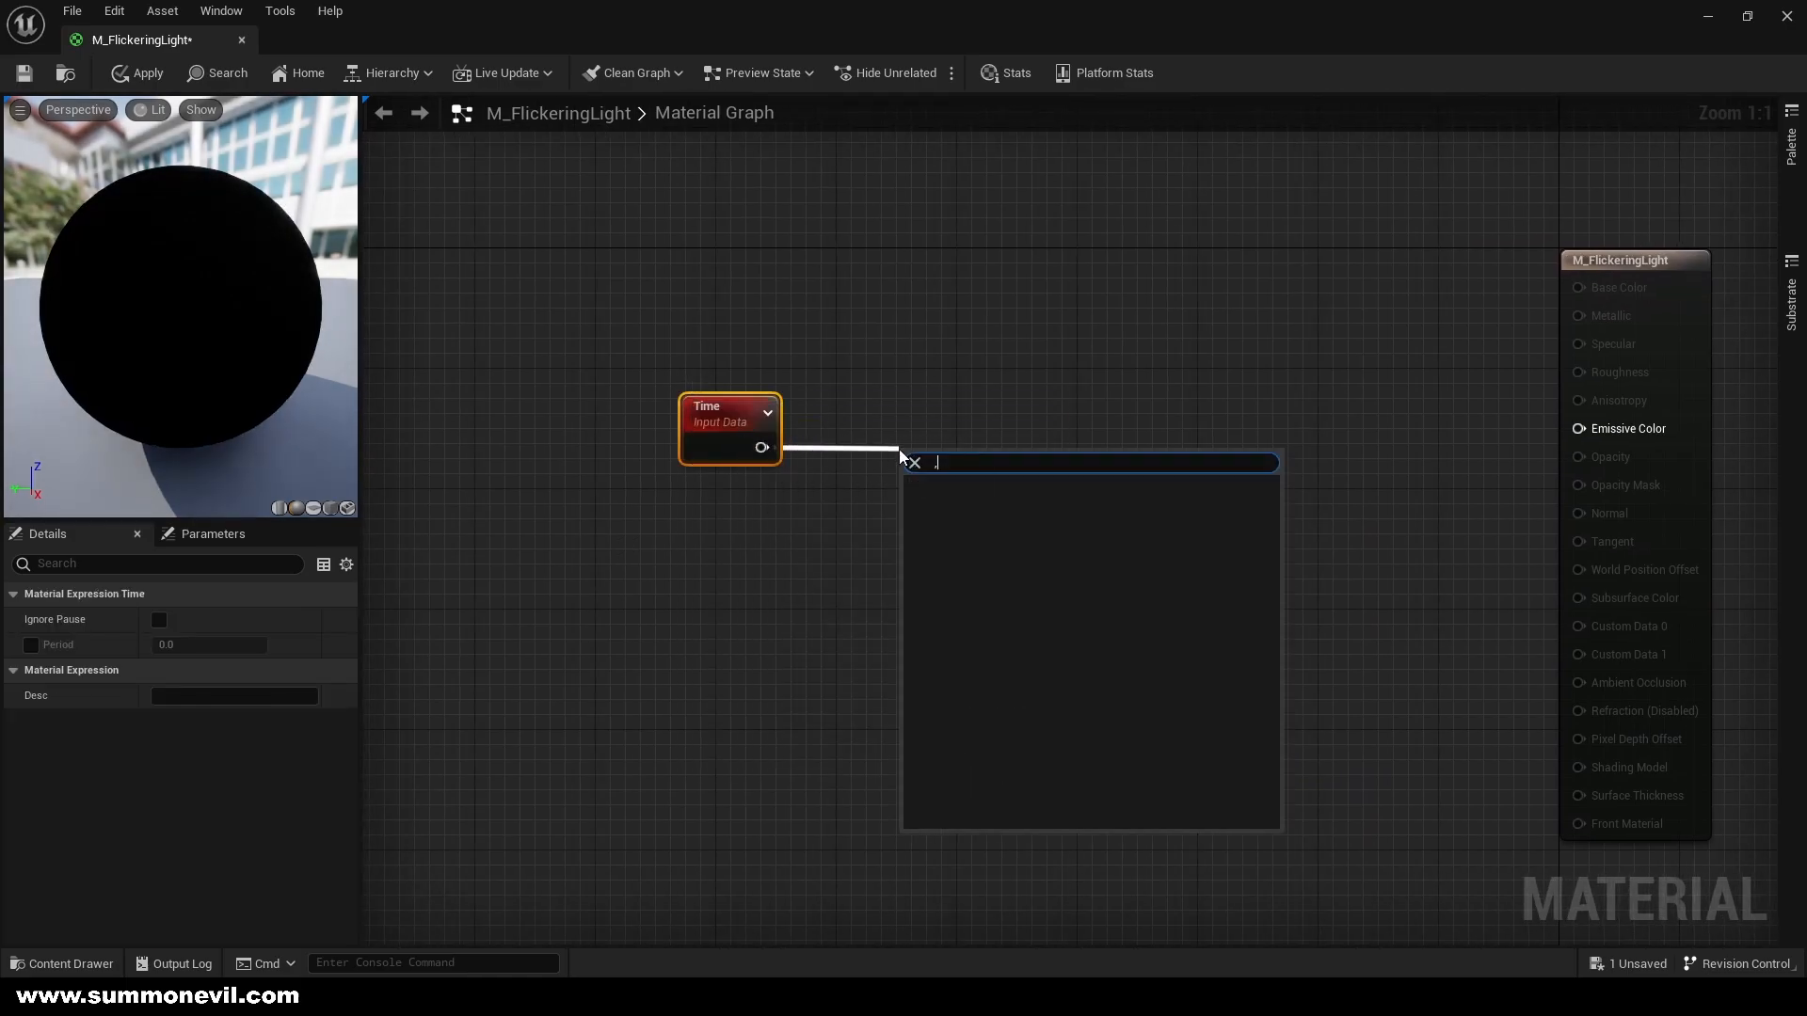
{"action": "type", "text": "mult"}
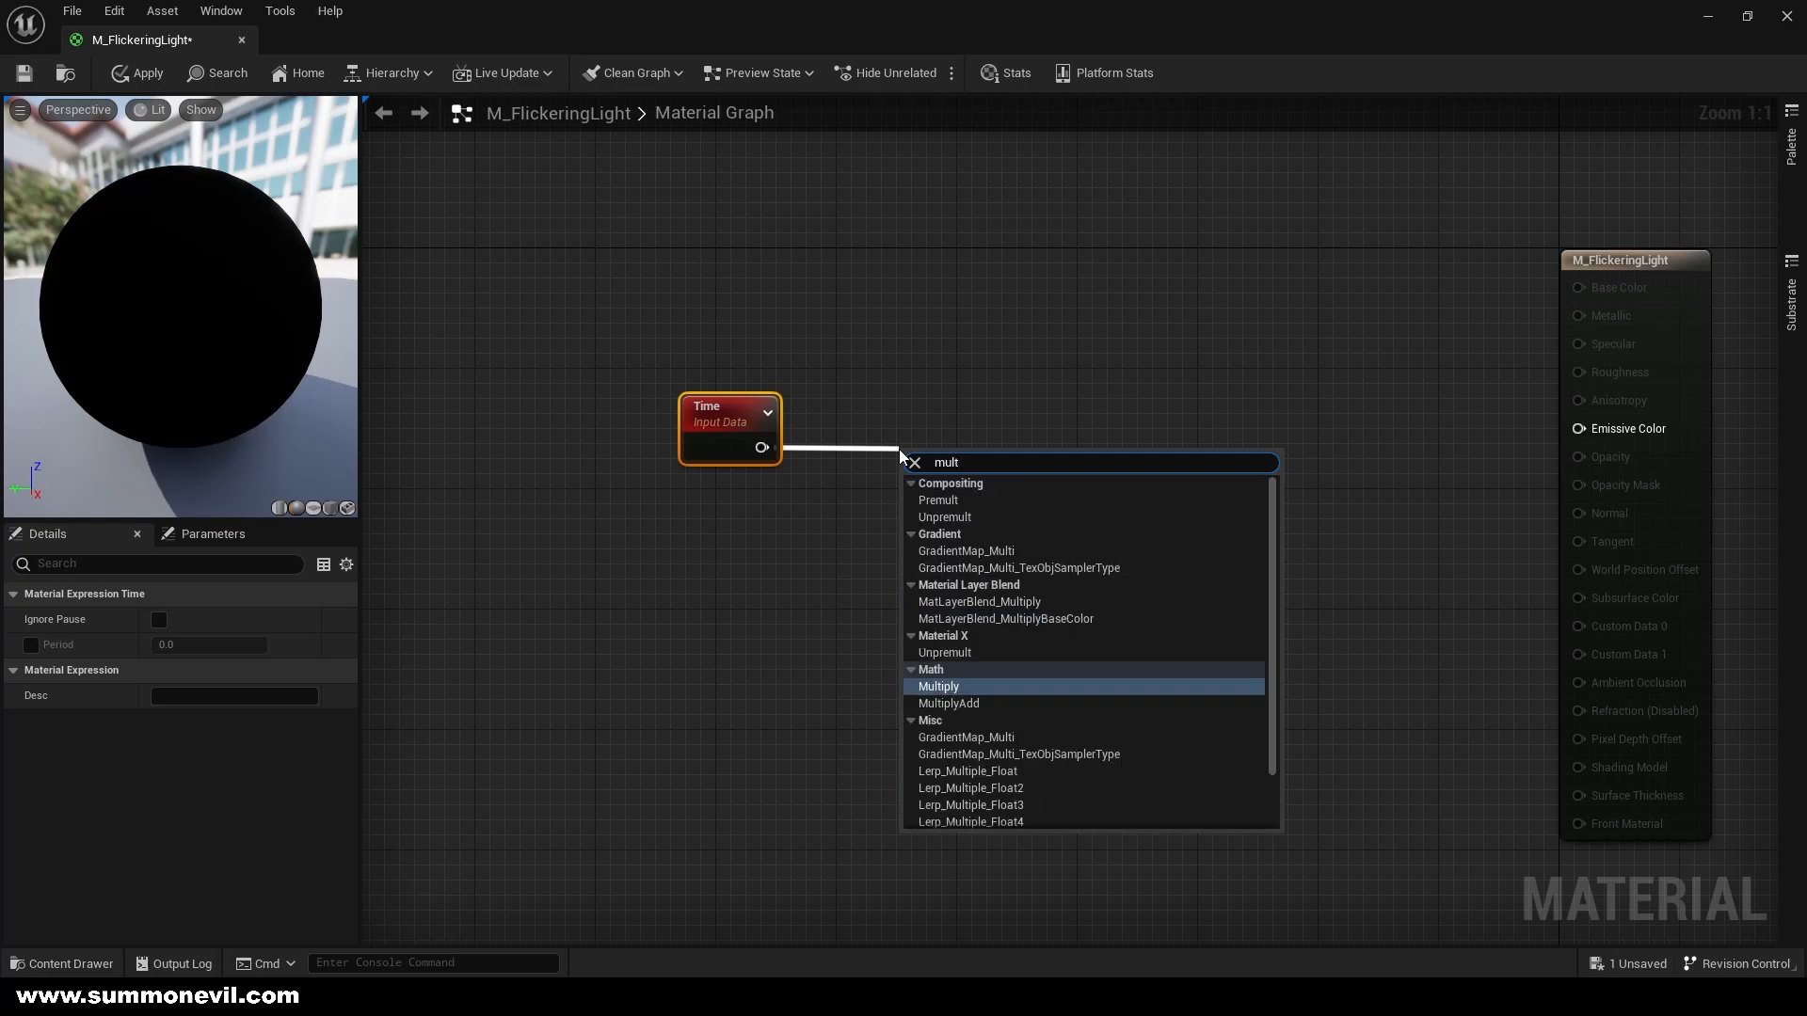
{"action": "left_click", "coordinate": [938, 685]}
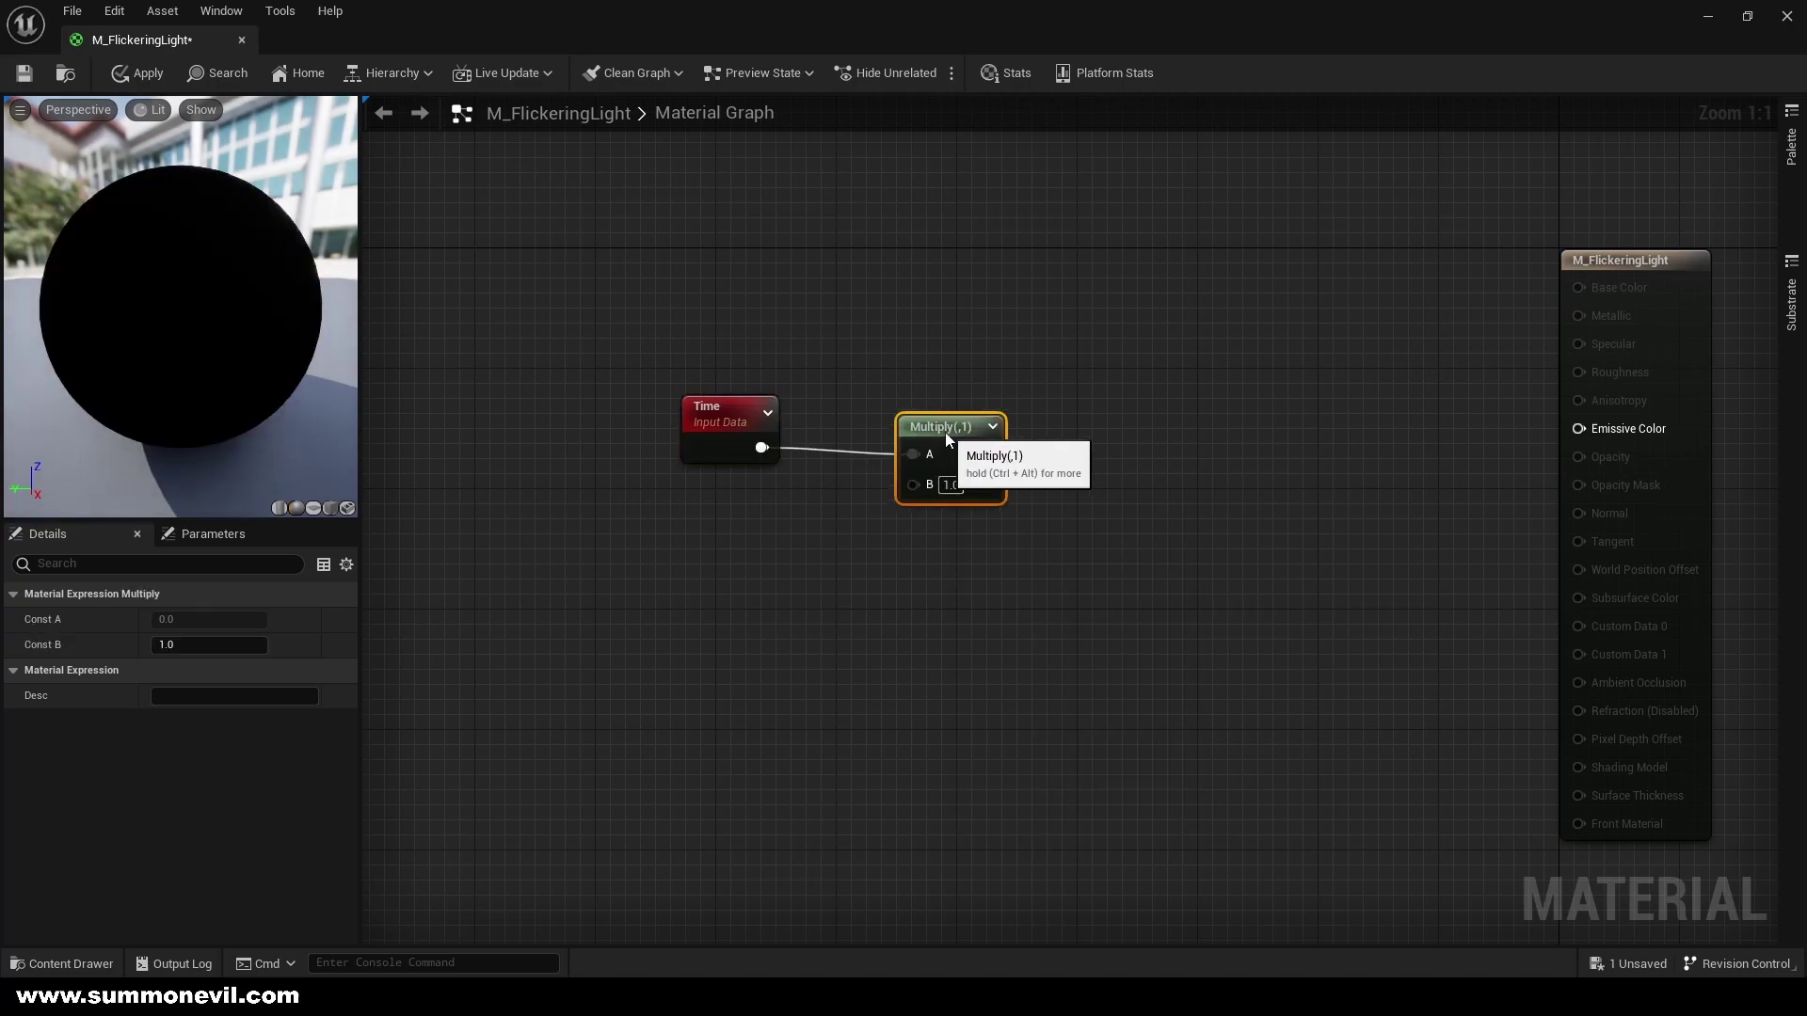
{"action": "mouse_move", "coordinate": [705, 535]}
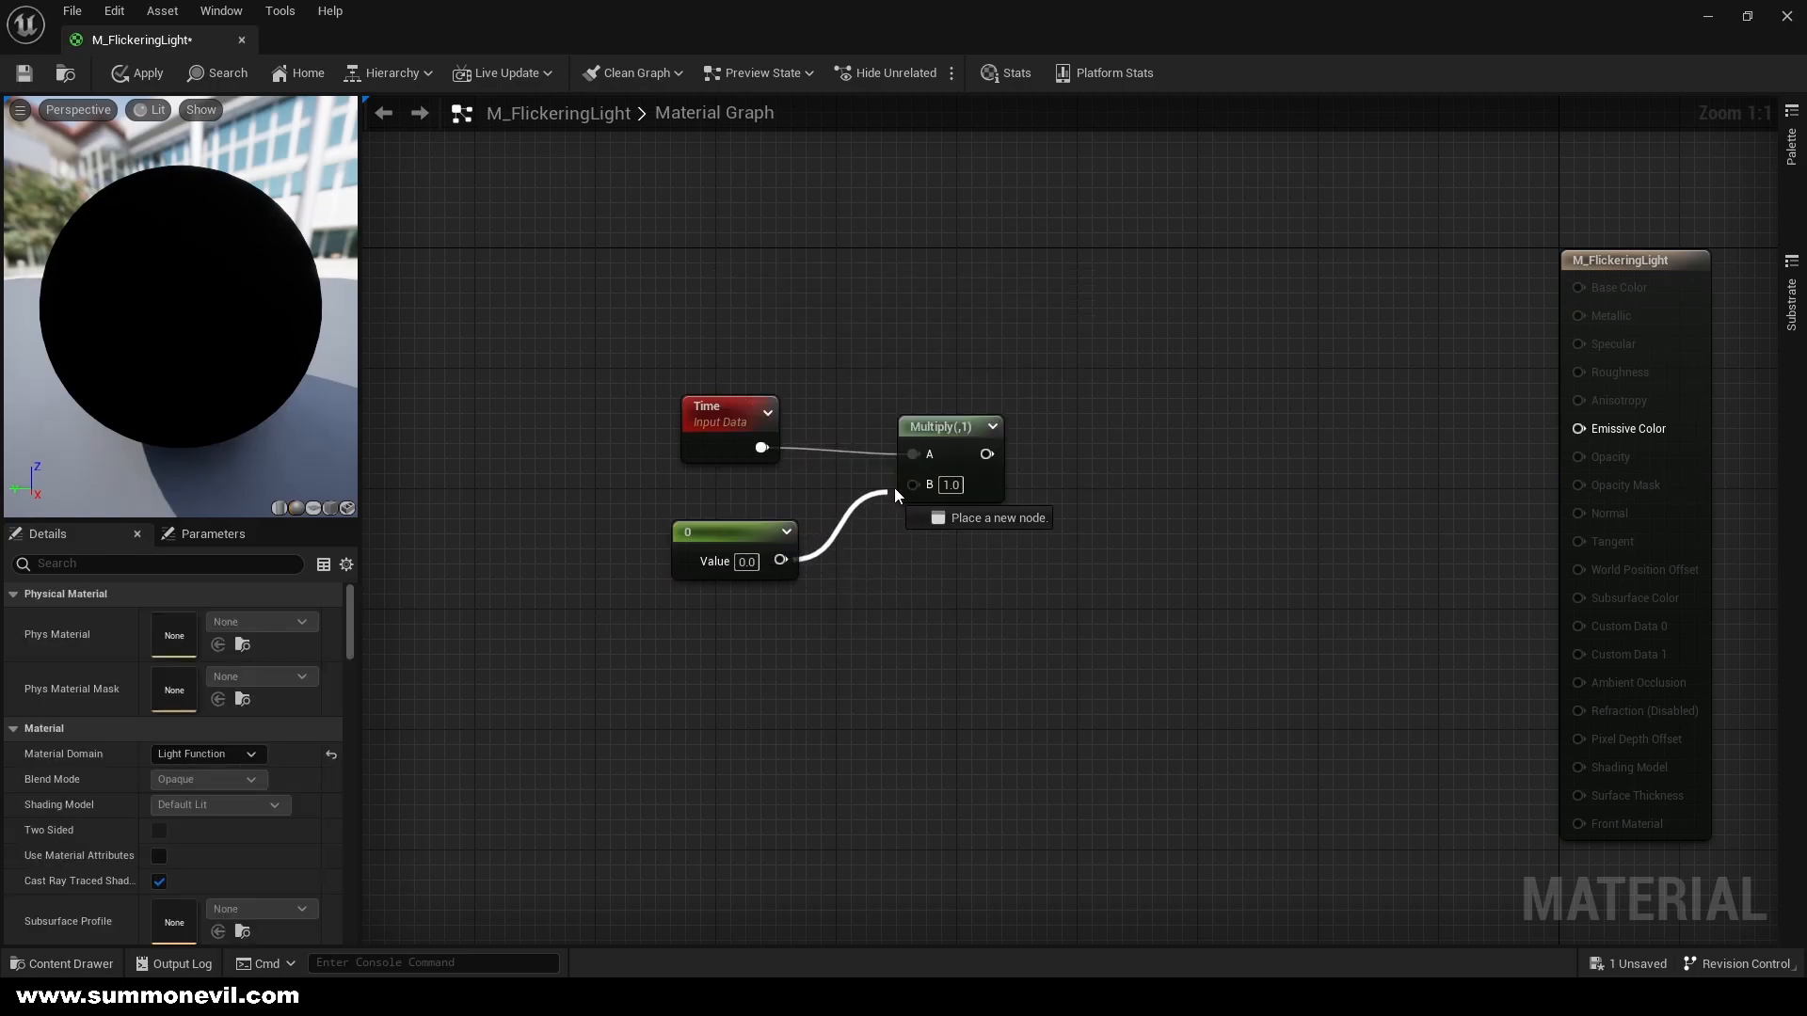
Convert the constant feeding the multiply into a Speed parameter defaulting to 1.0
{"action": "right_click", "coordinate": [734, 531]}
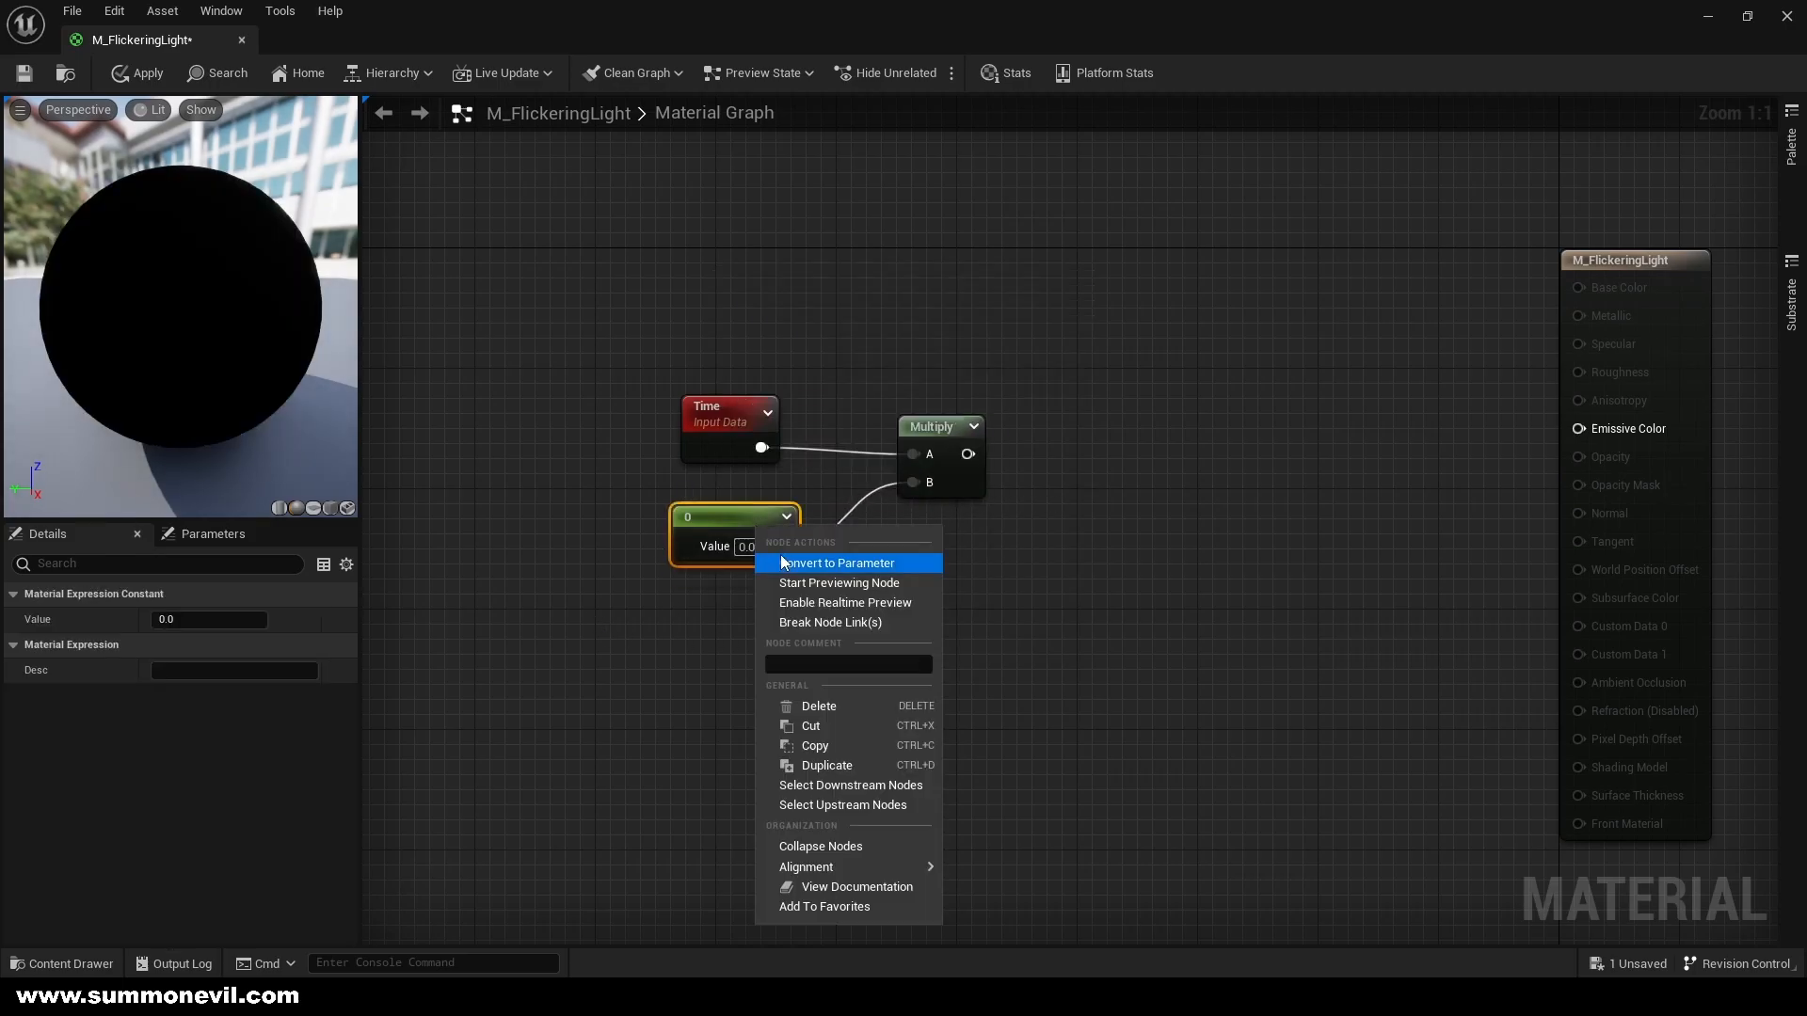
{"action": "left_click", "coordinate": [840, 563]}
{"action": "type", "text": "Speed"}
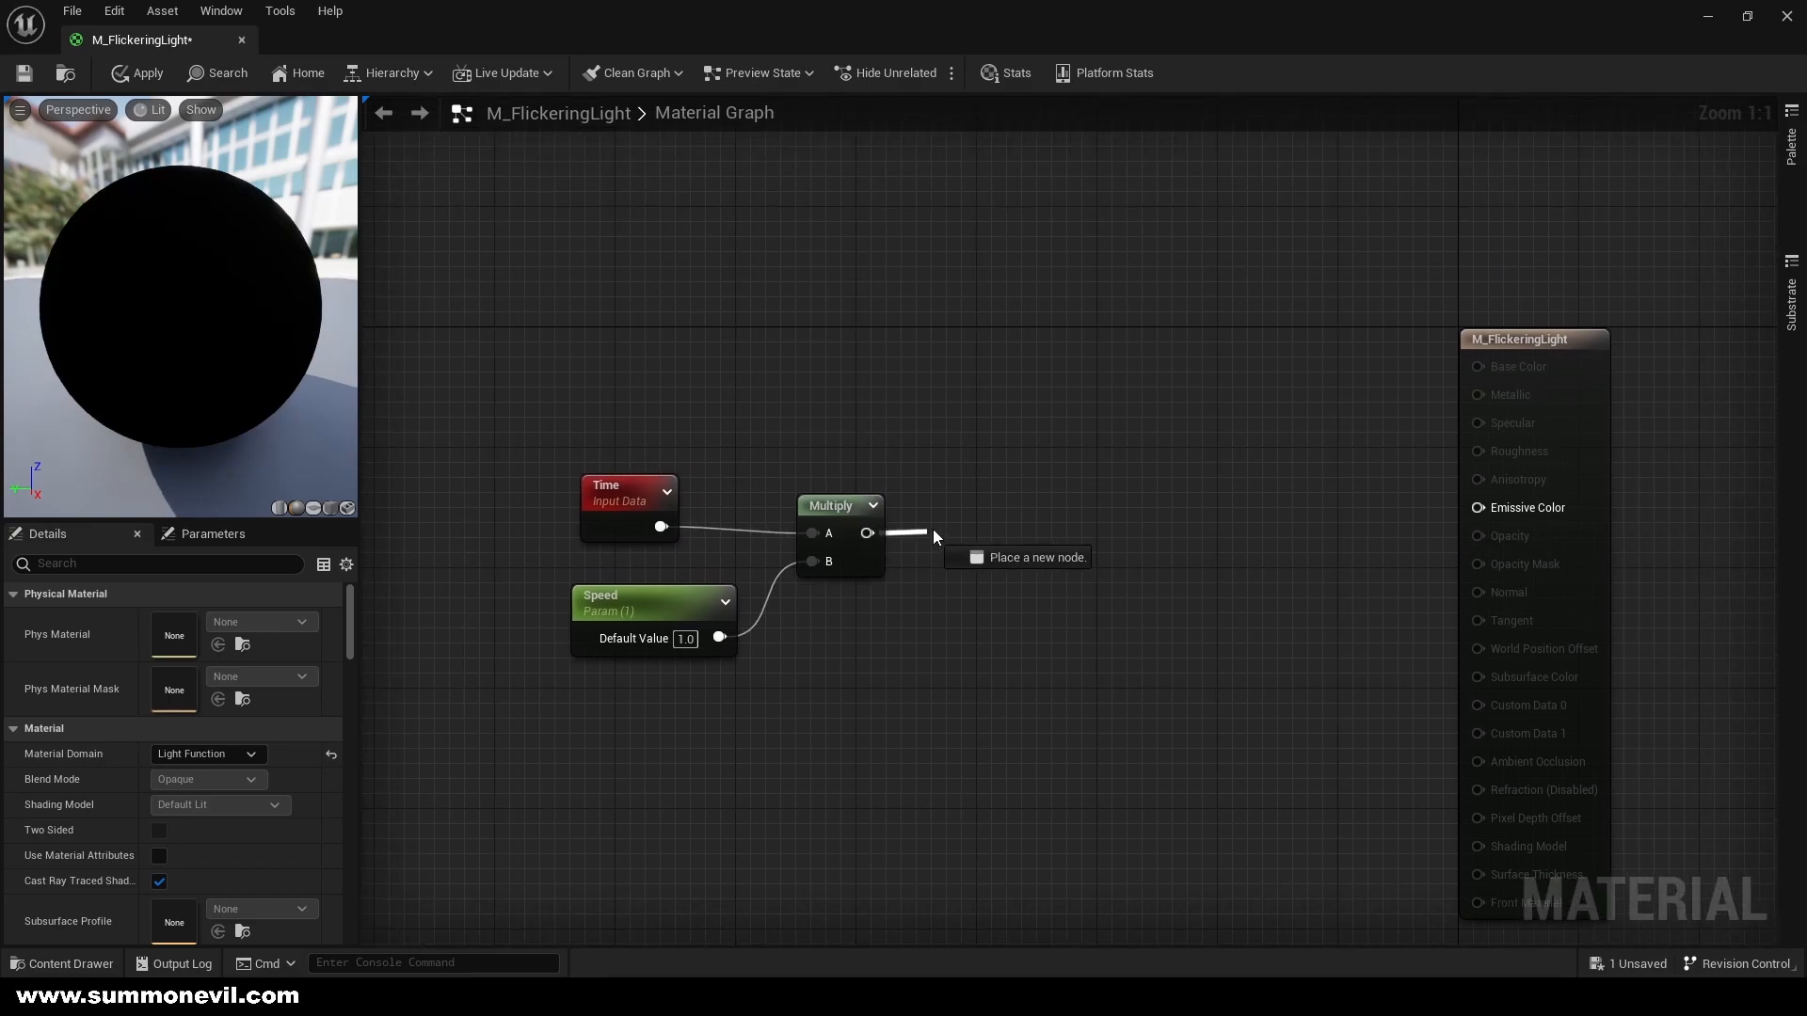
Chain Sine, Frac and Clamp after Multiply, with MinIntensity and MaxIntensity parameters on Min/Max
{"action": "left_click", "coordinate": [1026, 557]}
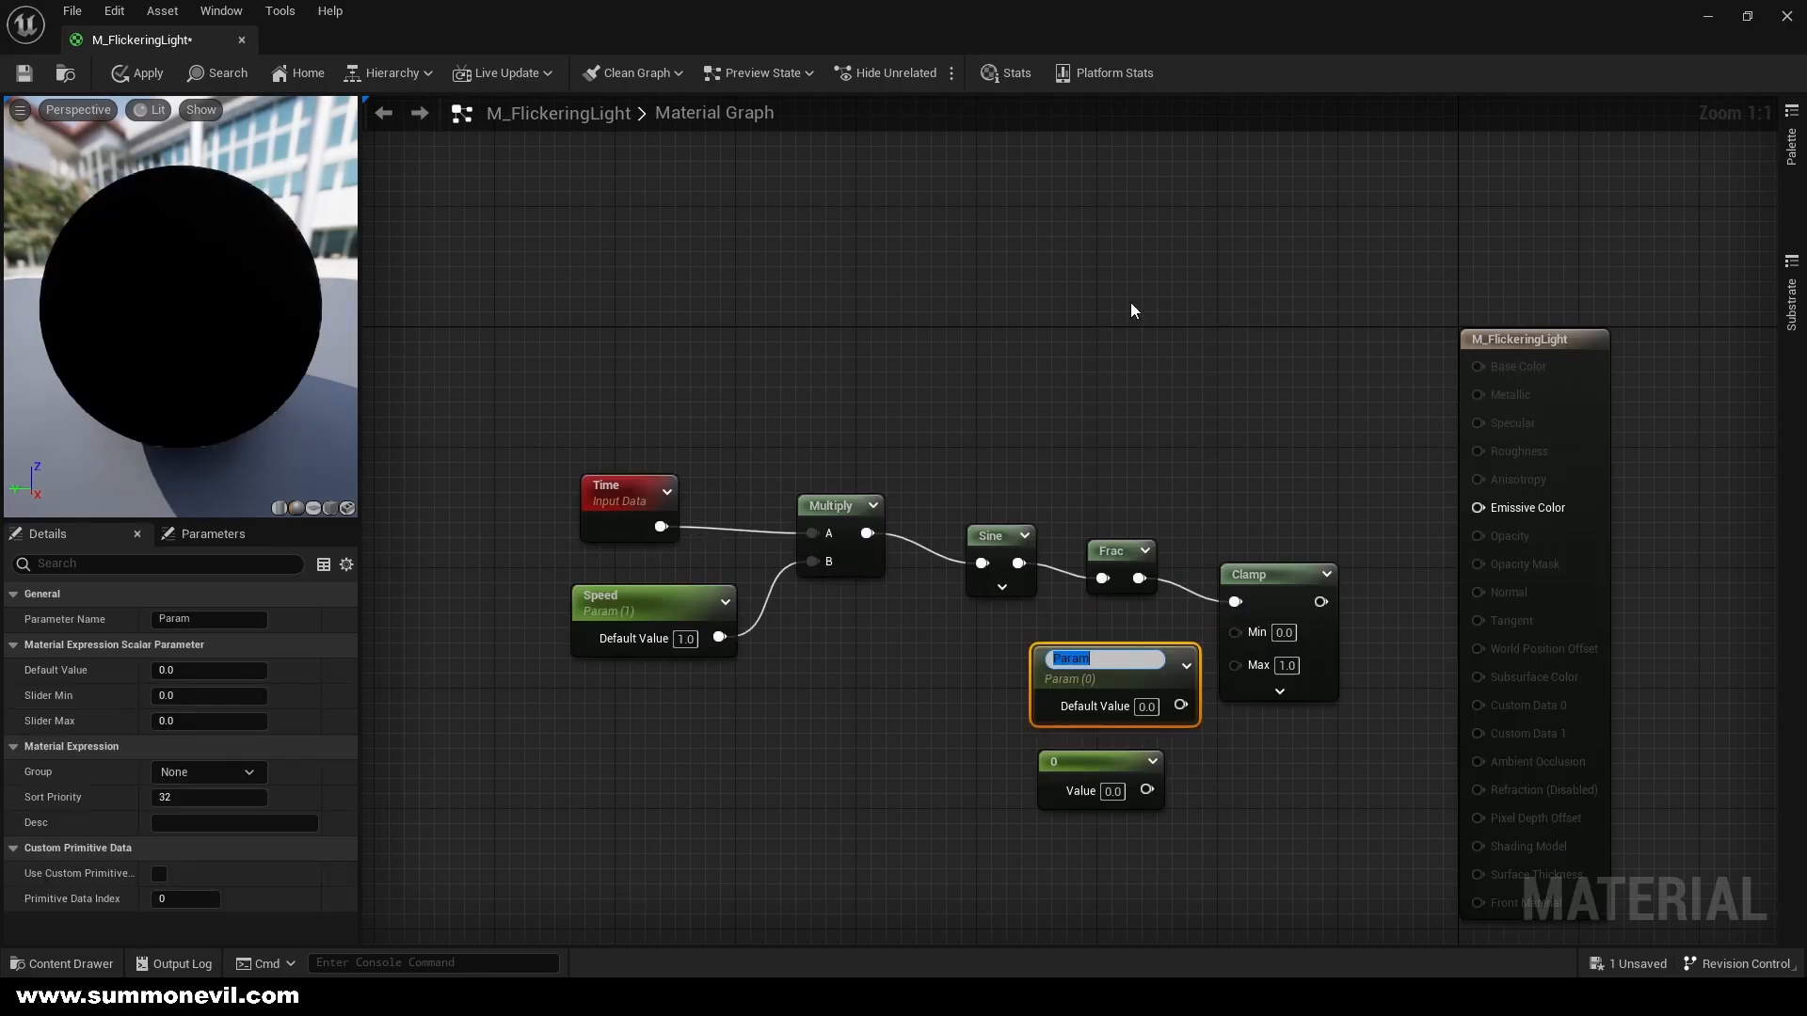
{"action": "type", "text": "MinIntensity"}
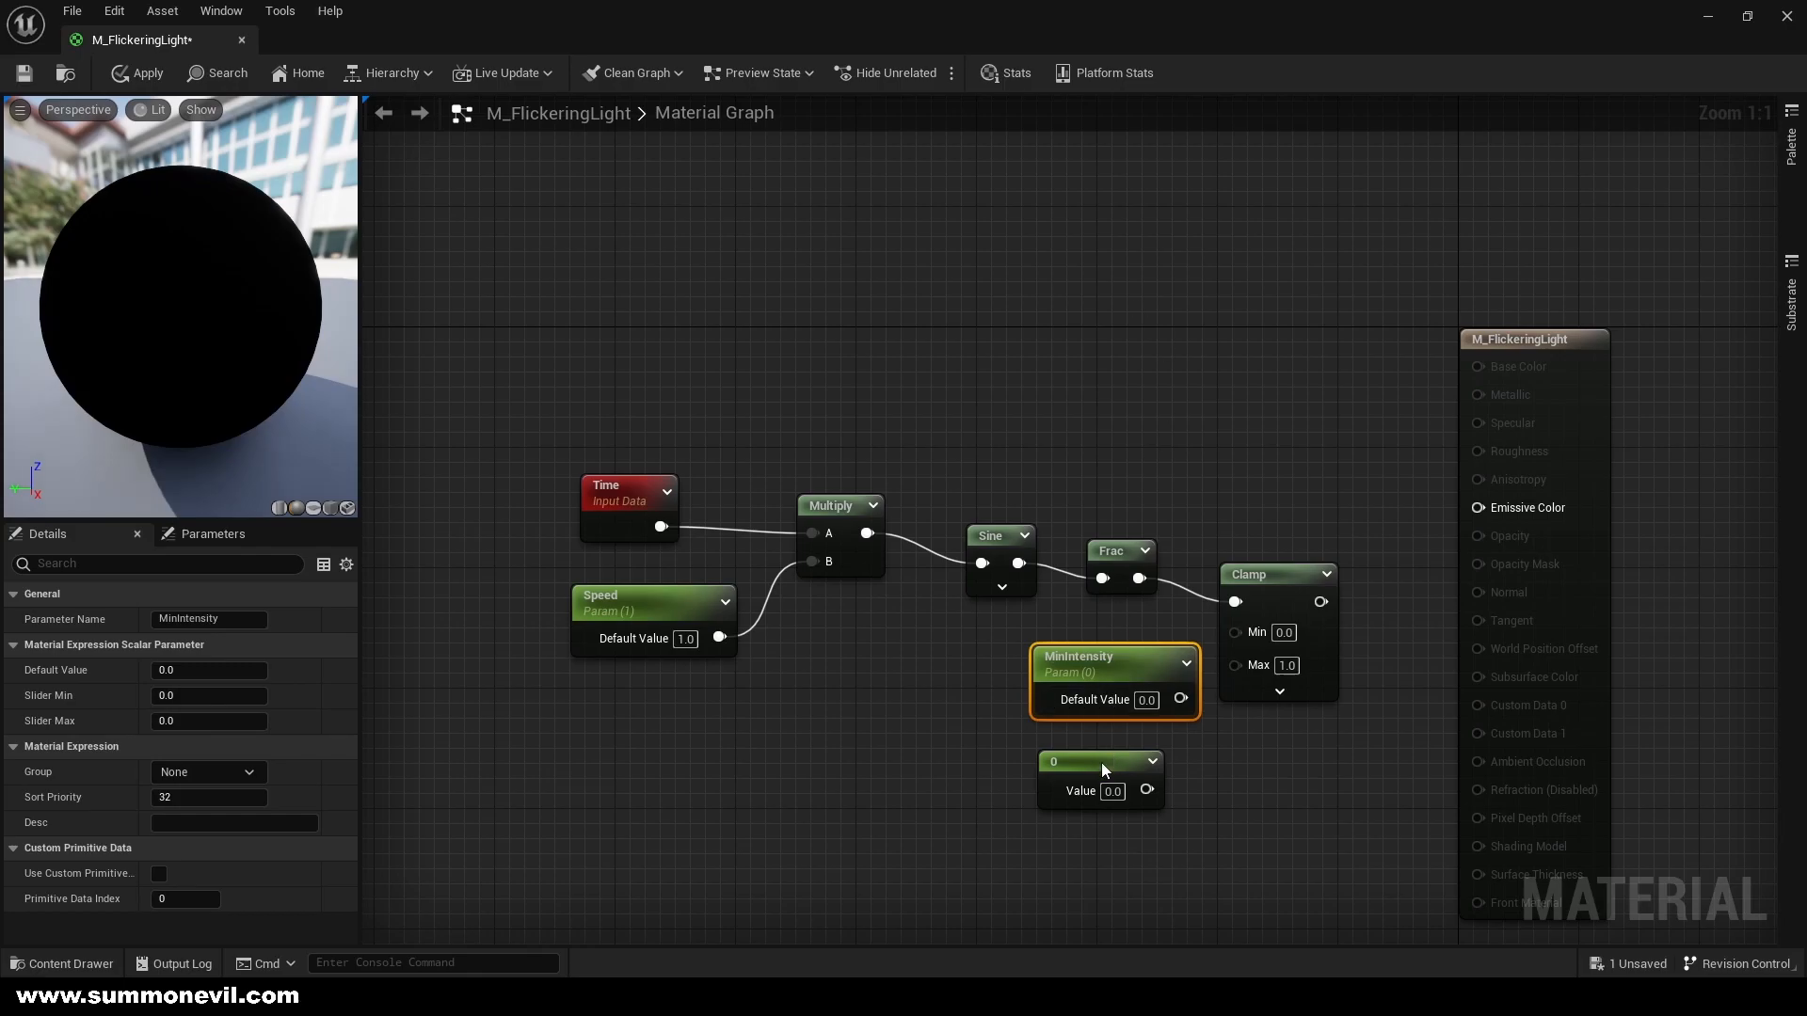
{"action": "right_click", "coordinate": [1097, 777]}
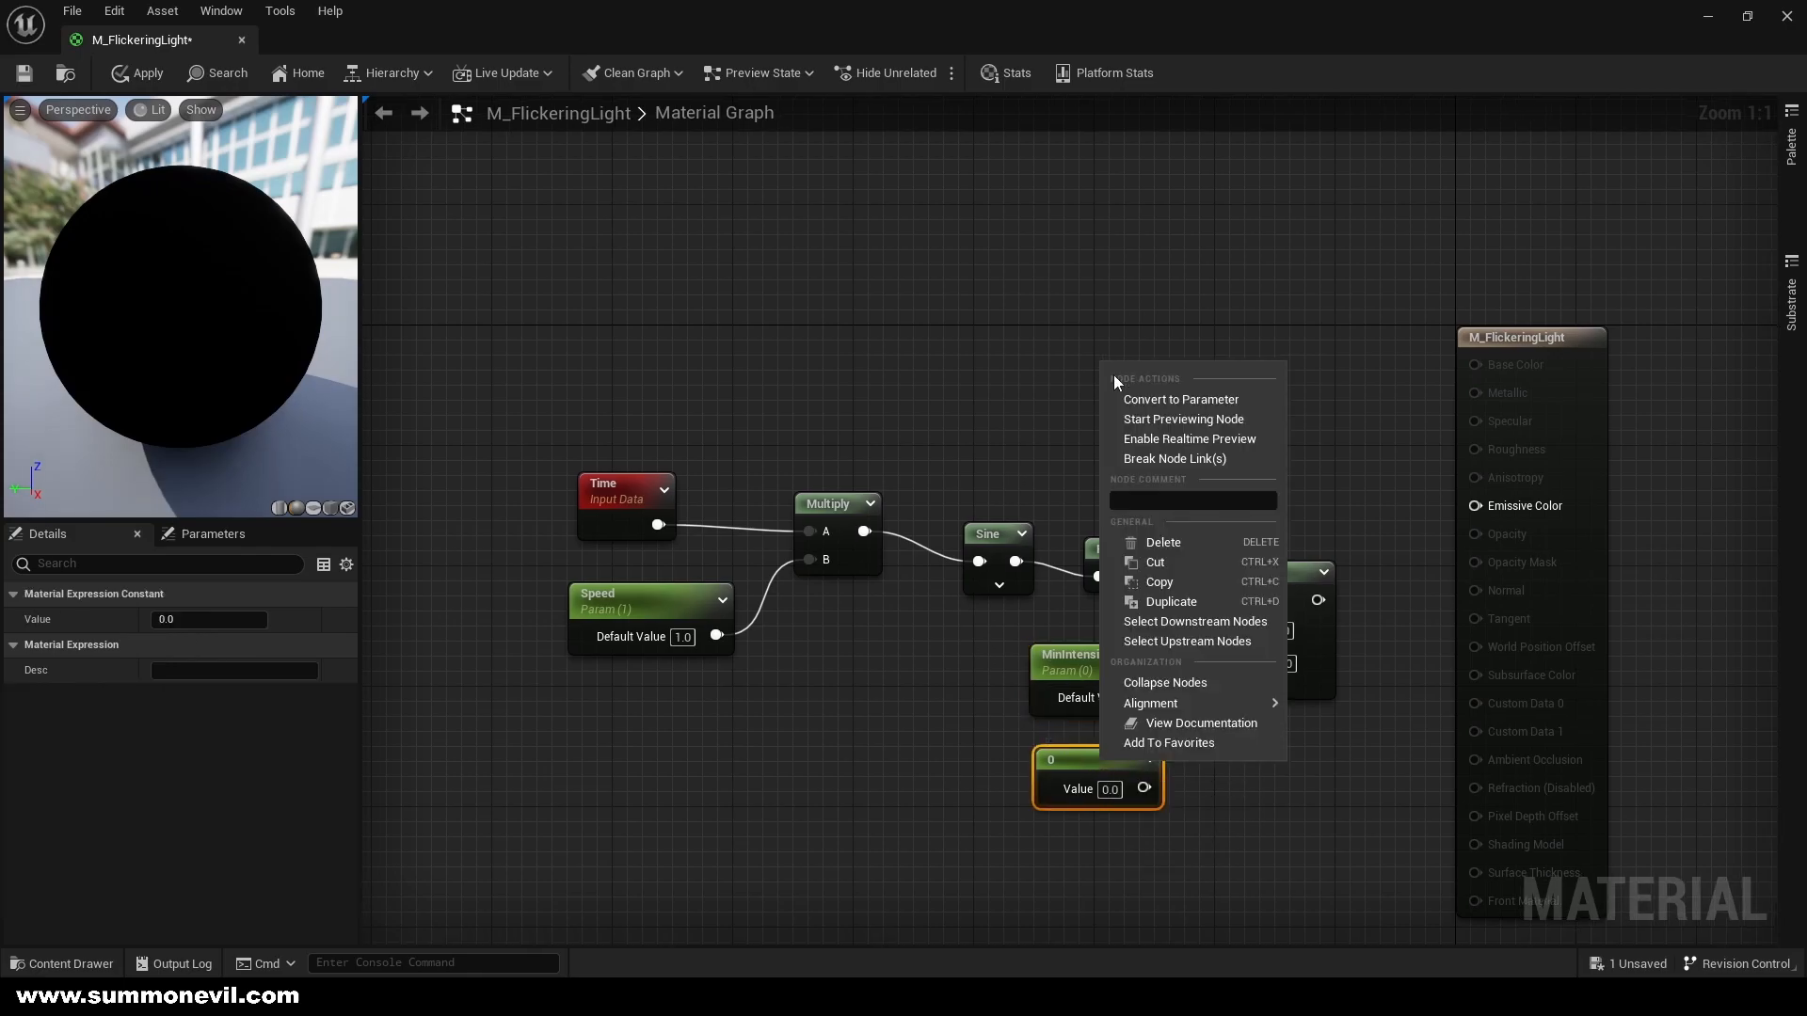
{"action": "left_click", "coordinate": [1180, 399]}
{"action": "type", "text": "MaxIntensity"}
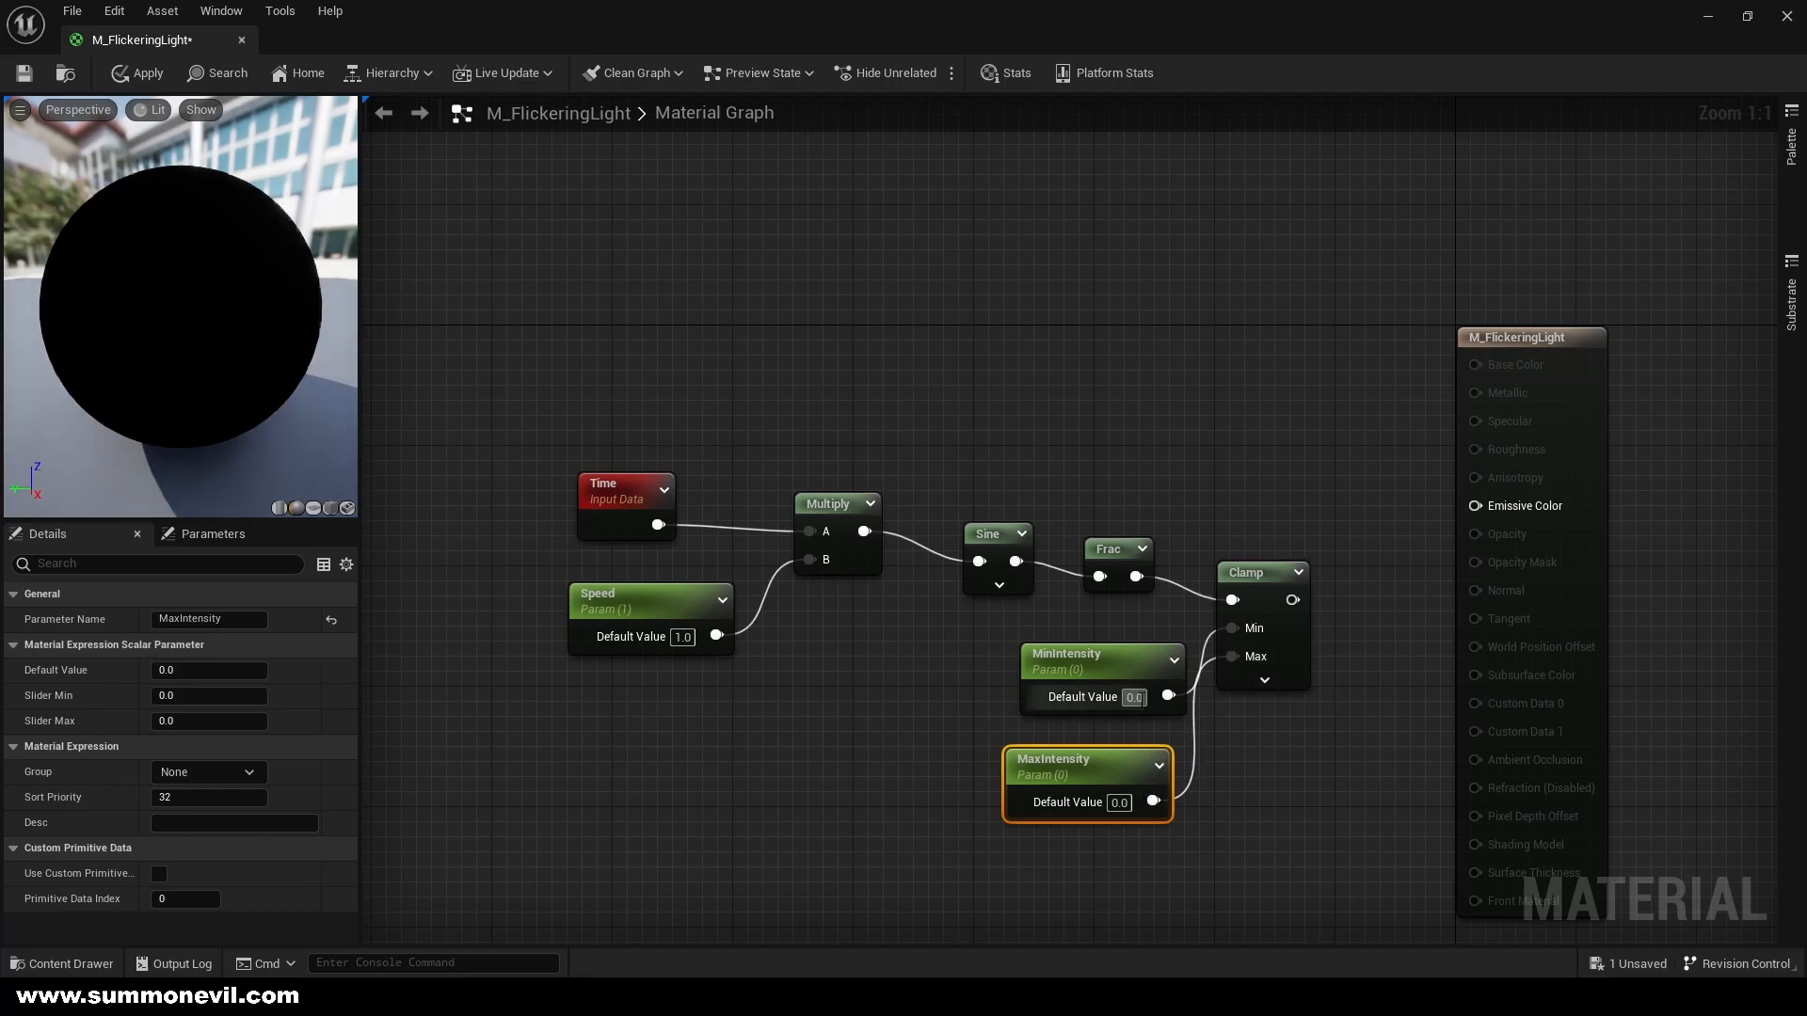
{"action": "mouse_move", "coordinate": [1161, 697]}
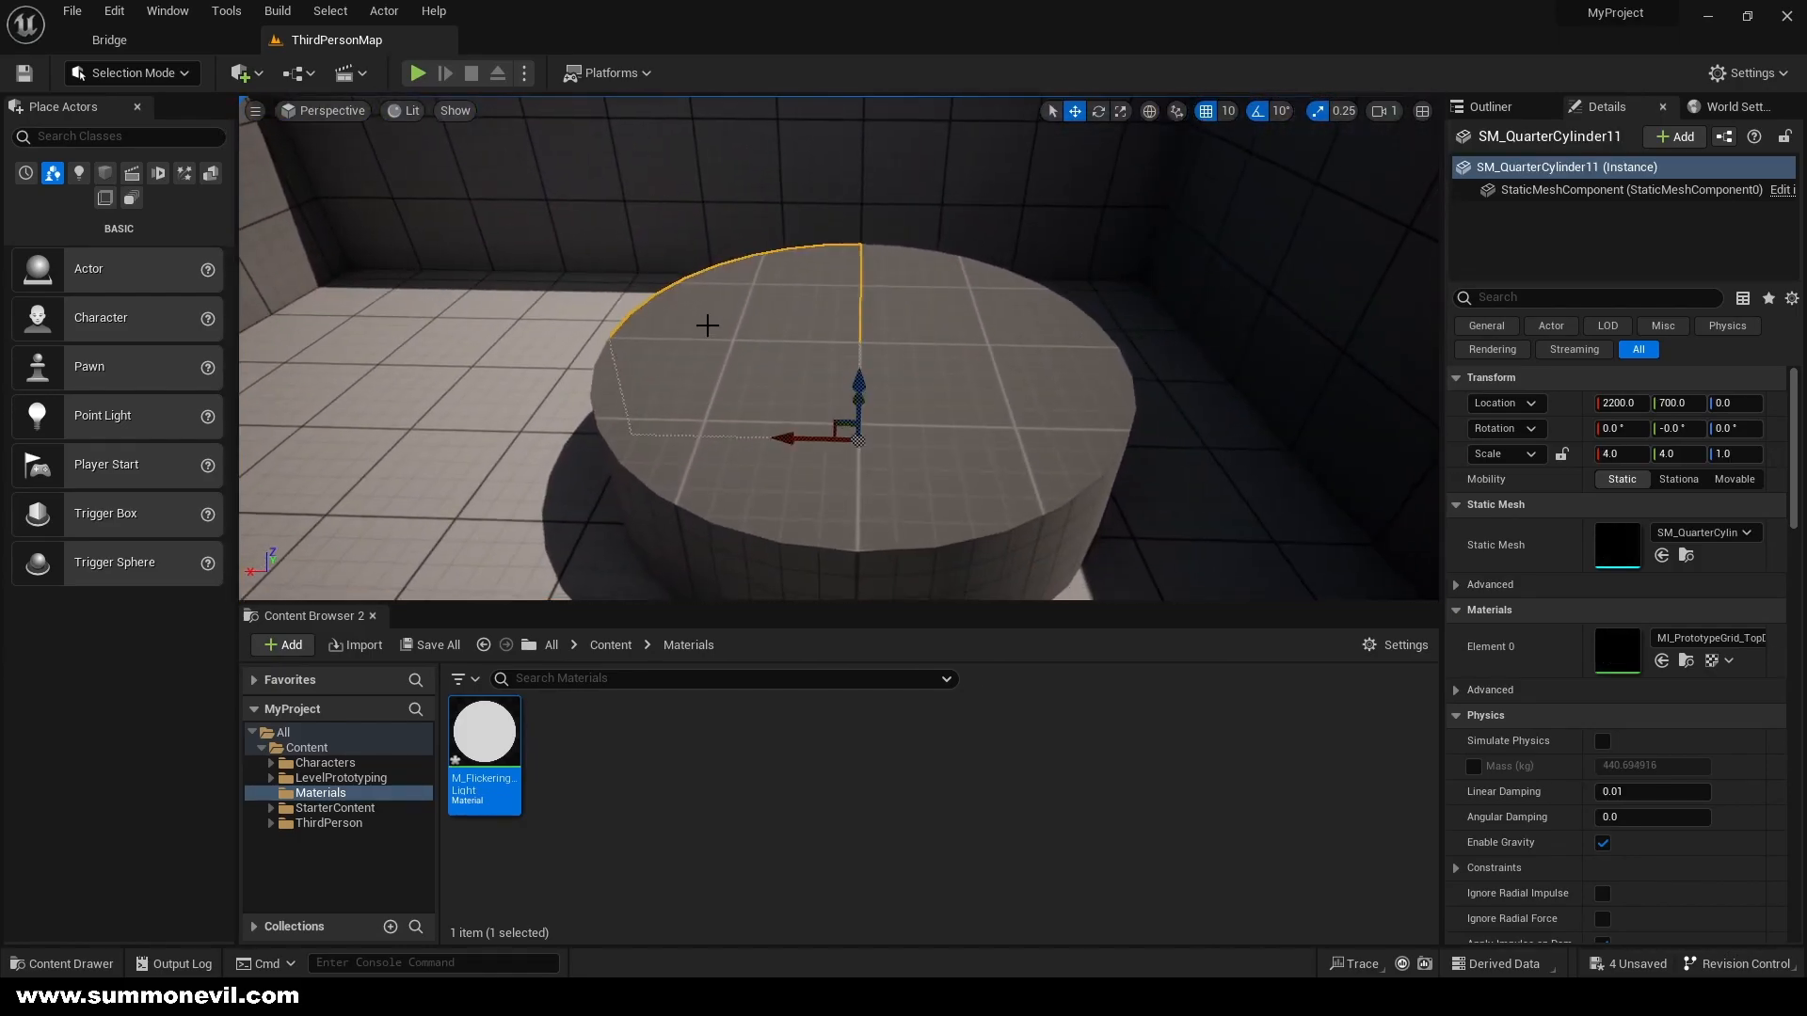
Place a cube scaled 19 x 16.75 x 1 at Z 370 over the room to darken it
{"action": "left_click", "coordinate": [106, 173]}
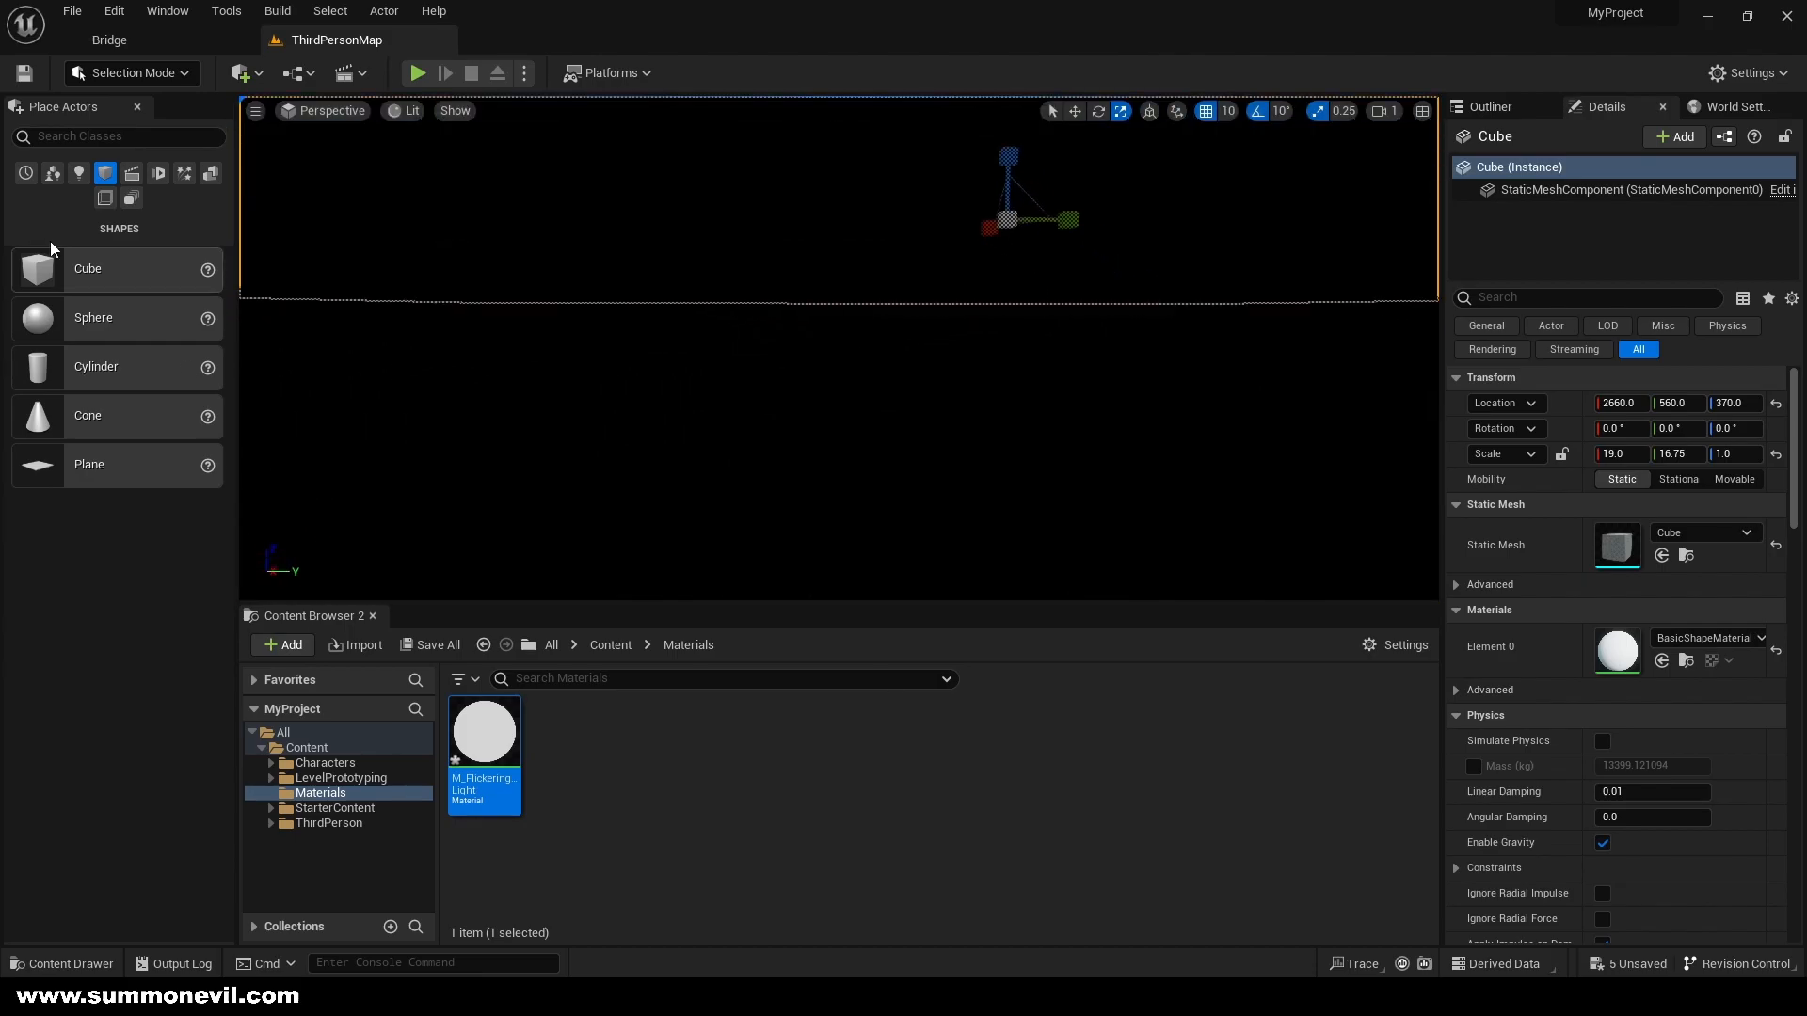
Drop a Point Light into the dark room and assign M_FlickeringLight as its Light Function Material
{"action": "left_click", "coordinate": [79, 173]}
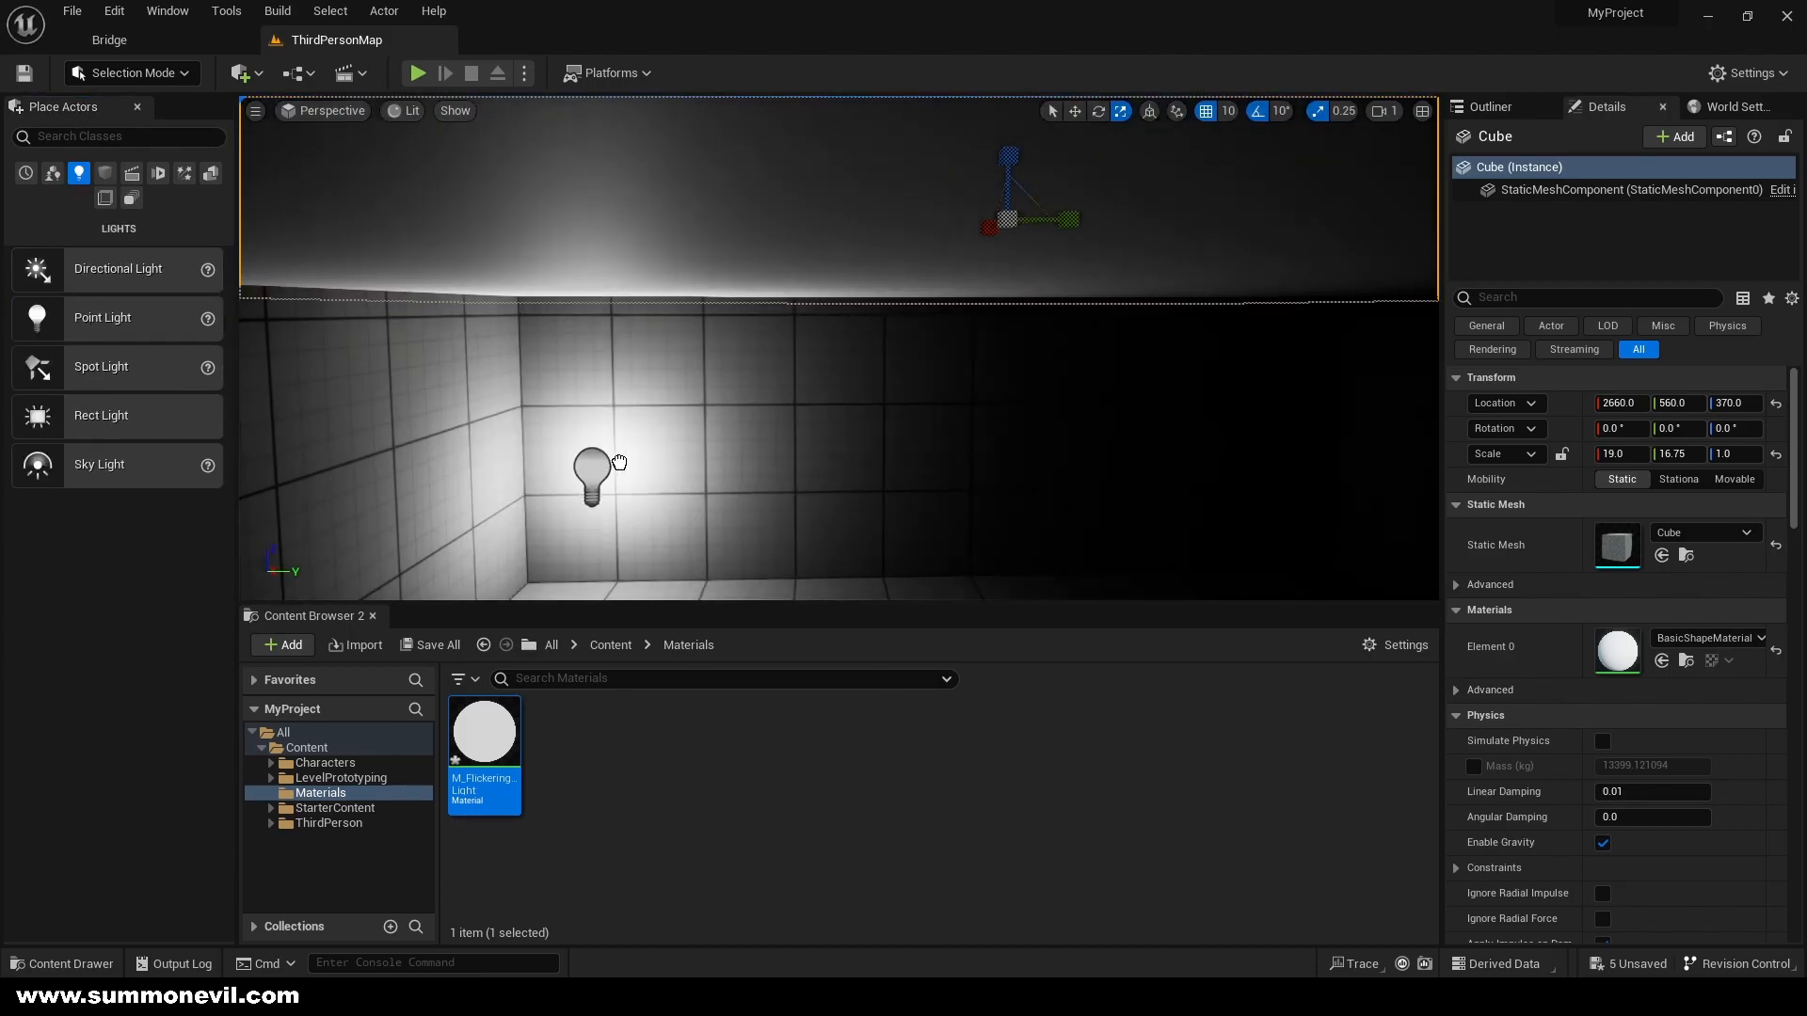
{"action": "left_click", "coordinate": [591, 472]}
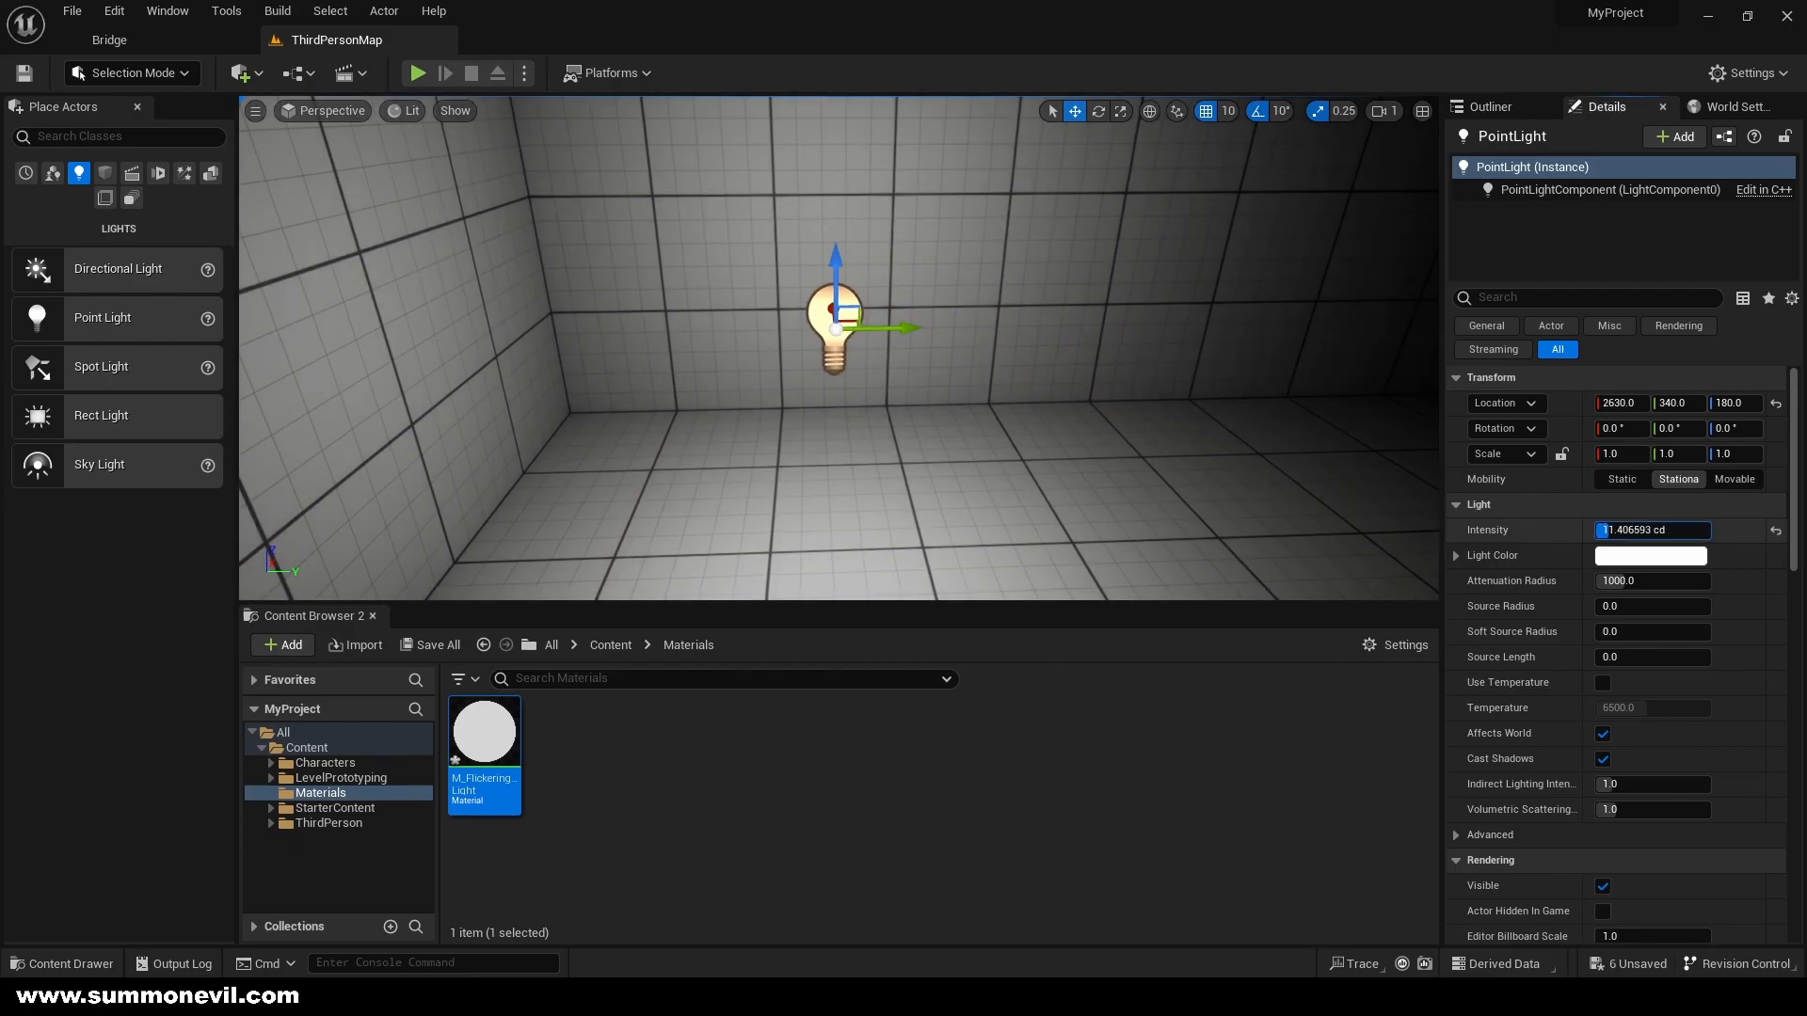
{"action": "scroll", "scroll_direction": "down", "scroll_amount": 3}
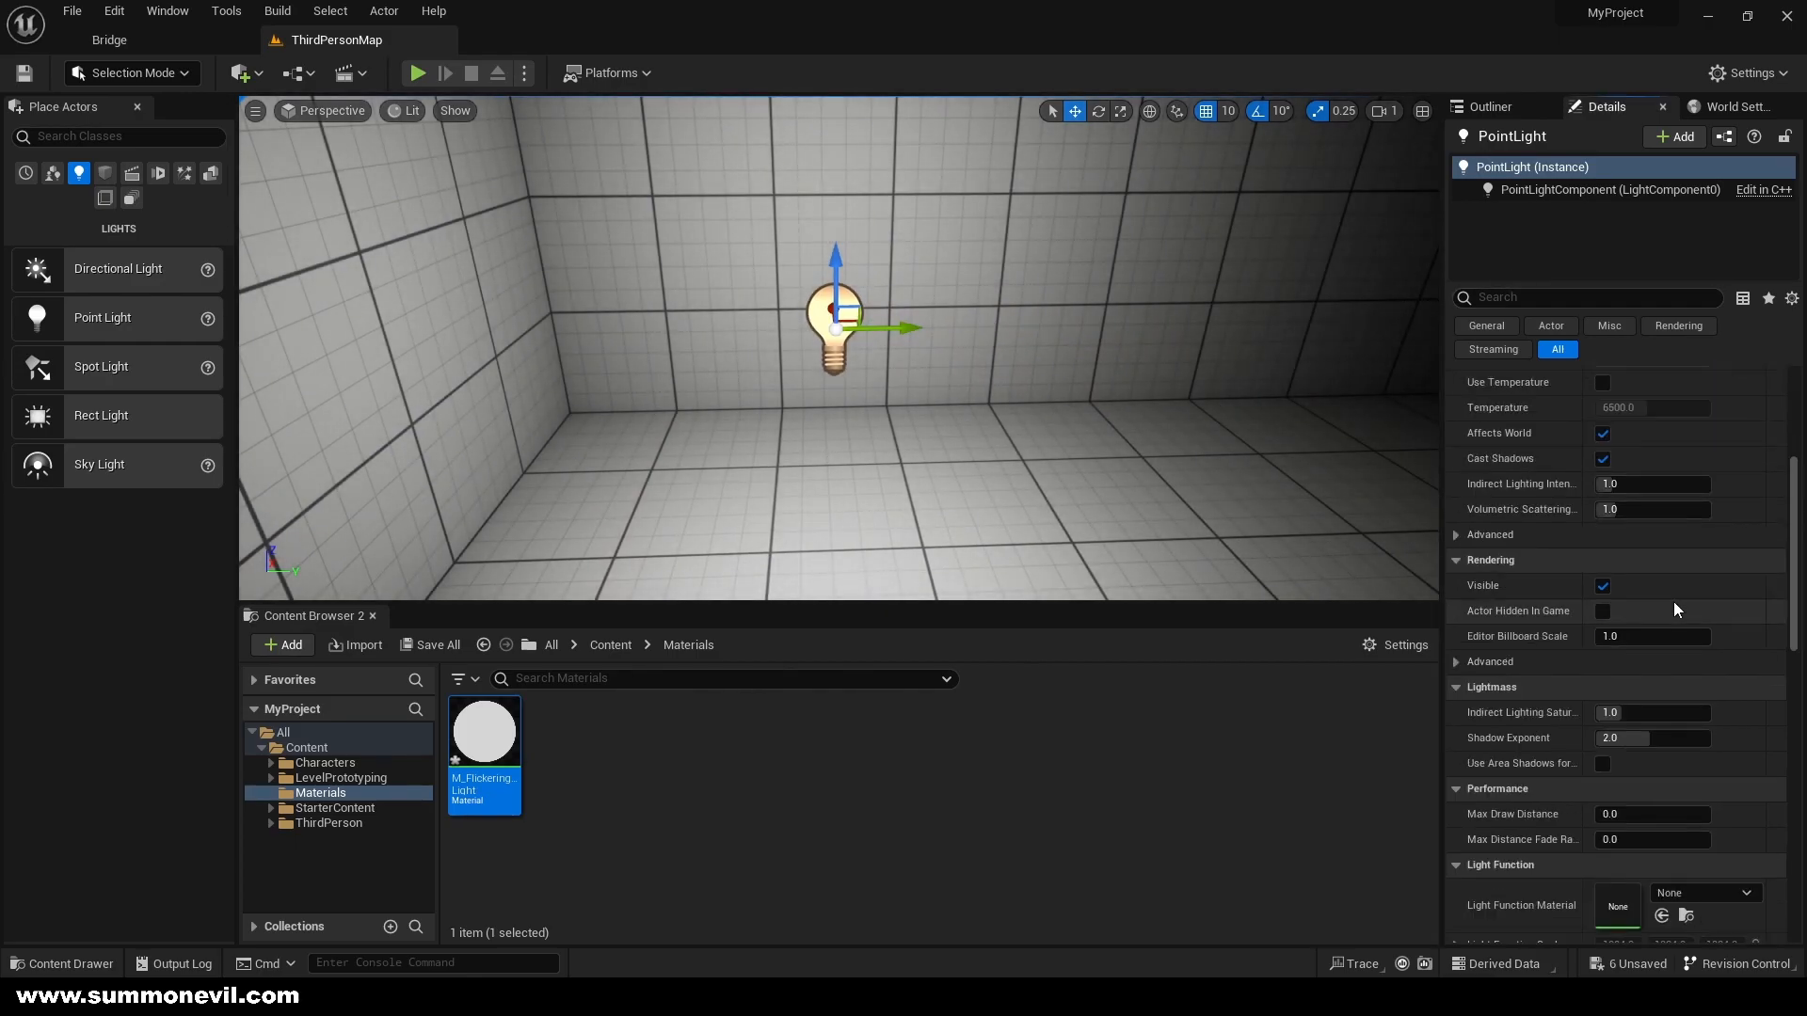
{"action": "left_click", "coordinate": [1706, 892]}
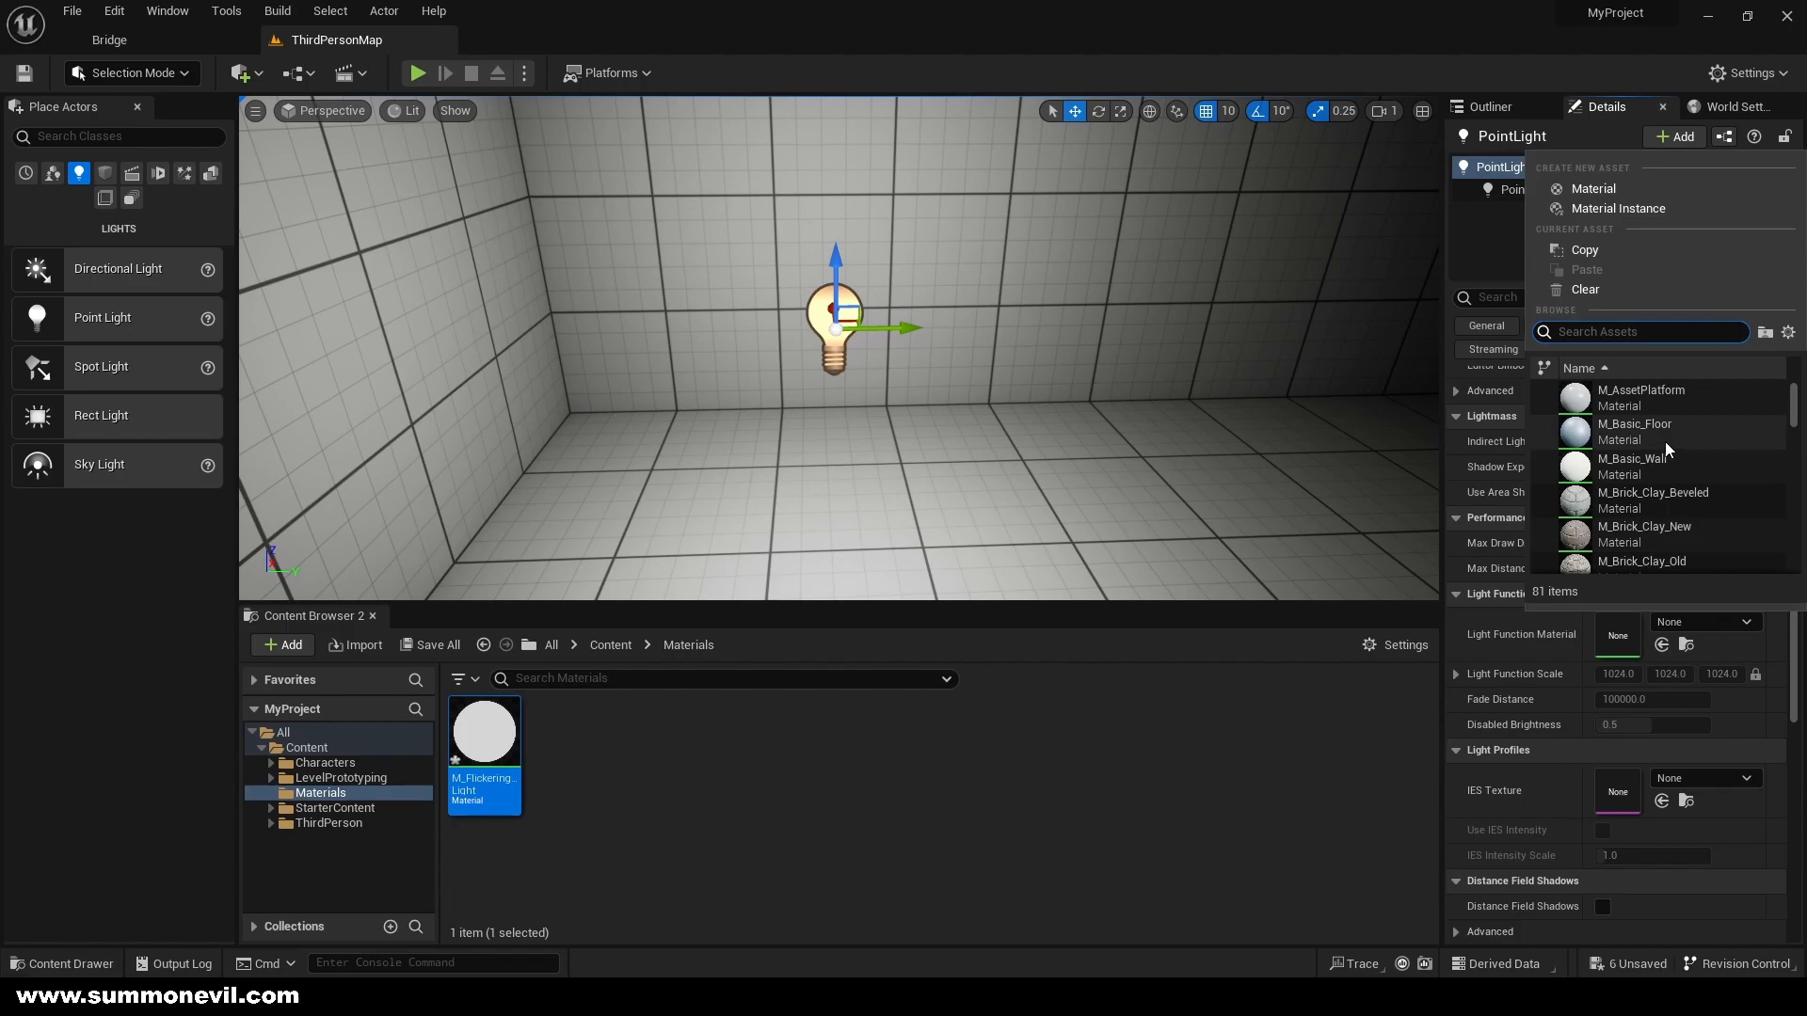
{"action": "type", "text": "m_flick"}
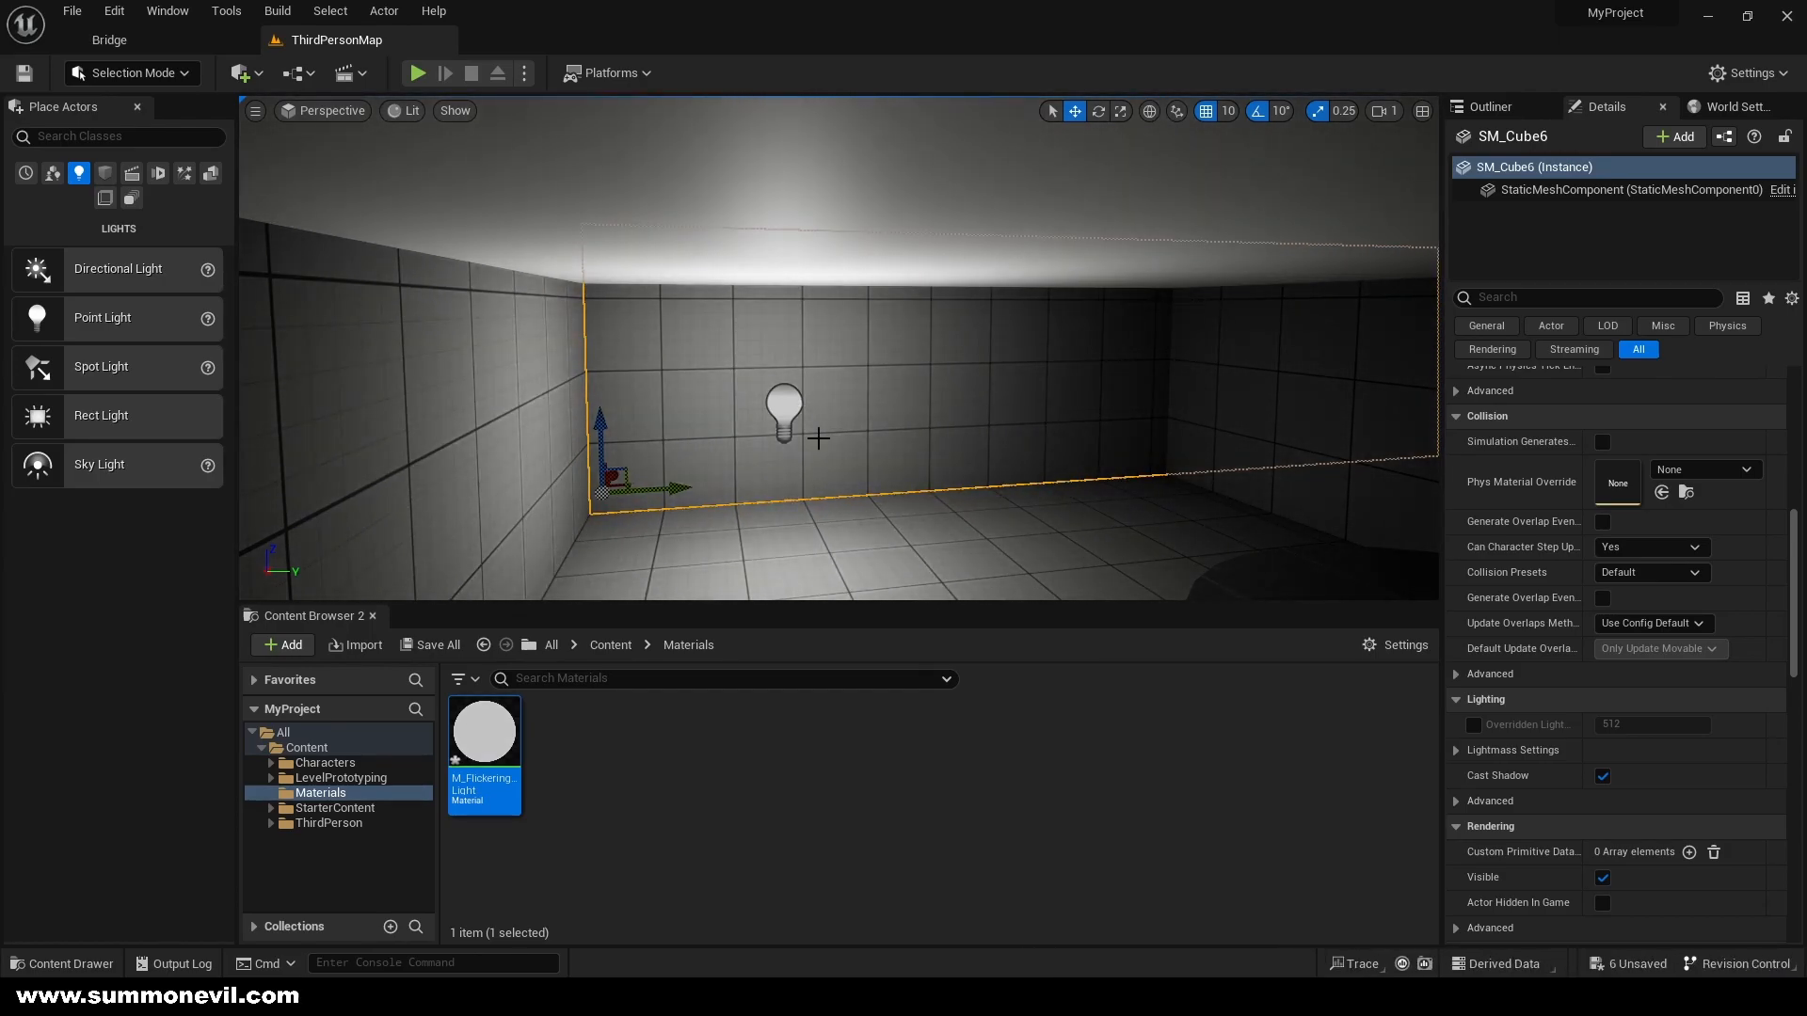
Create a material instance of M_FlickeringLight in the Materials folder
{"action": "left_click", "coordinate": [576, 753]}
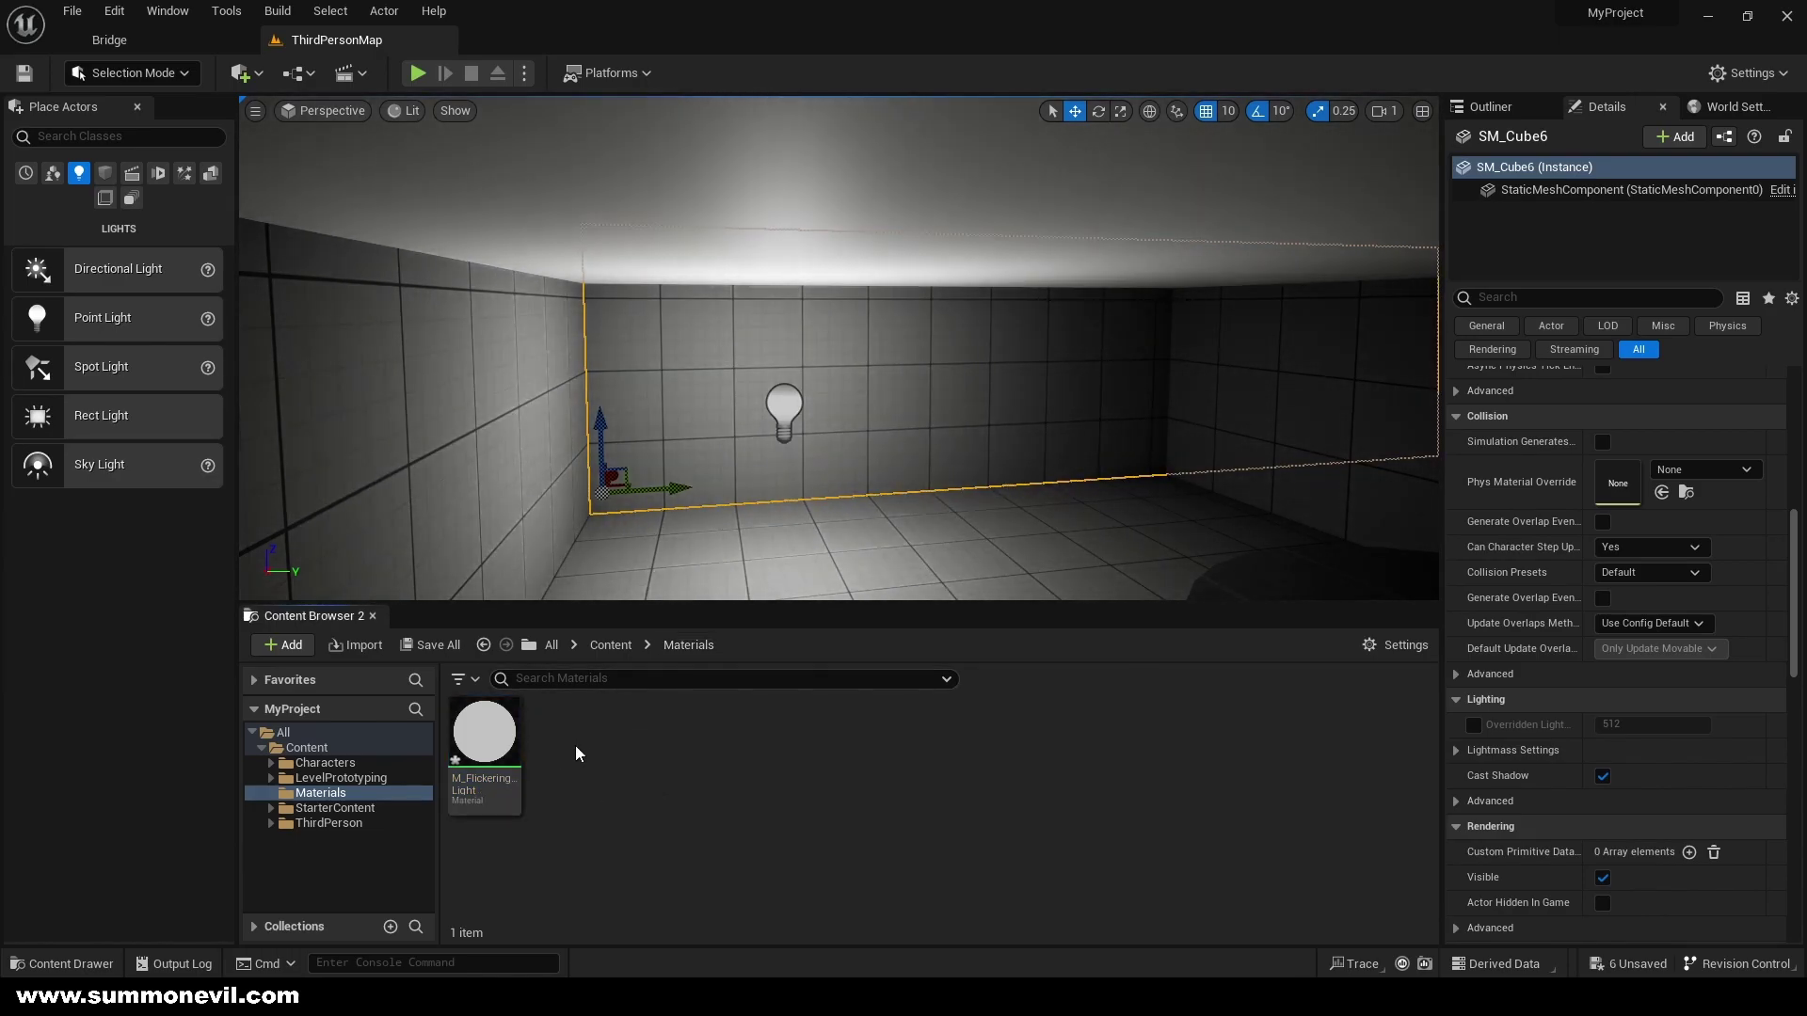
{"action": "right_click", "coordinate": [484, 730]}
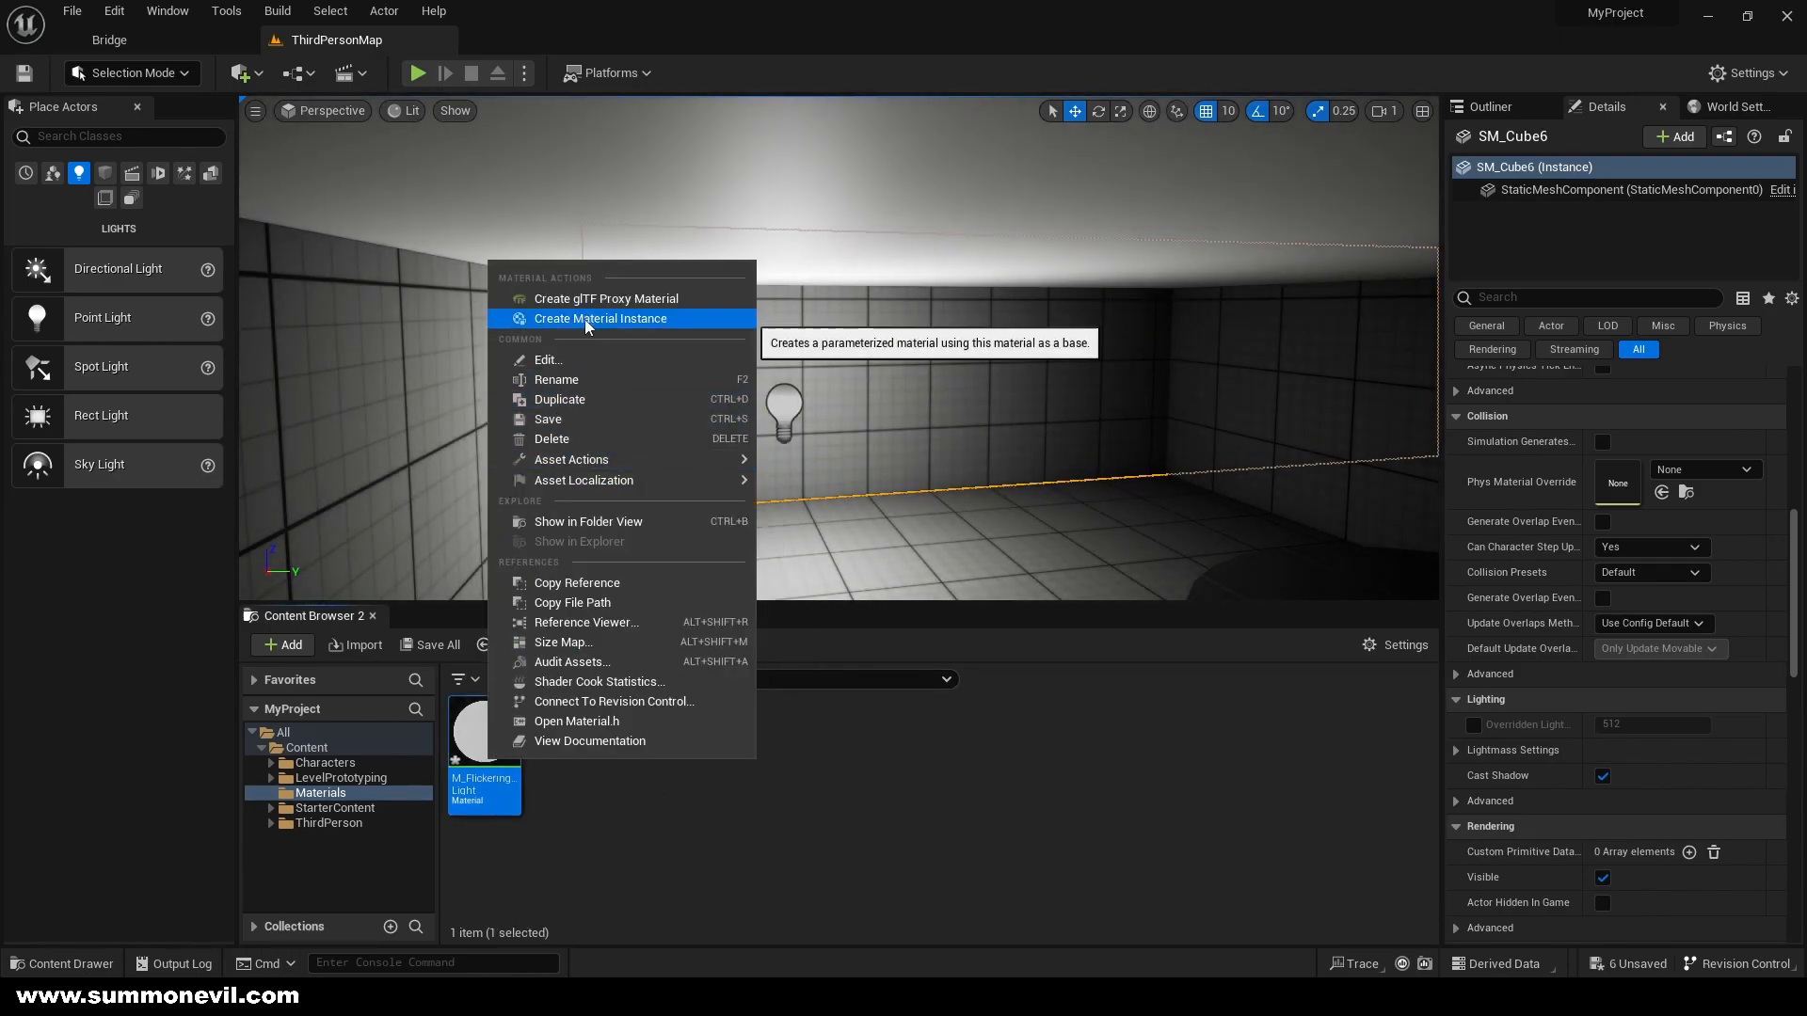
{"action": "left_click", "coordinate": [601, 320]}
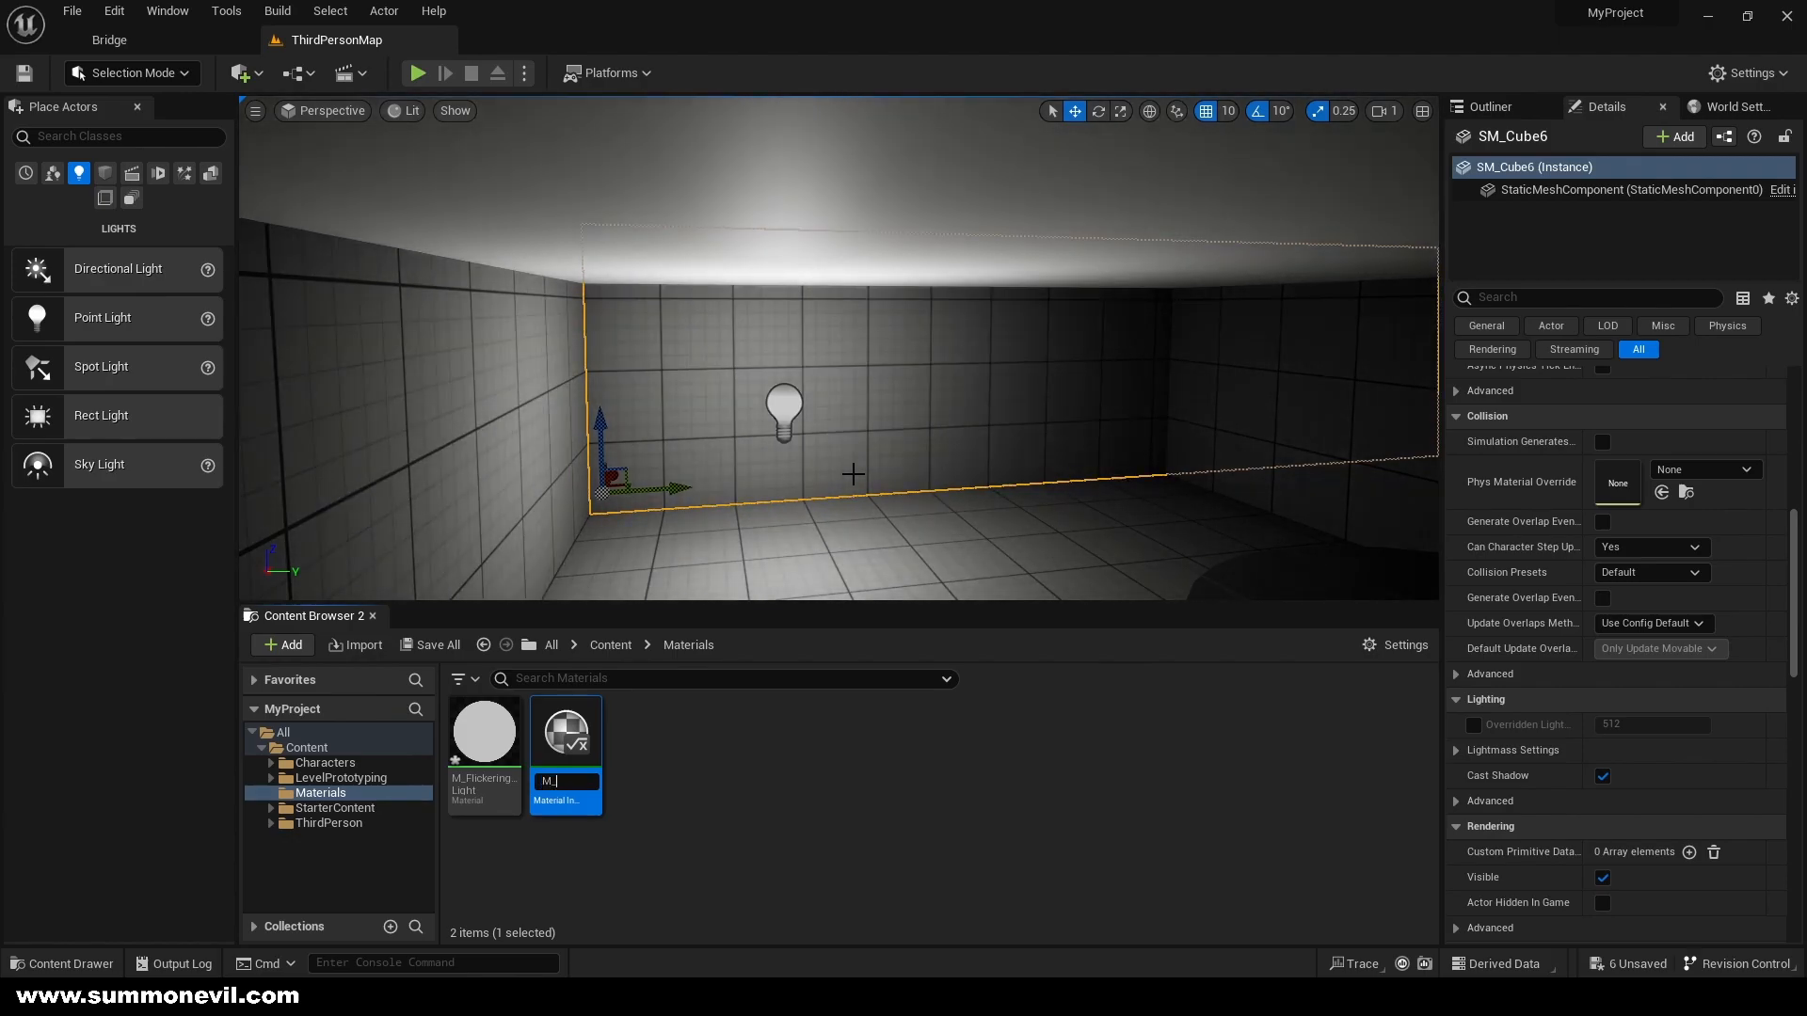
{"action": "type", "text": "ngLight"}
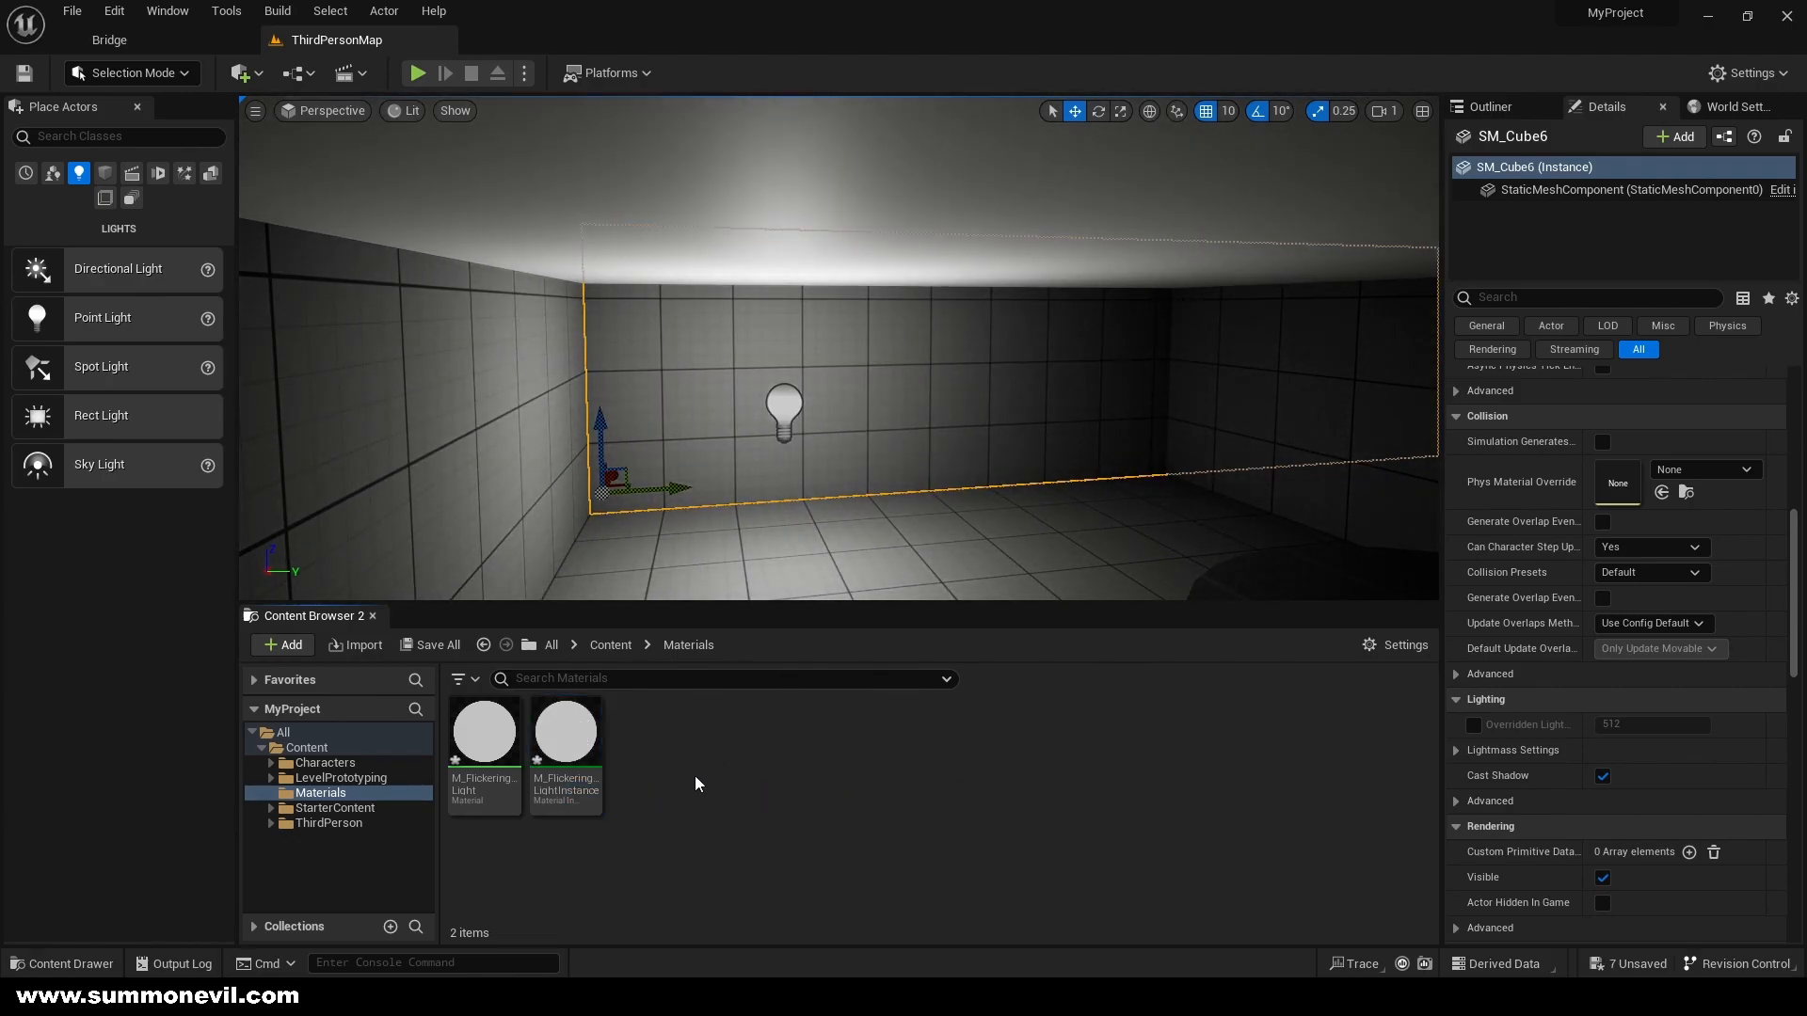
Add a Blueprints/Actors folder and create an Actor blueprint class named BP_FlickeringLight
{"action": "left_click", "coordinate": [305, 747]}
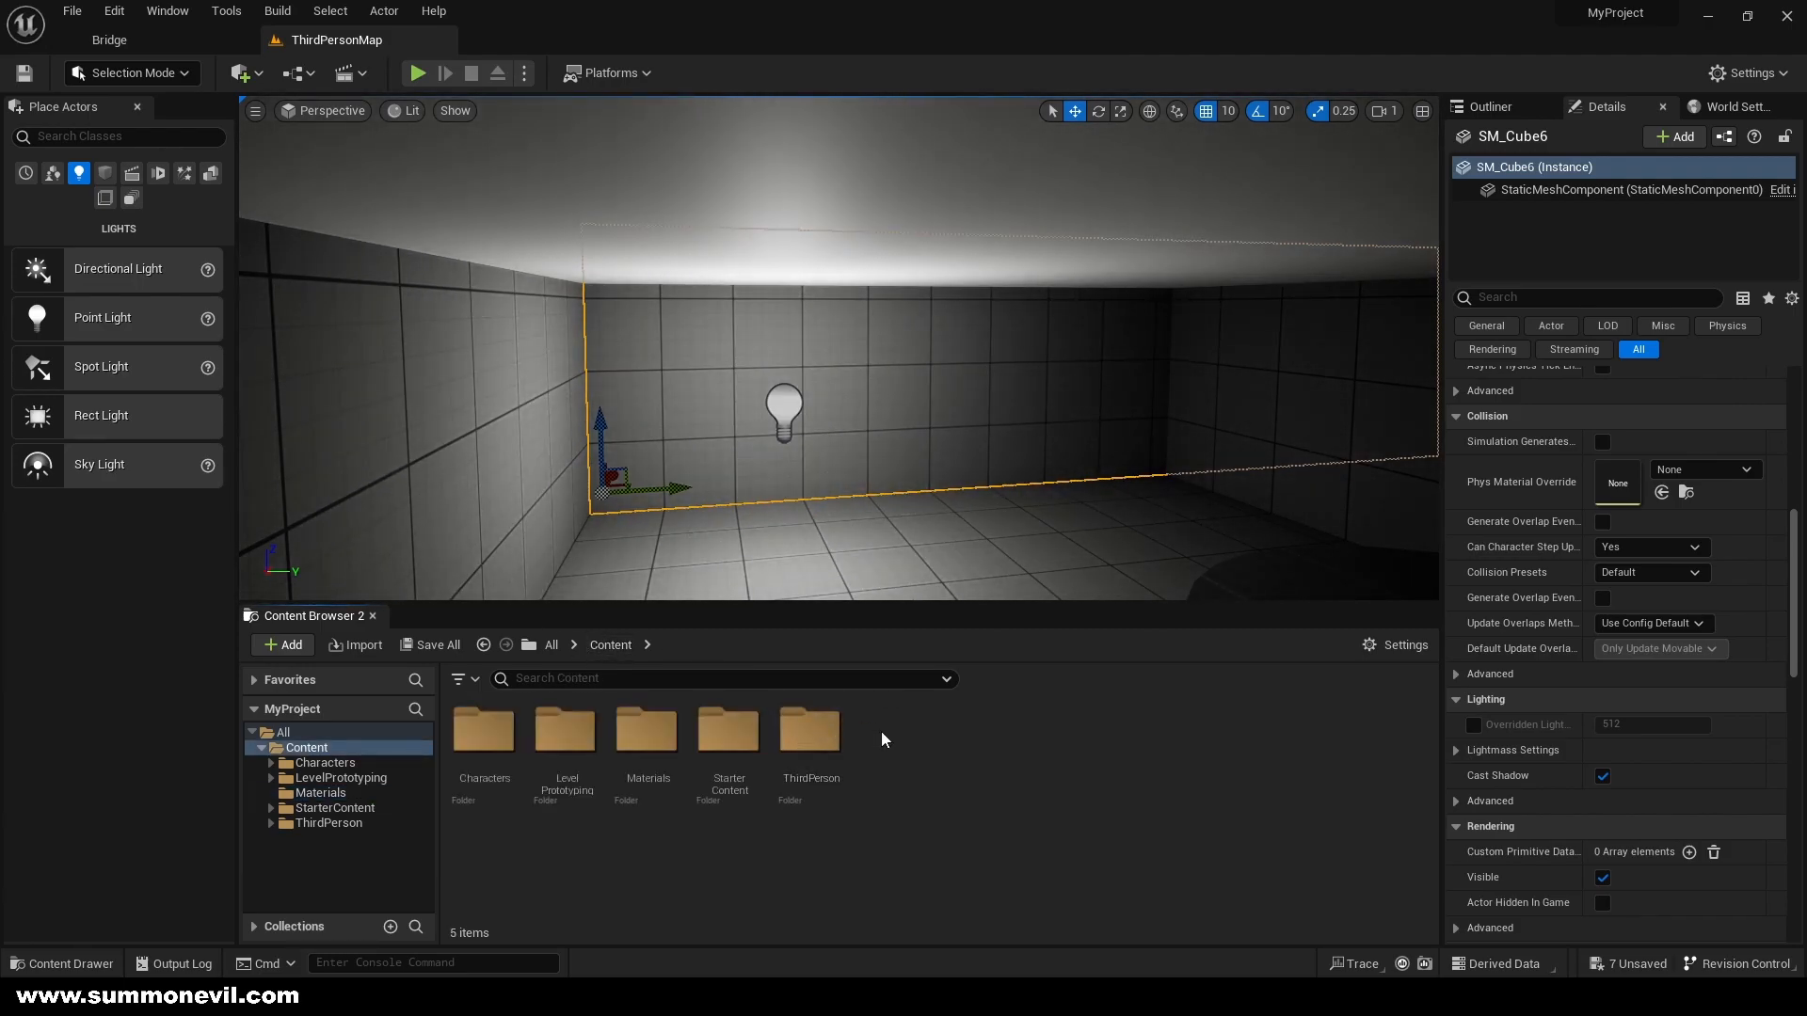
{"action": "left_click", "coordinate": [281, 643]}
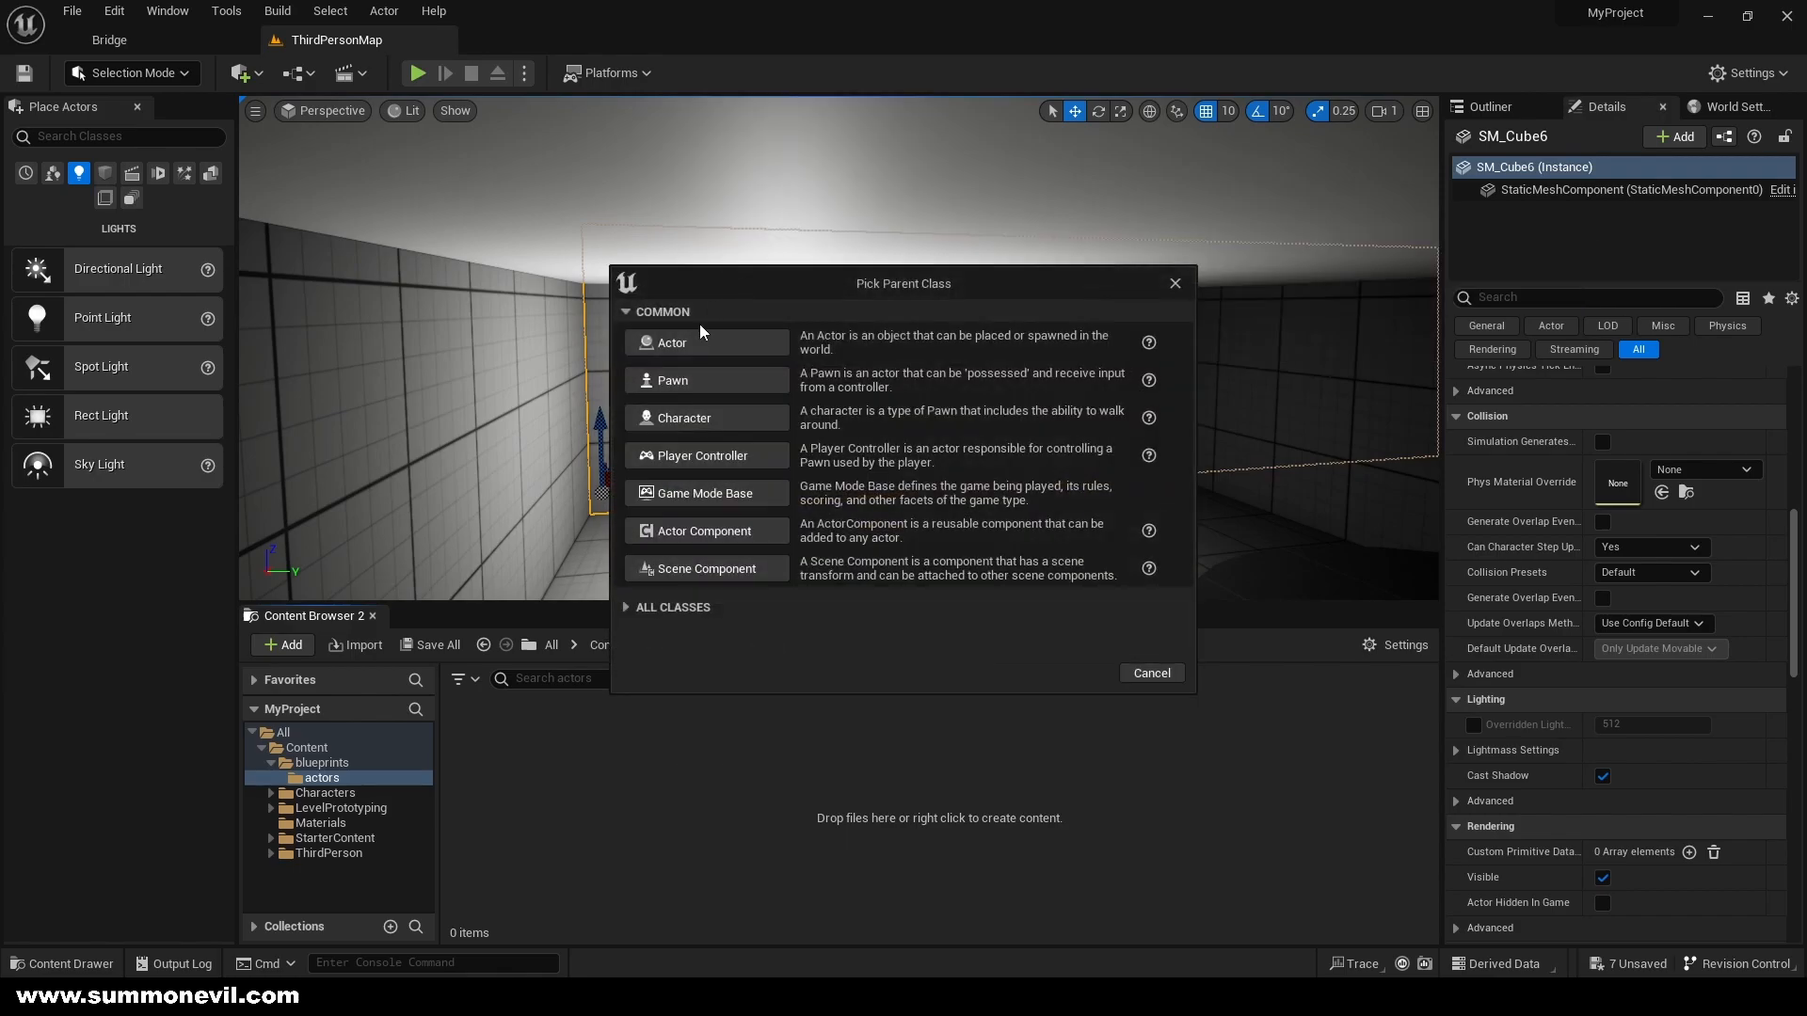
{"action": "left_click", "coordinate": [672, 343]}
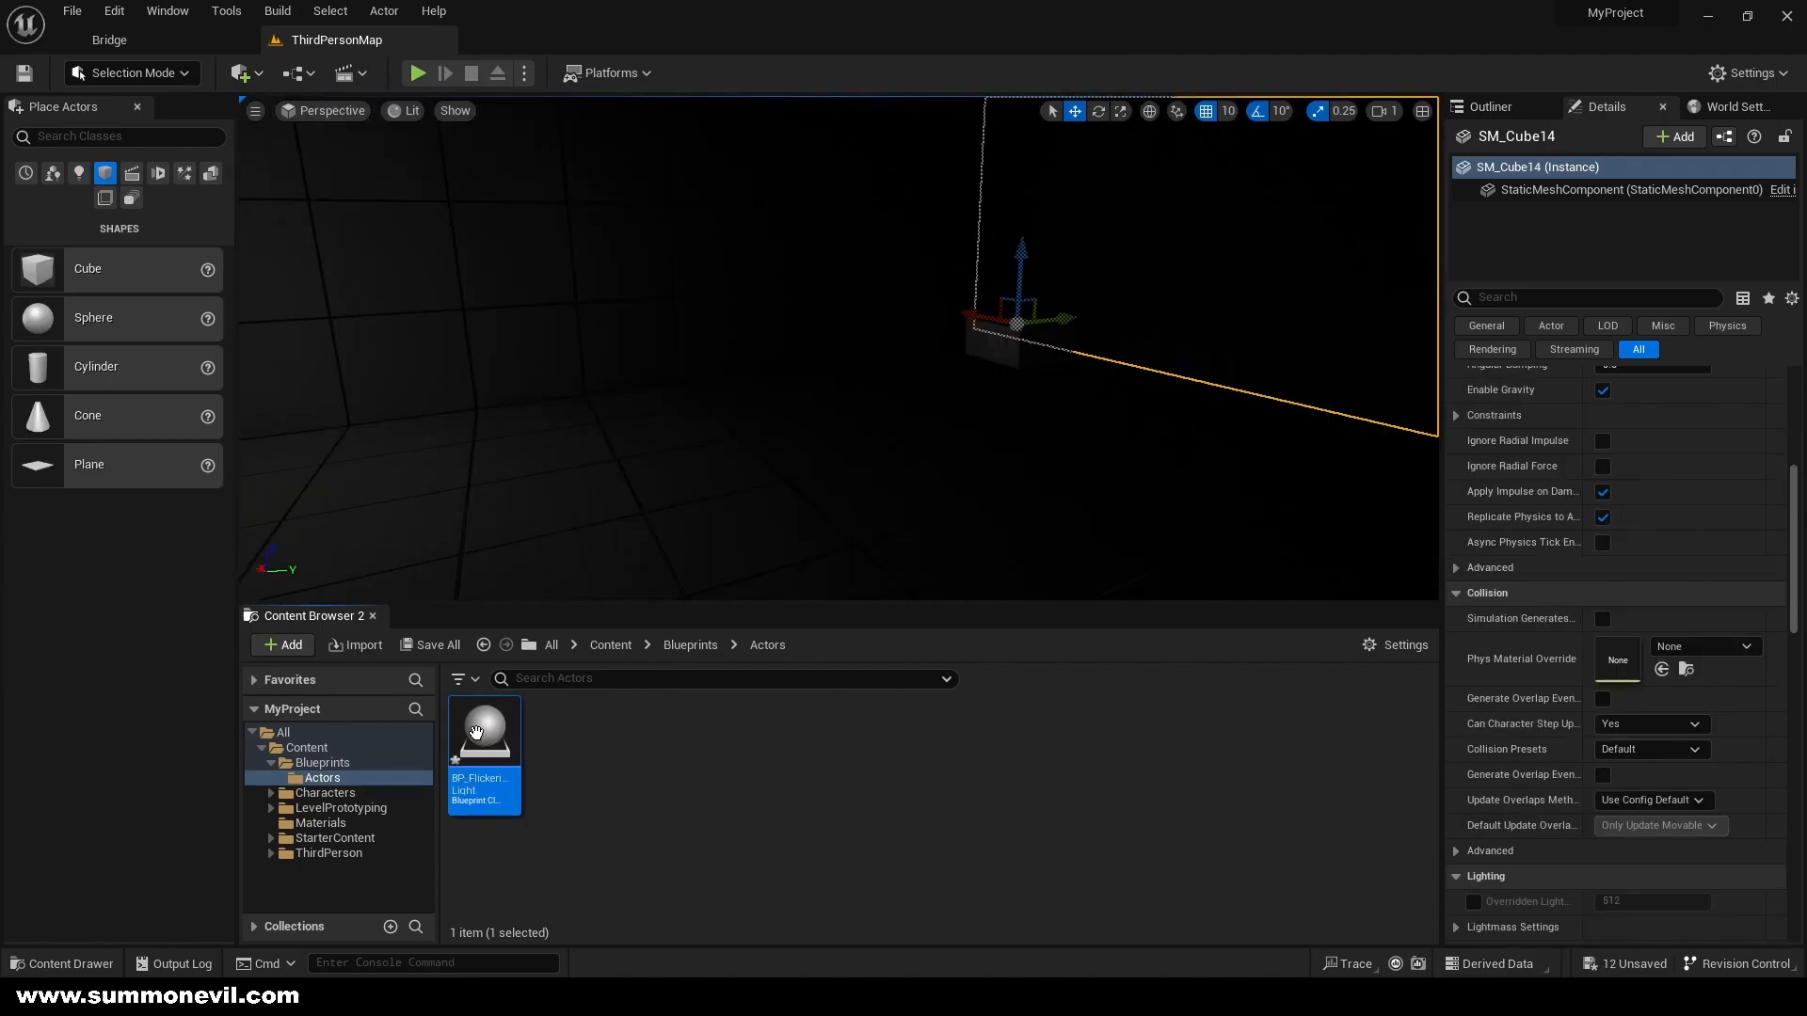
Add a Point Light component and a construction-script Set Intensity driven by an Intensity variable of 5000
{"action": "double_click", "coordinate": [484, 730]}
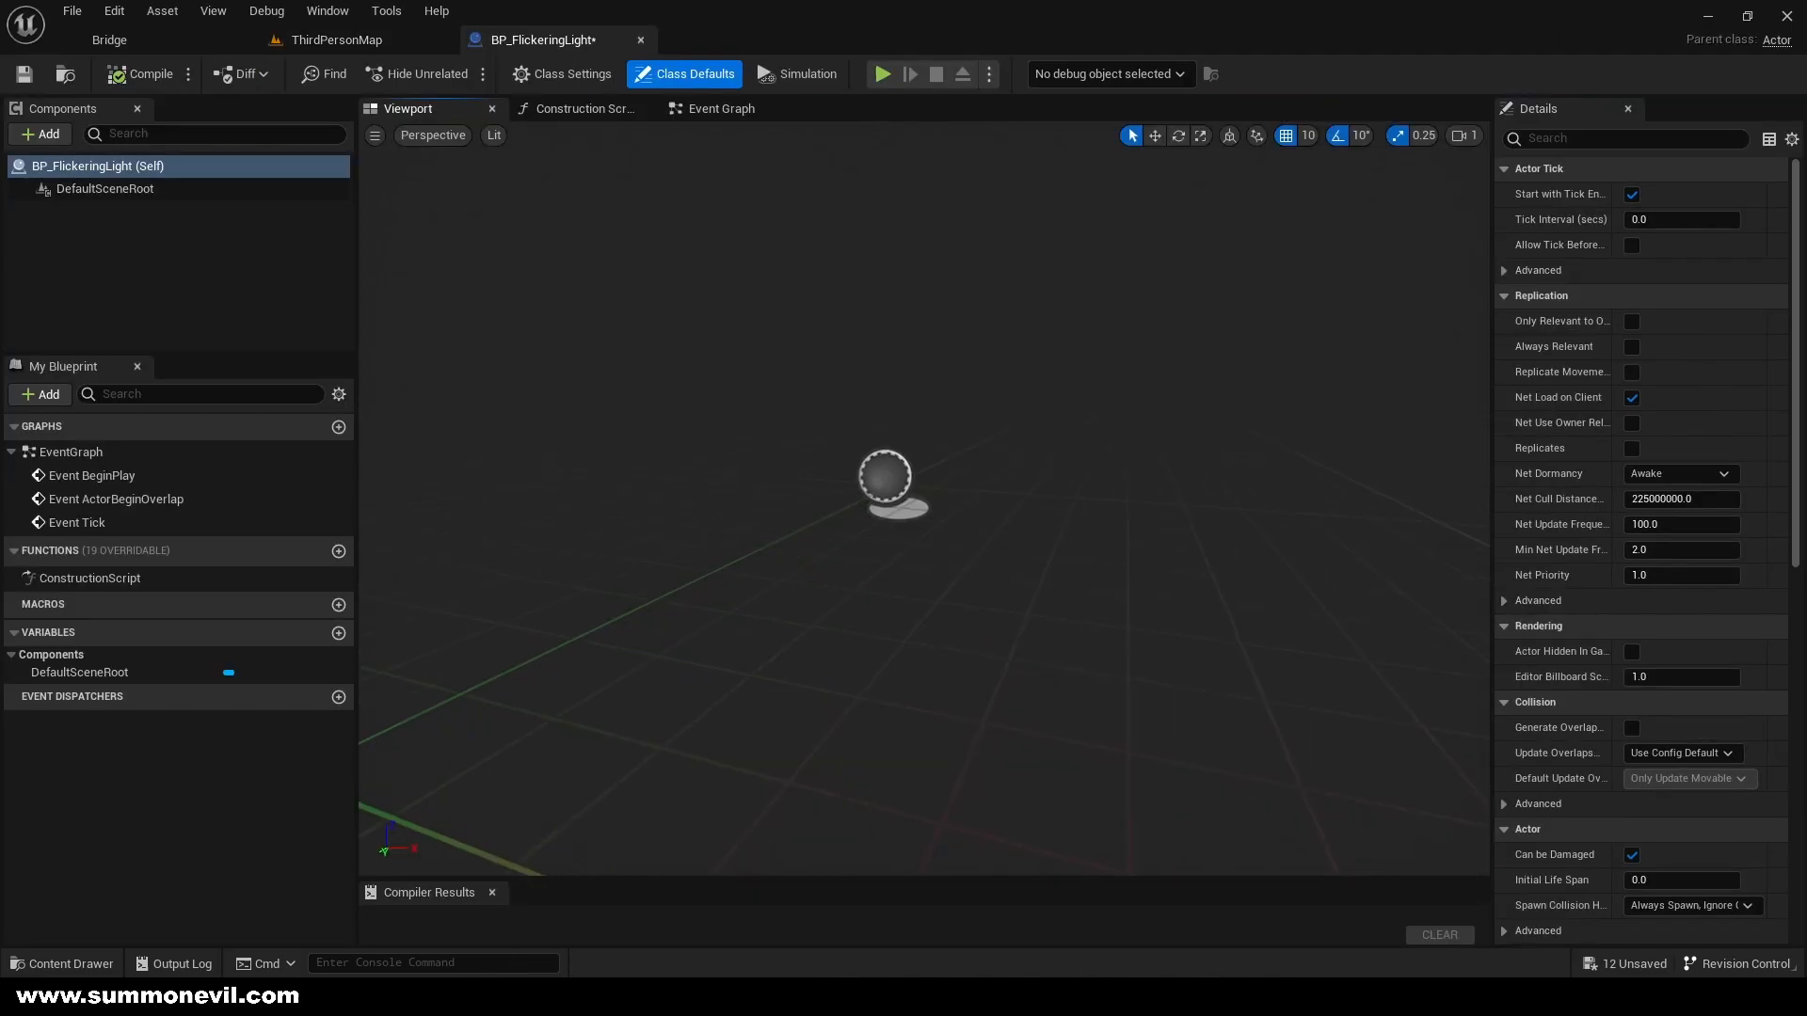
{"action": "left_click", "coordinate": [37, 134]}
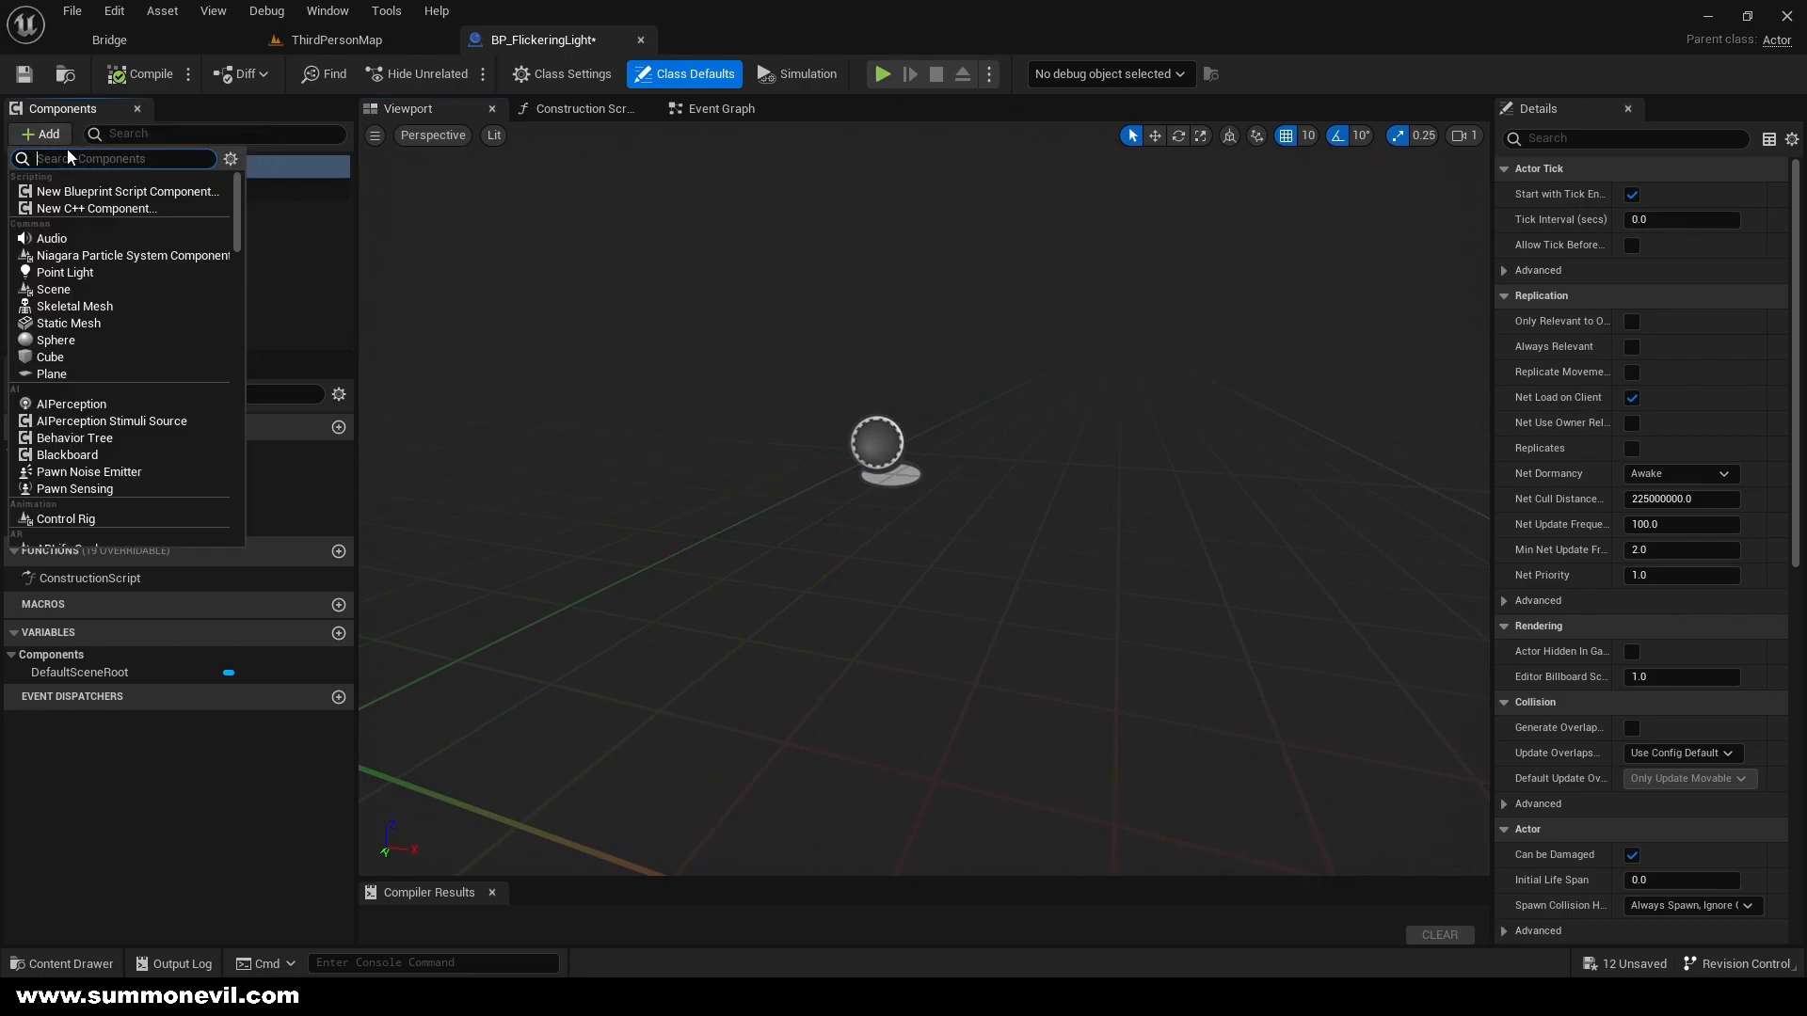
{"action": "left_click", "coordinate": [64, 272]}
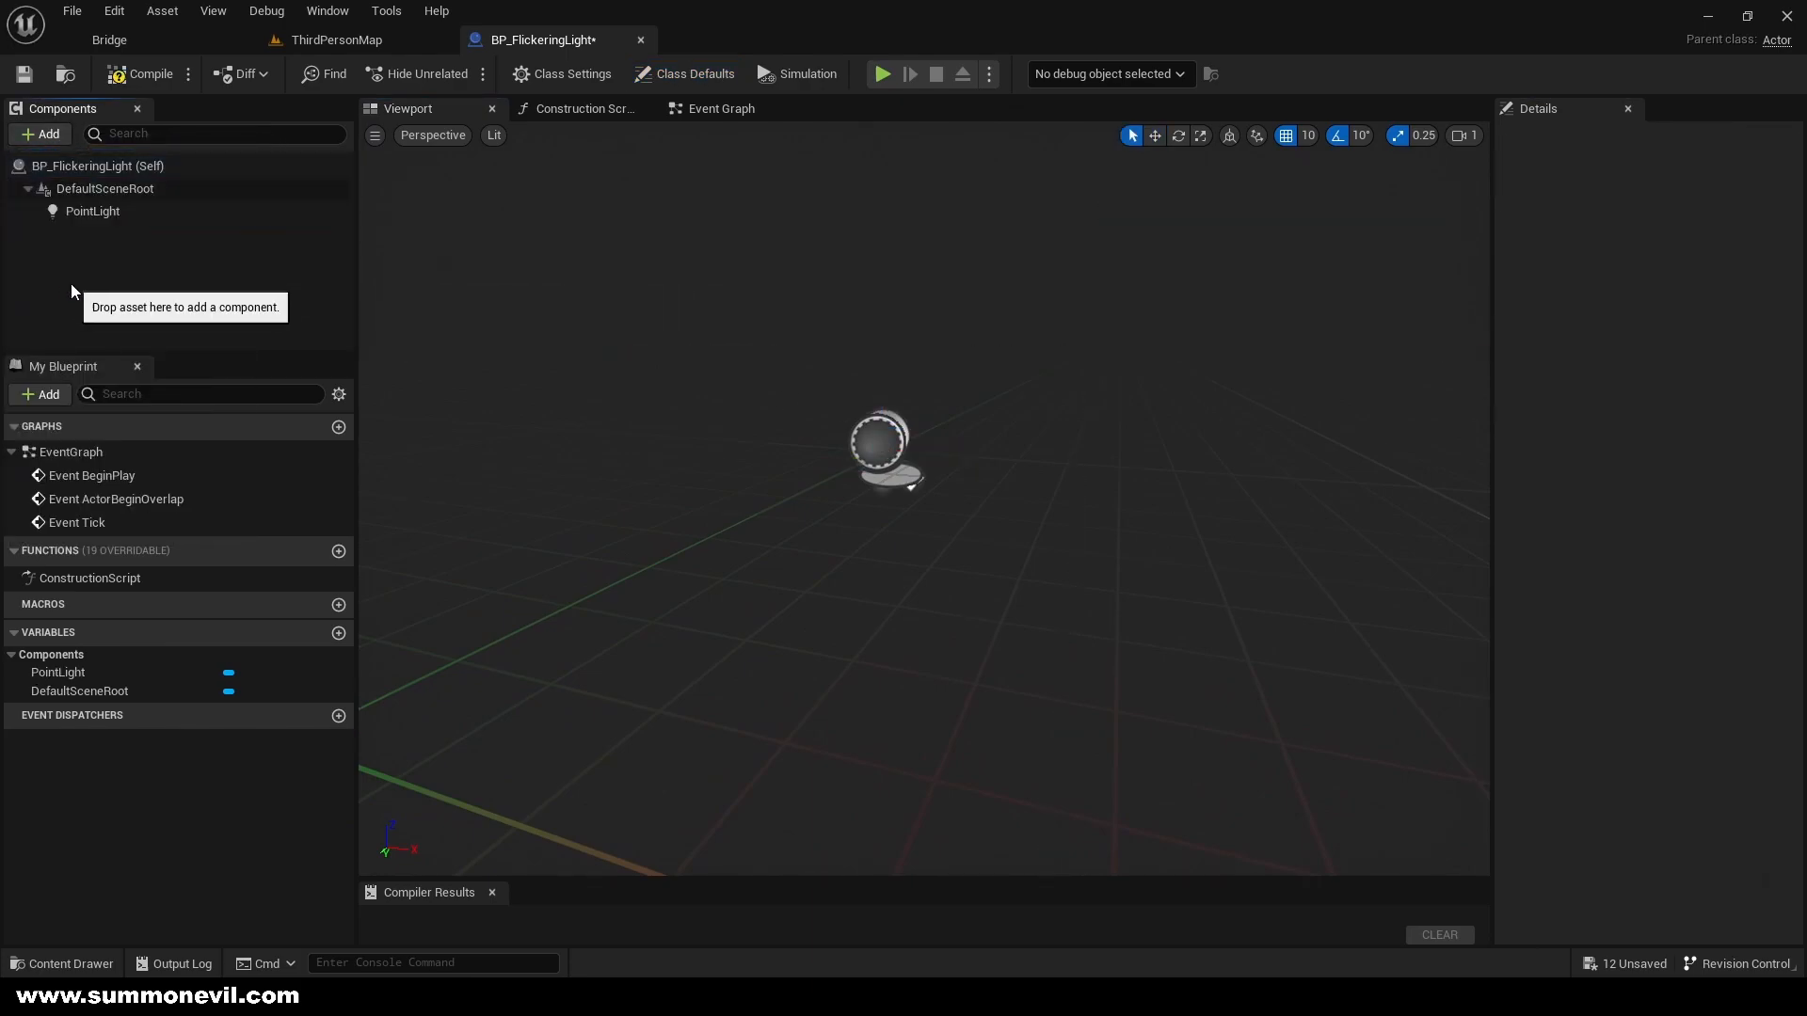
{"action": "left_click", "coordinate": [581, 109]}
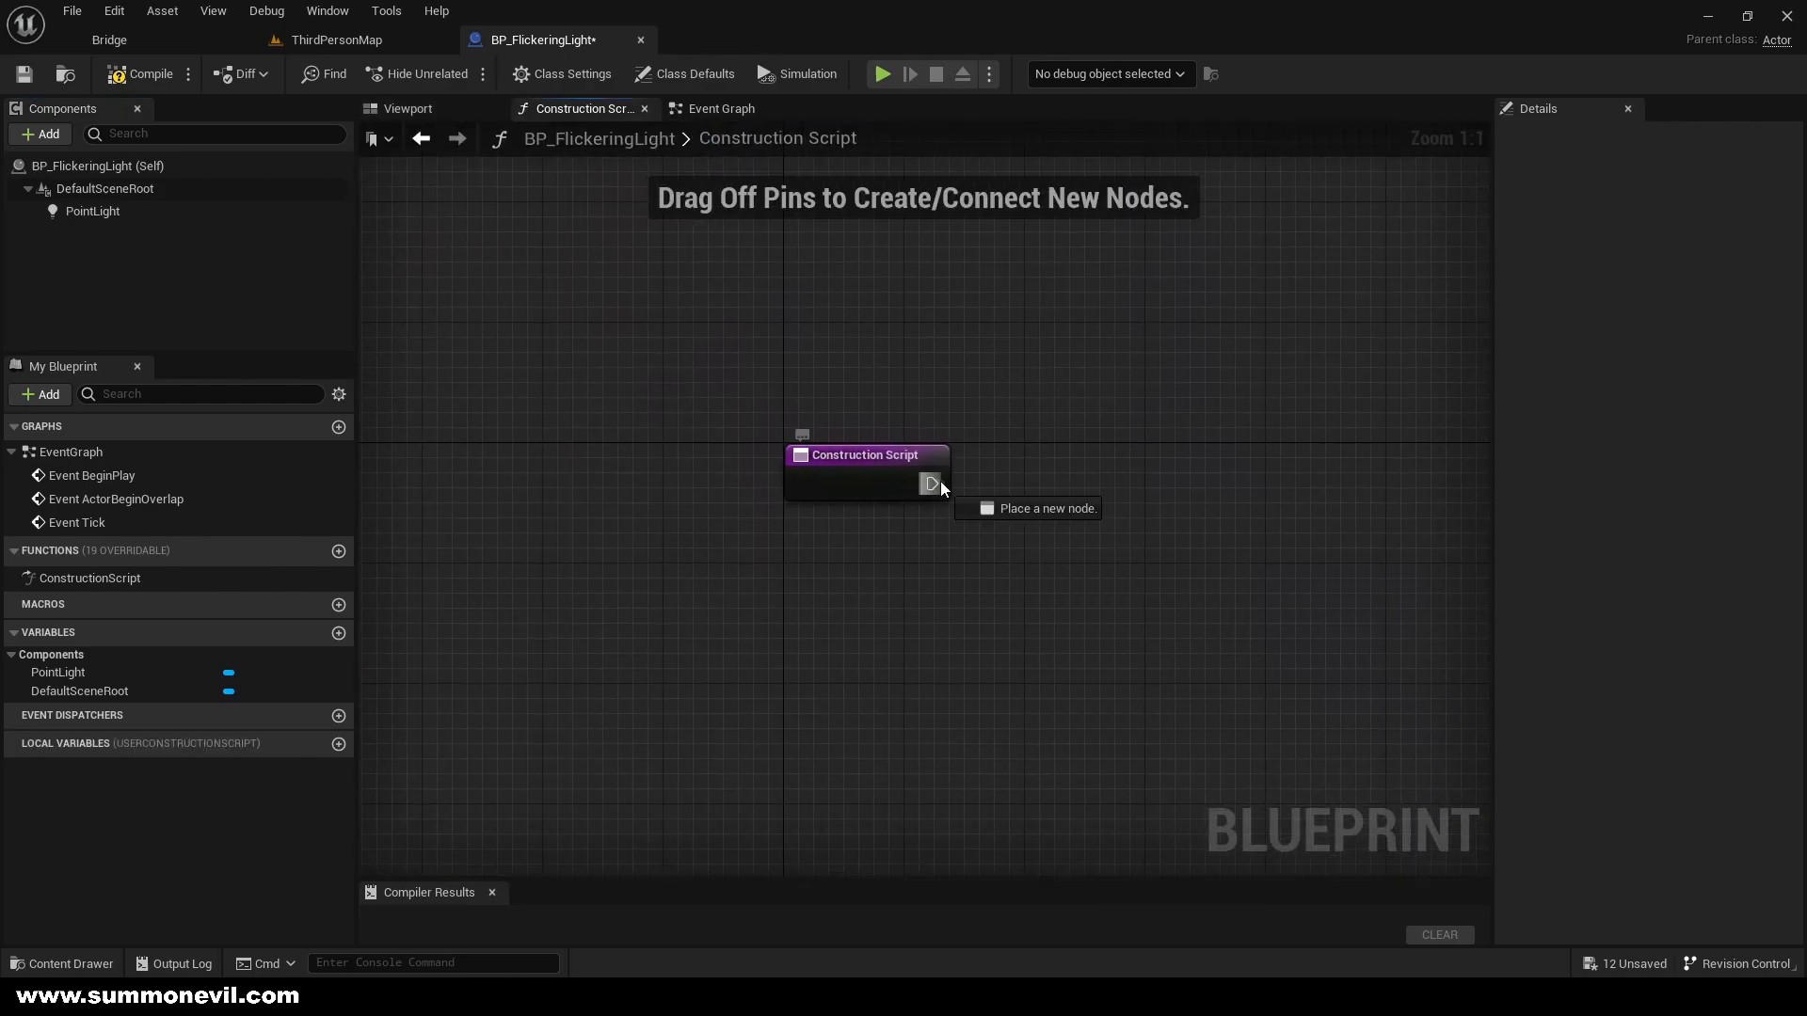
{"action": "mouse_move", "coordinate": [940, 505]}
{"action": "type", "text": "set inten"}
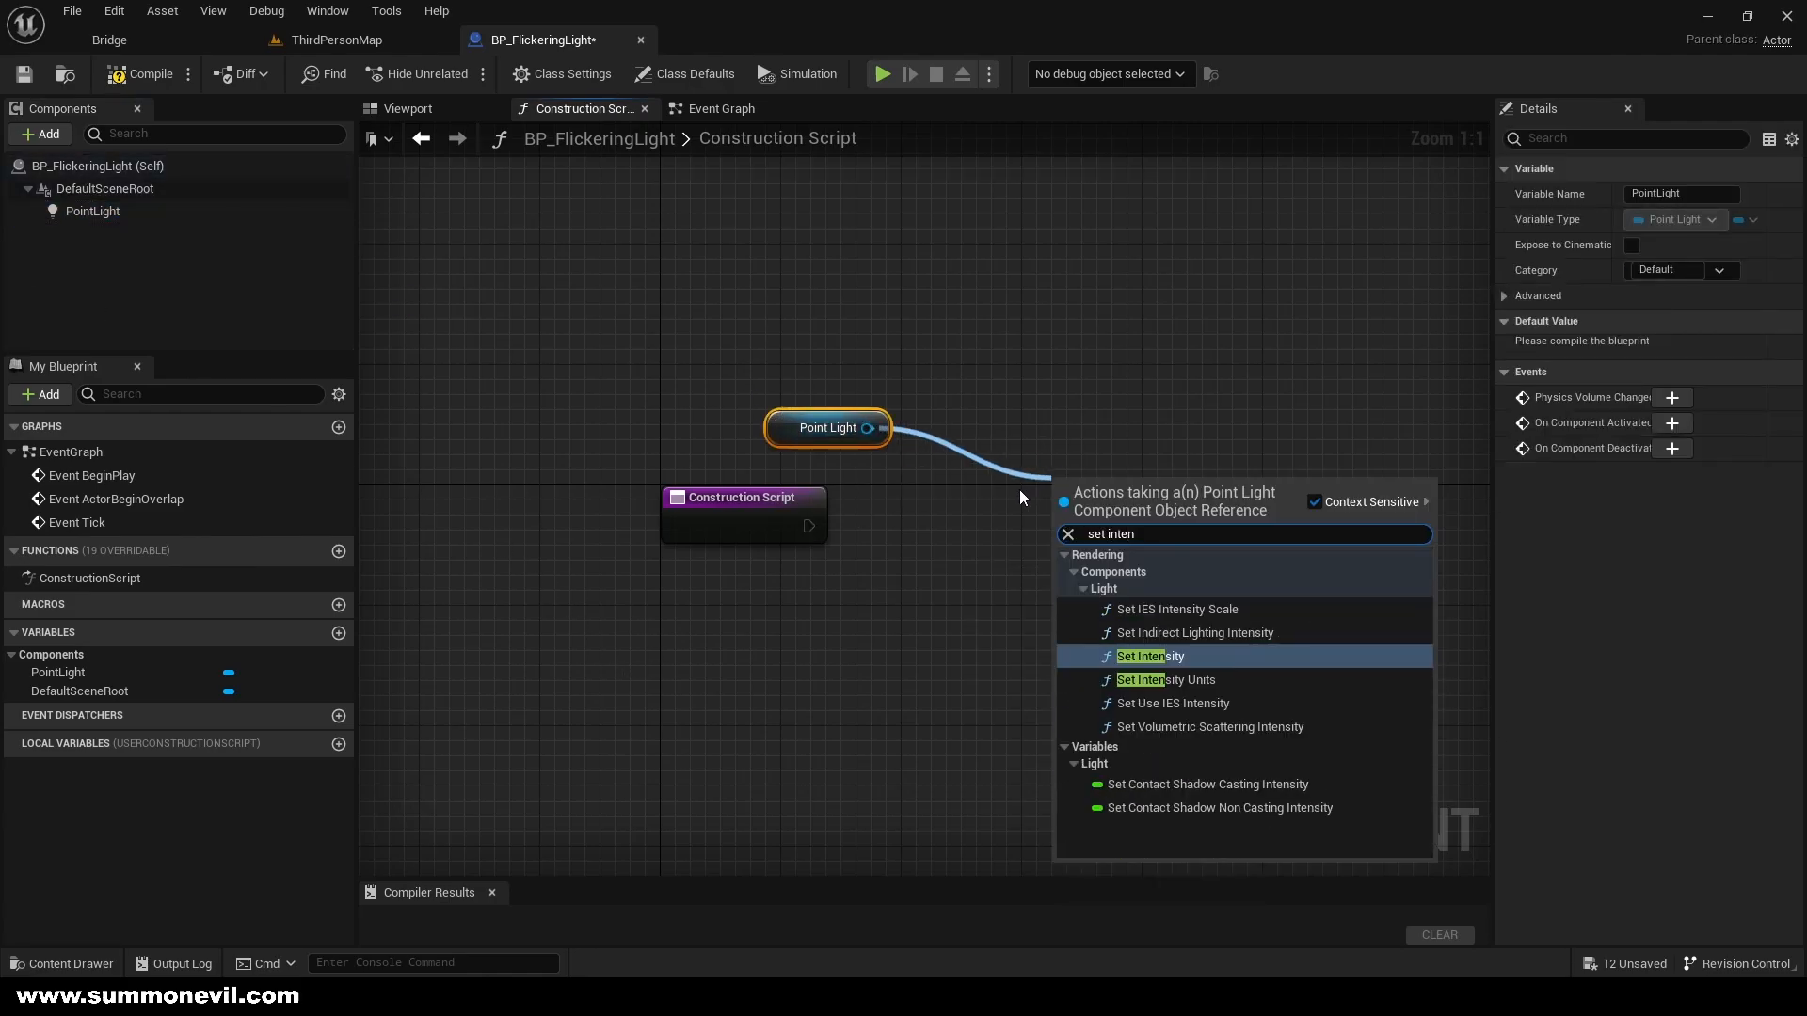
{"action": "left_click", "coordinate": [1151, 655]}
{"action": "type", "text": "5000"}
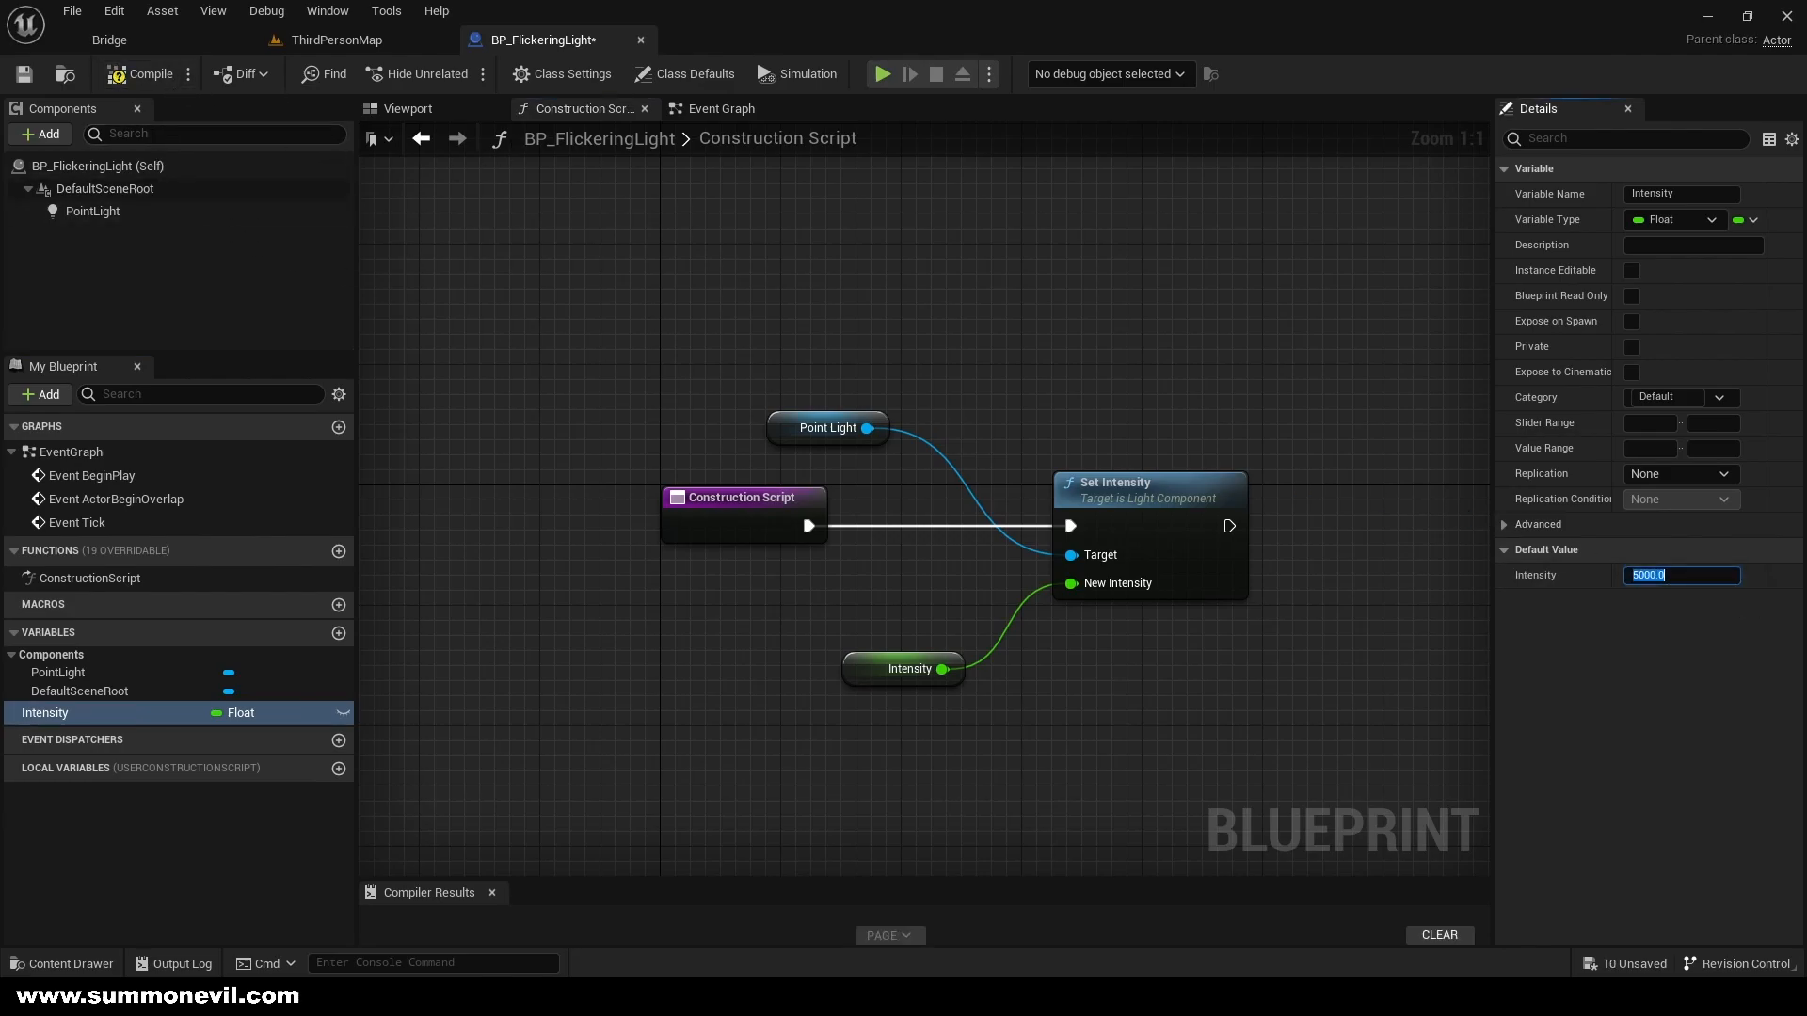
Feed a Retriggerable Delay after BeginPlay from Random Float in Range with MinTime and MaxTime variables
{"action": "left_click", "coordinate": [721, 109]}
{"action": "type", "text": "random"}
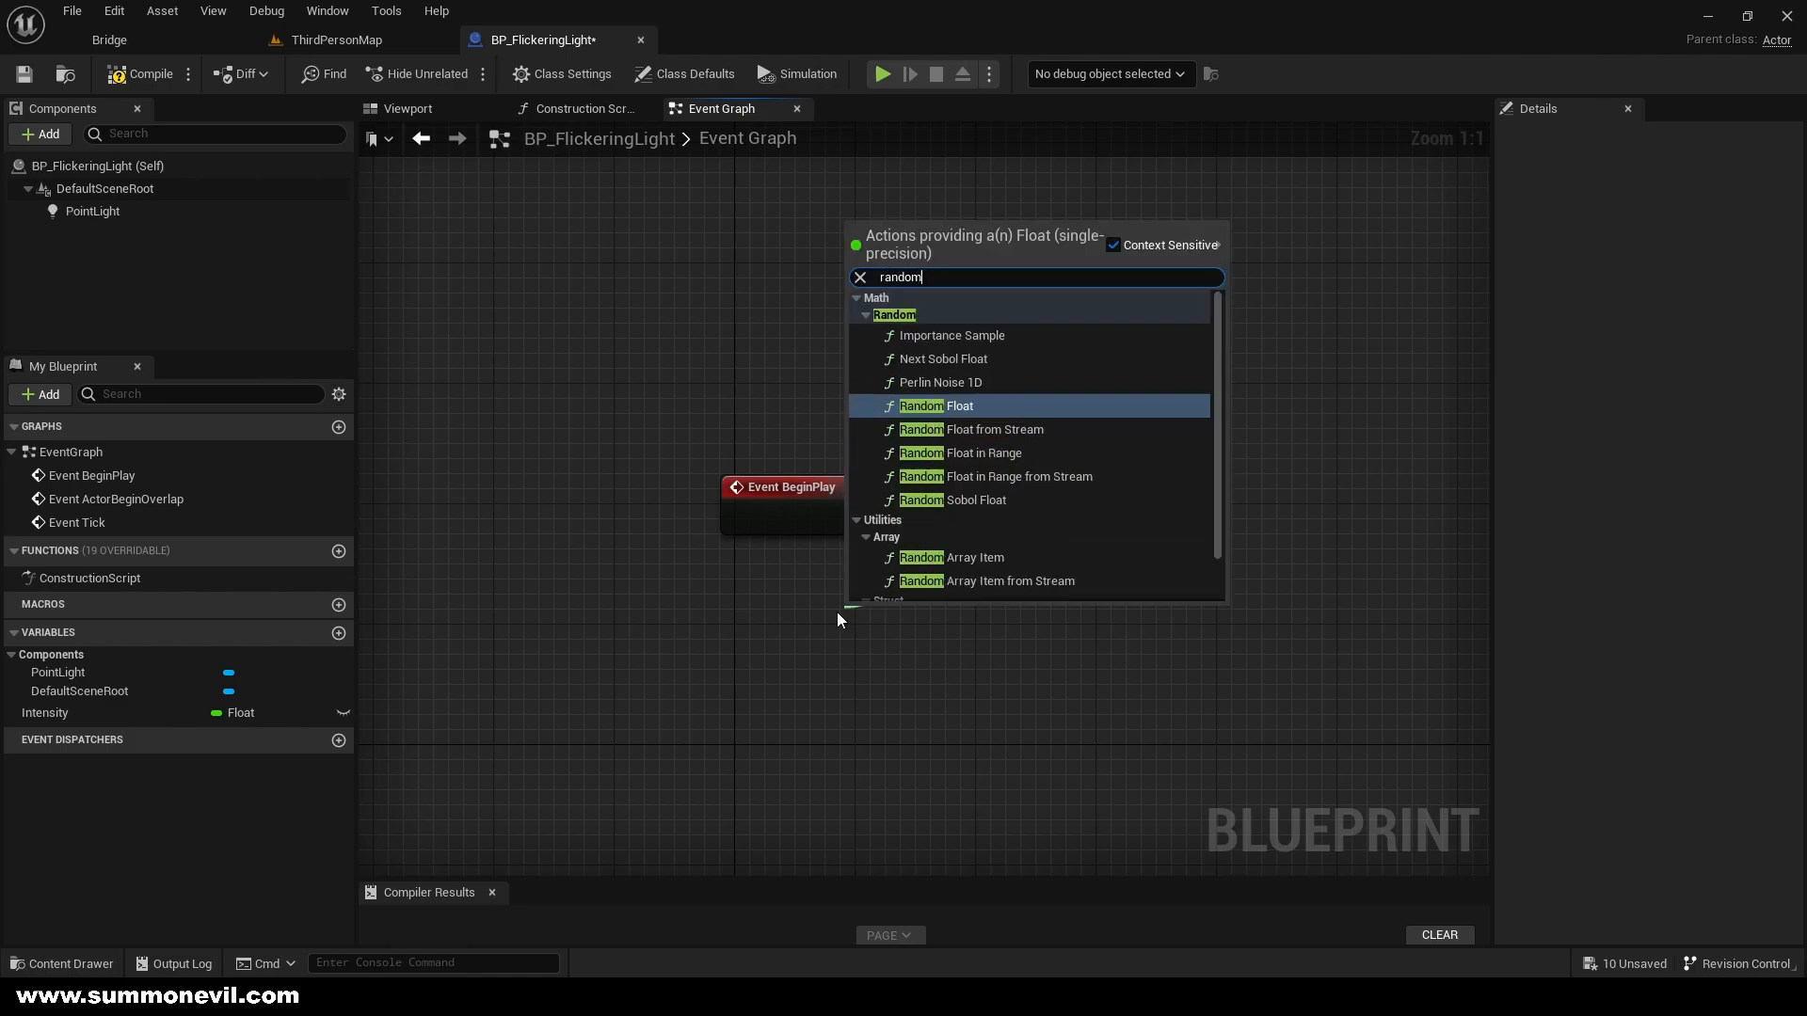
{"action": "left_click", "coordinate": [971, 454]}
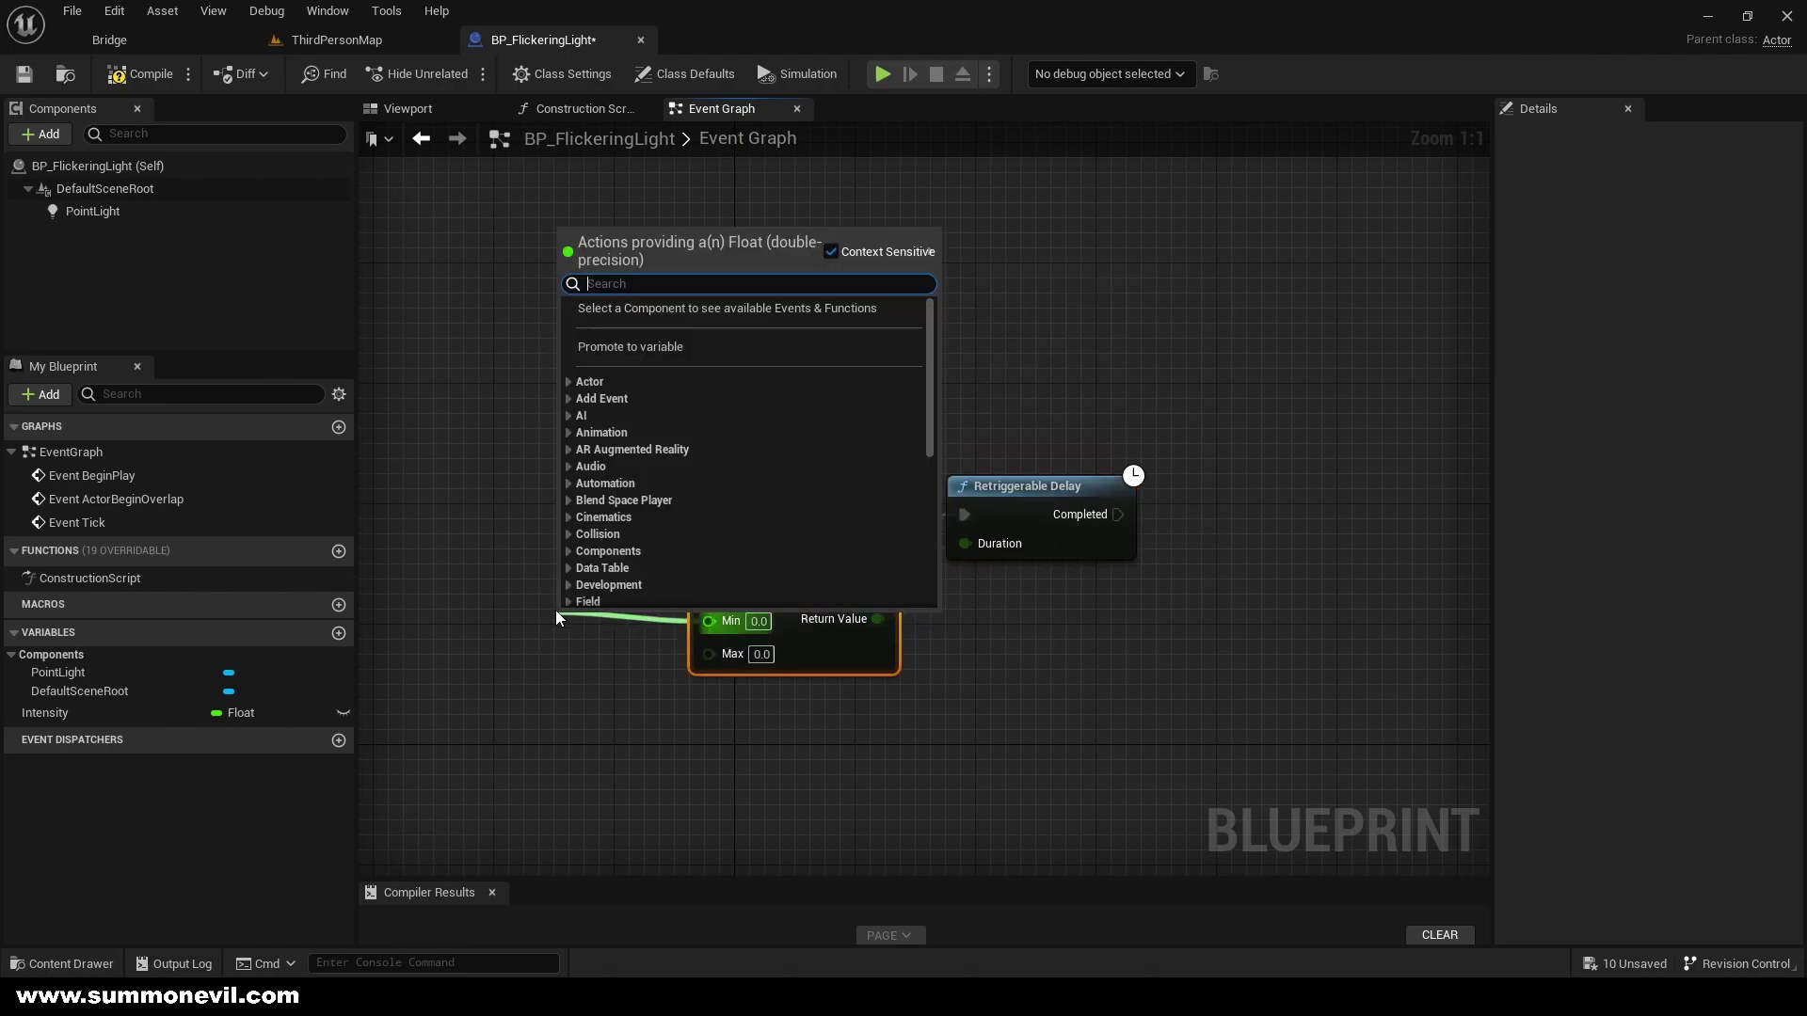
{"action": "left_click", "coordinate": [629, 346]}
{"action": "type", "text": "0.1"}
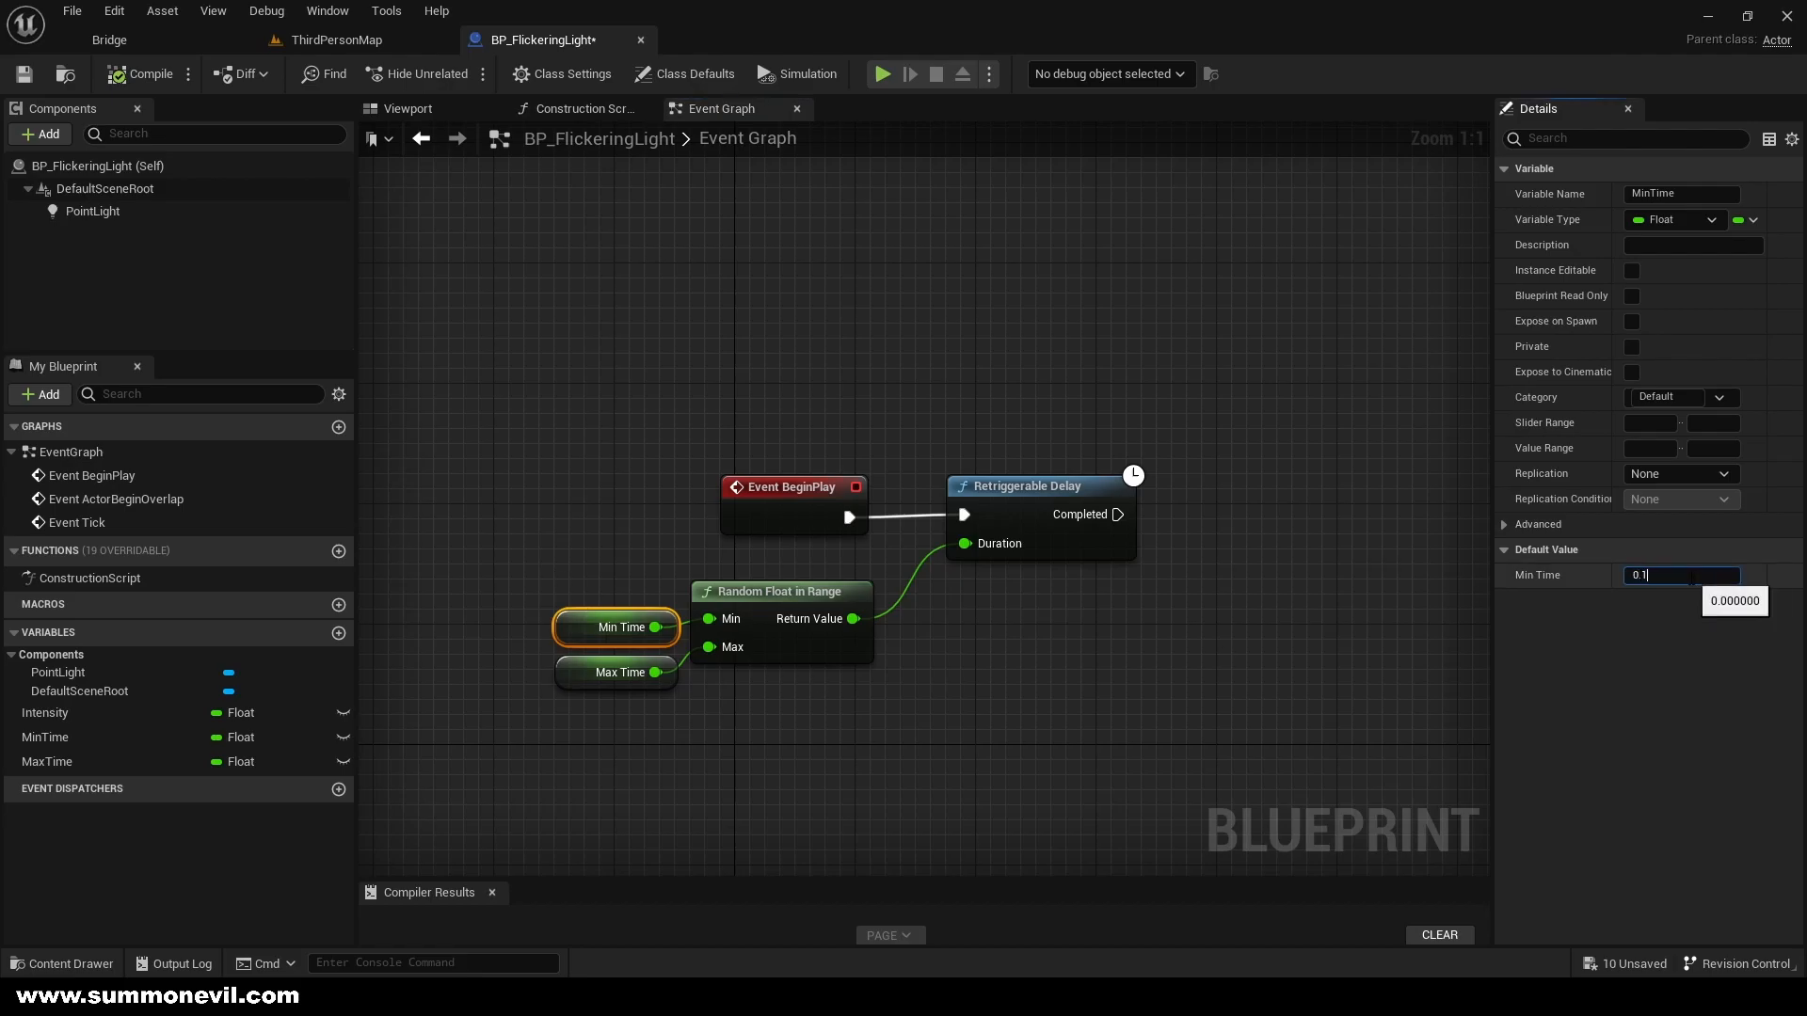
{"action": "left_click", "coordinate": [617, 672]}
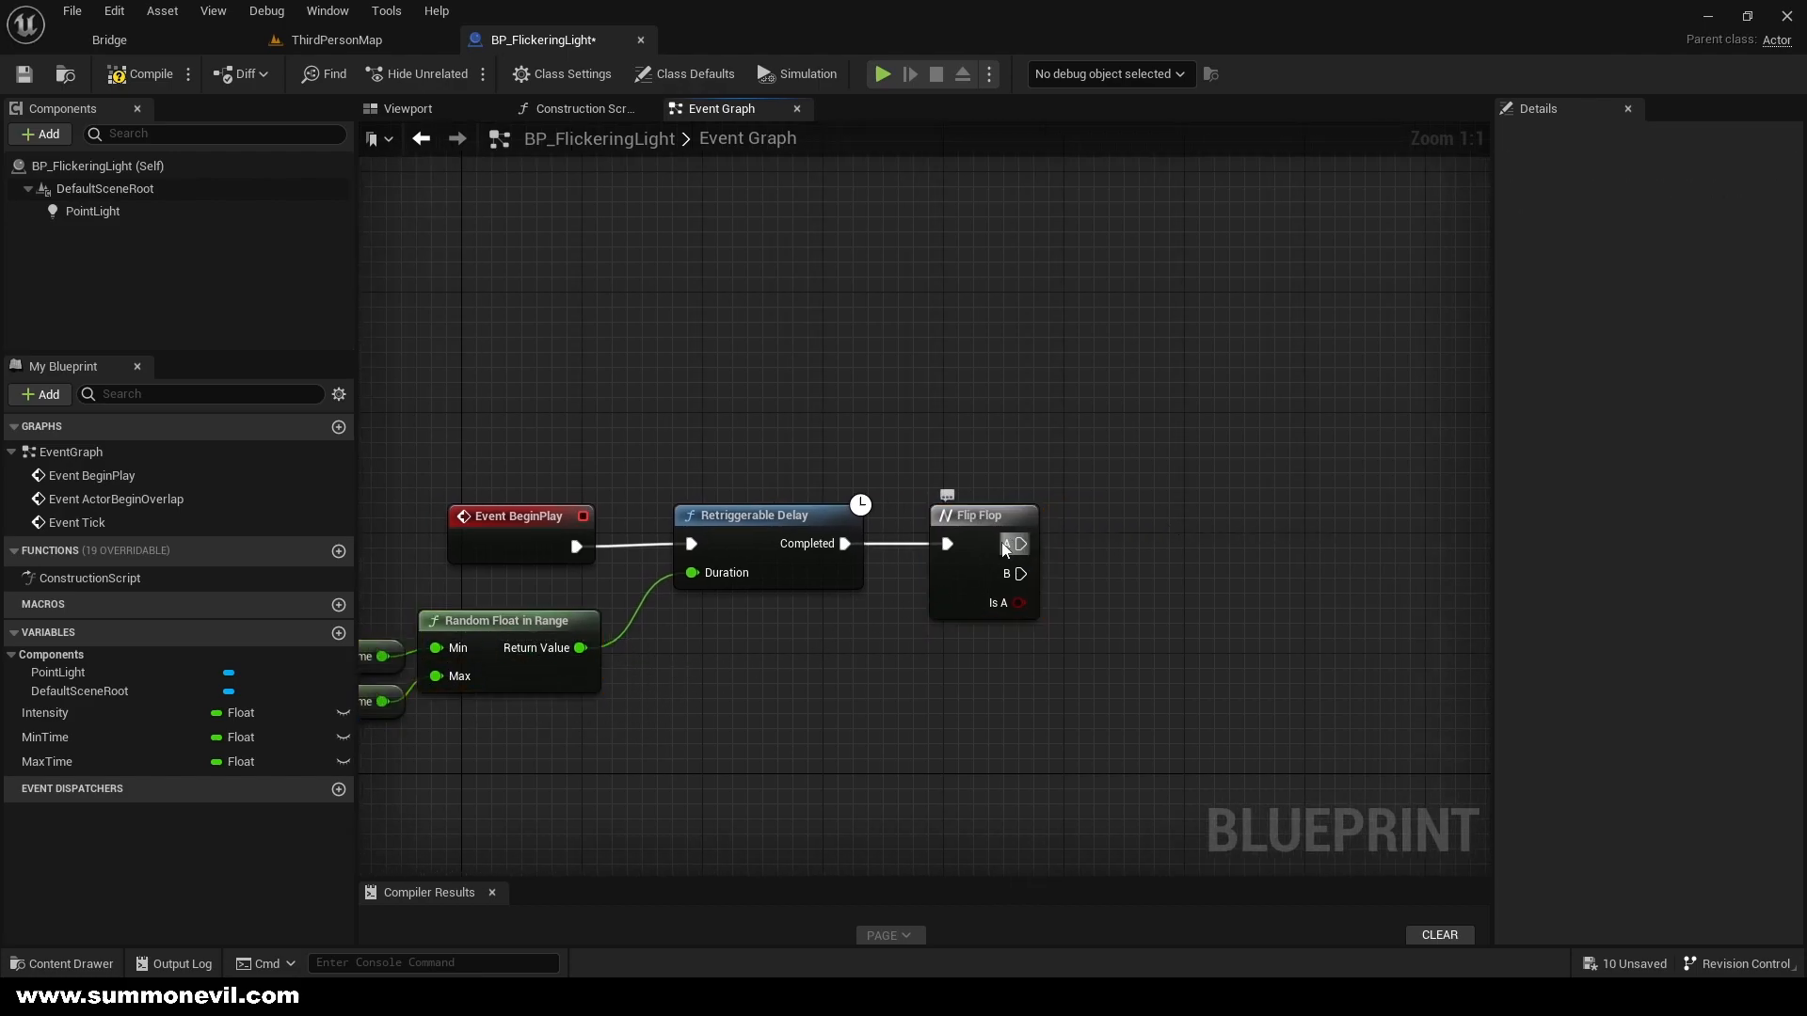
{"action": "mouse_move", "coordinate": [1143, 587]}
{"action": "type", "text": "set inten"}
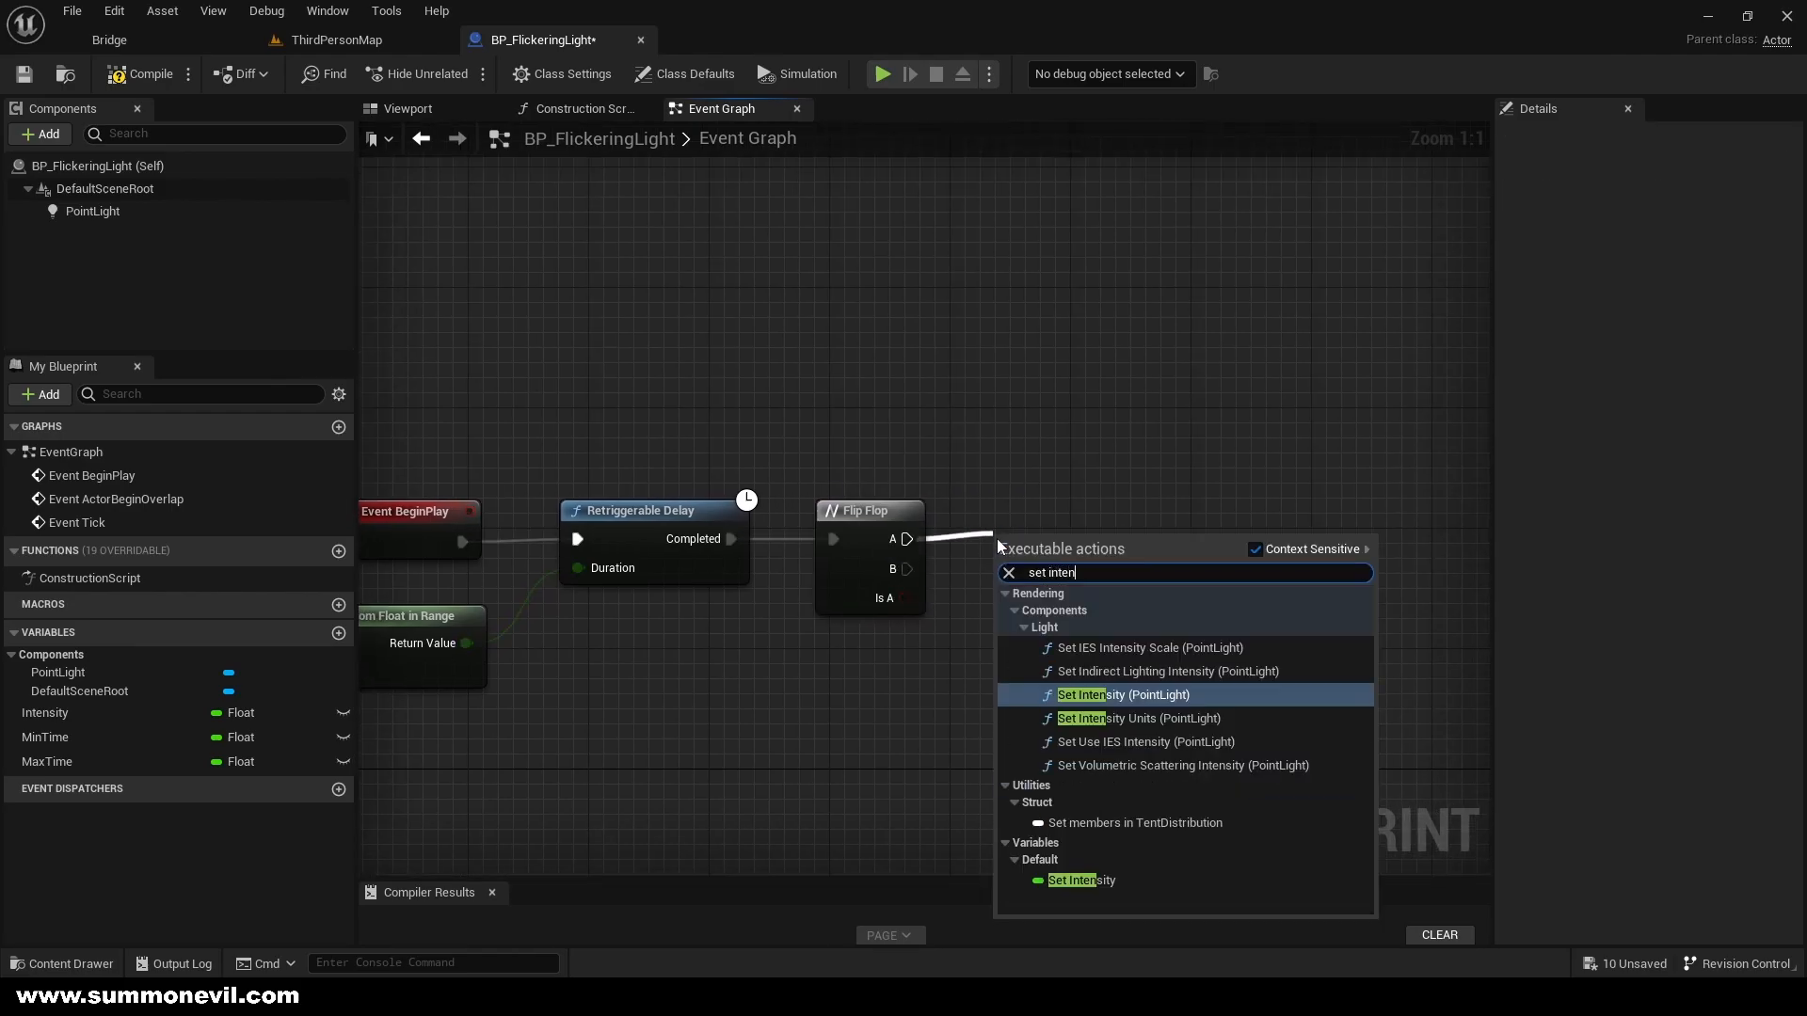
Add Set Intensity on the Flip Flop A branch fed by a new MinFlickerIntensity variable, reusing Intensity for B
{"action": "left_click", "coordinate": [1122, 695]}
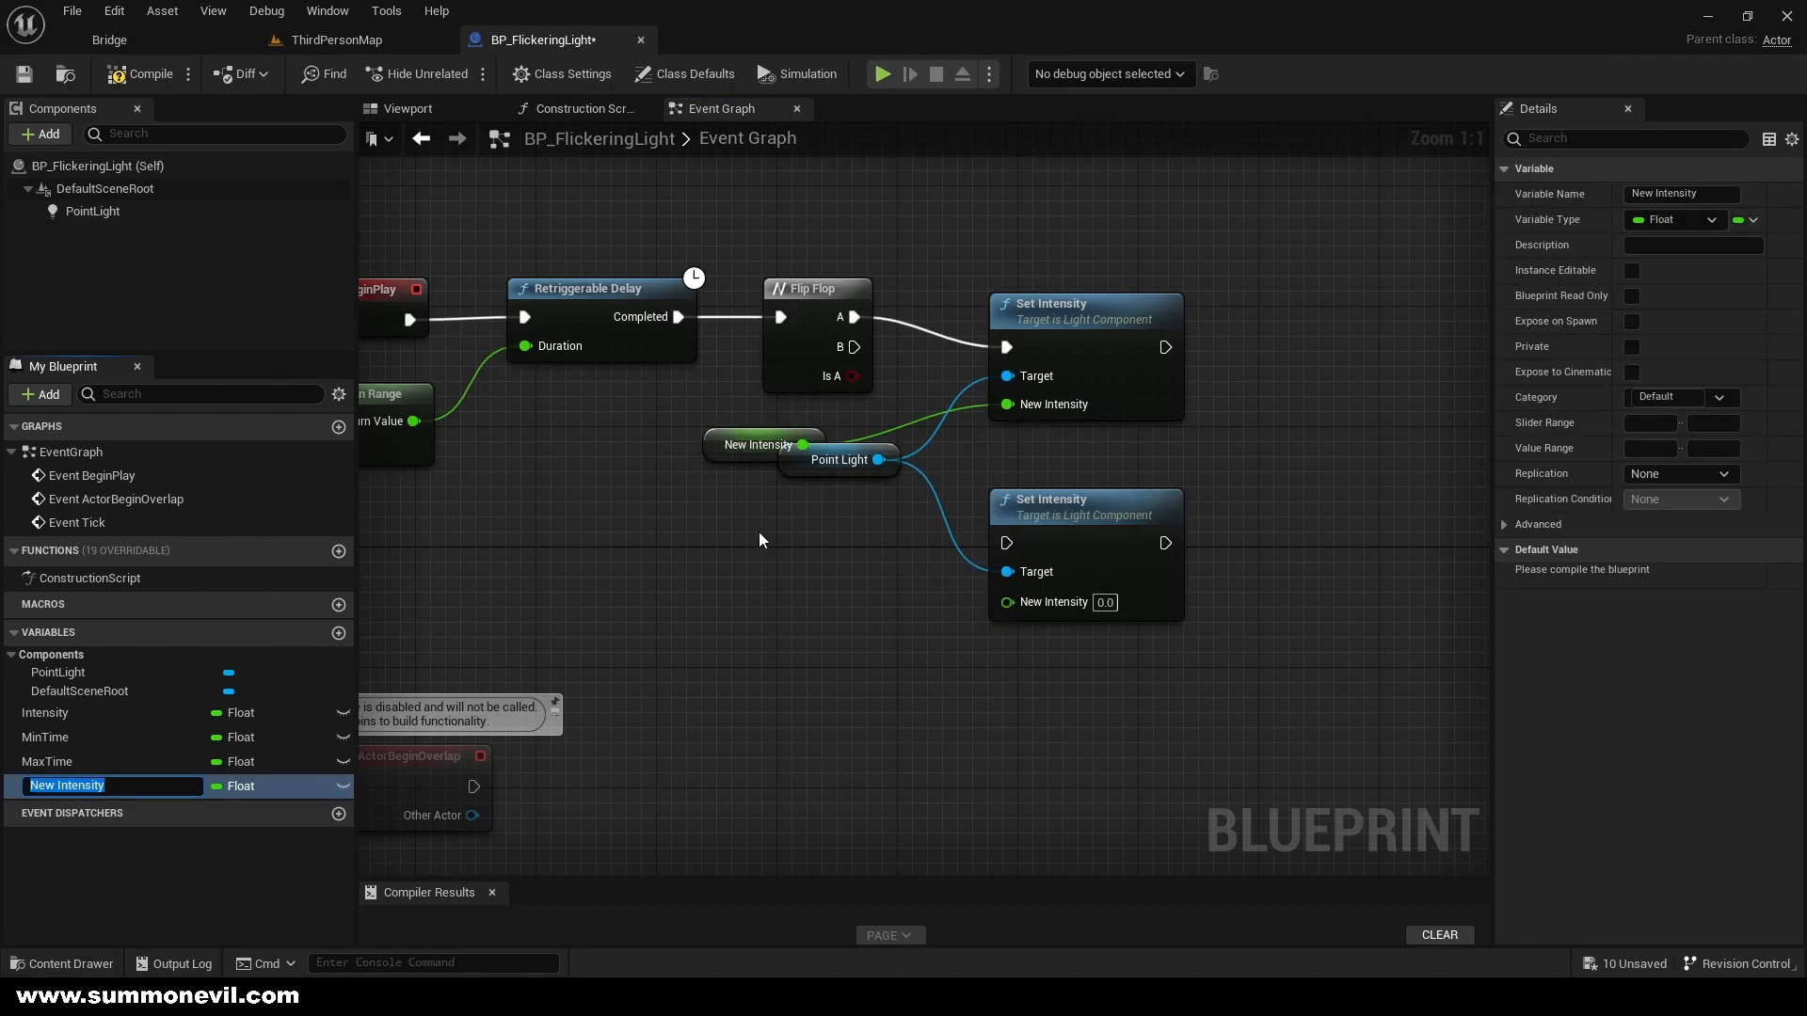
{"action": "type", "text": "MinFlickerInte"}
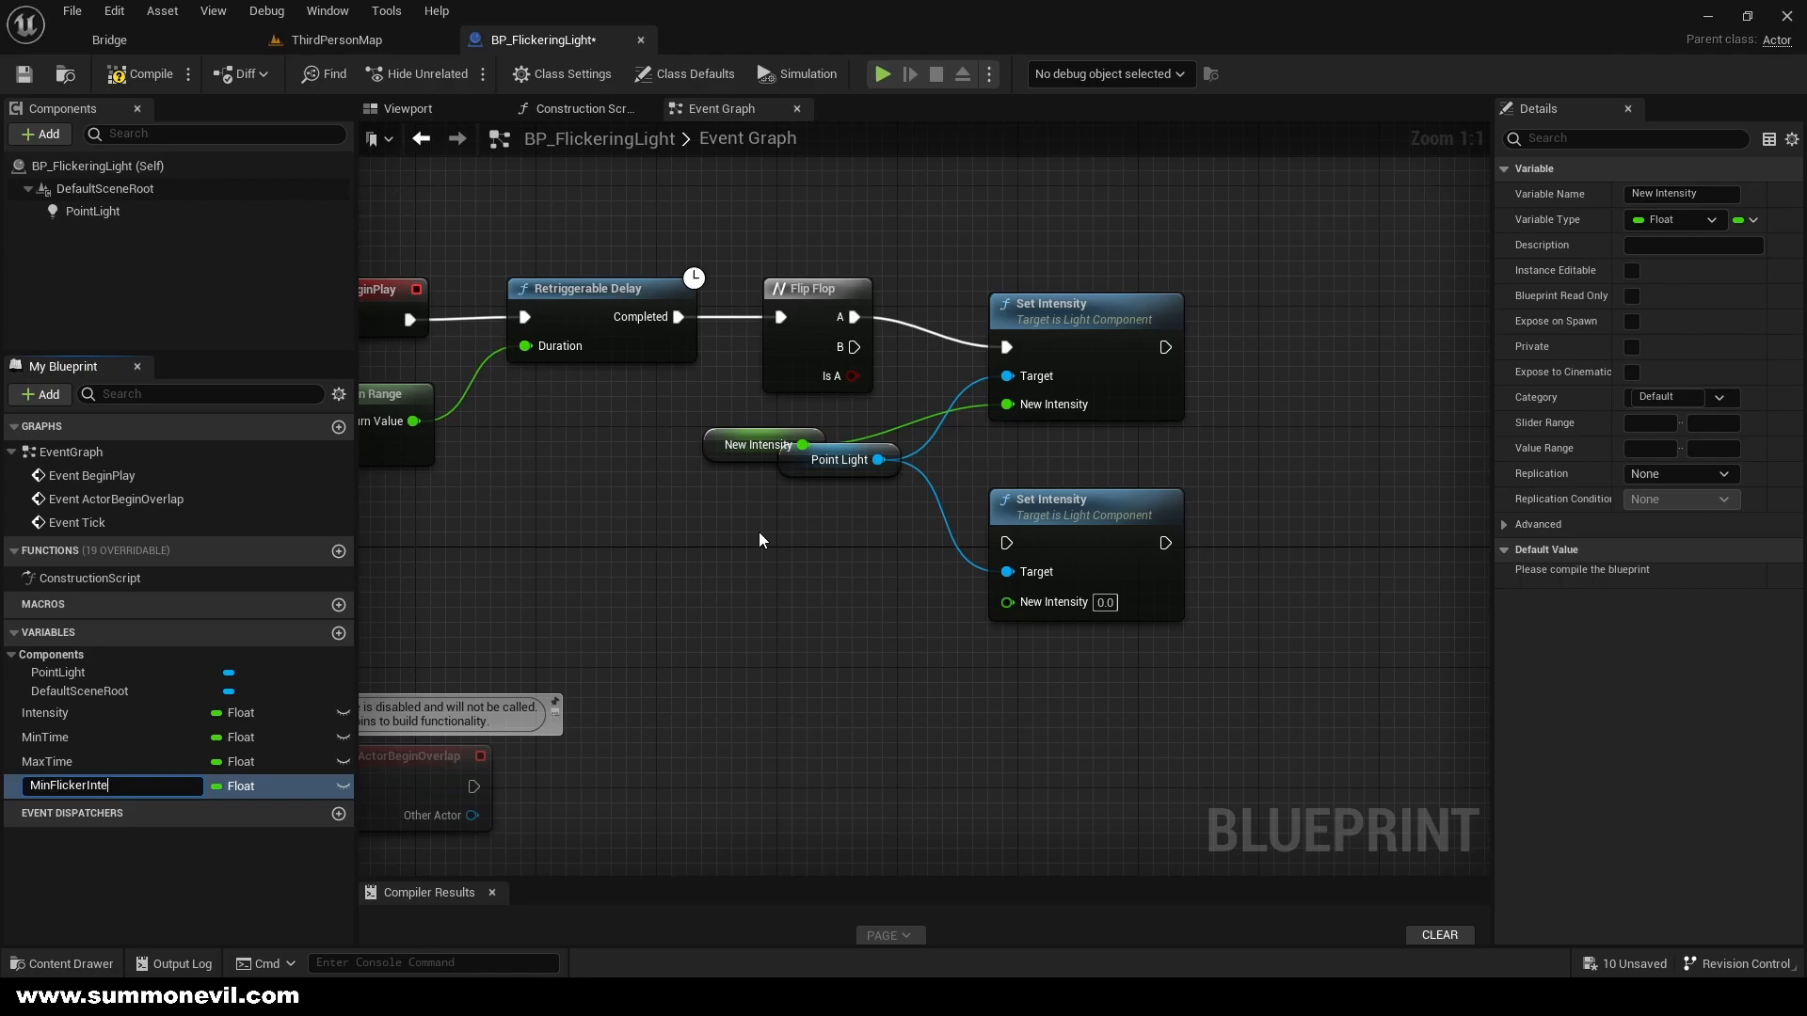
{"action": "key", "text": "Return"}
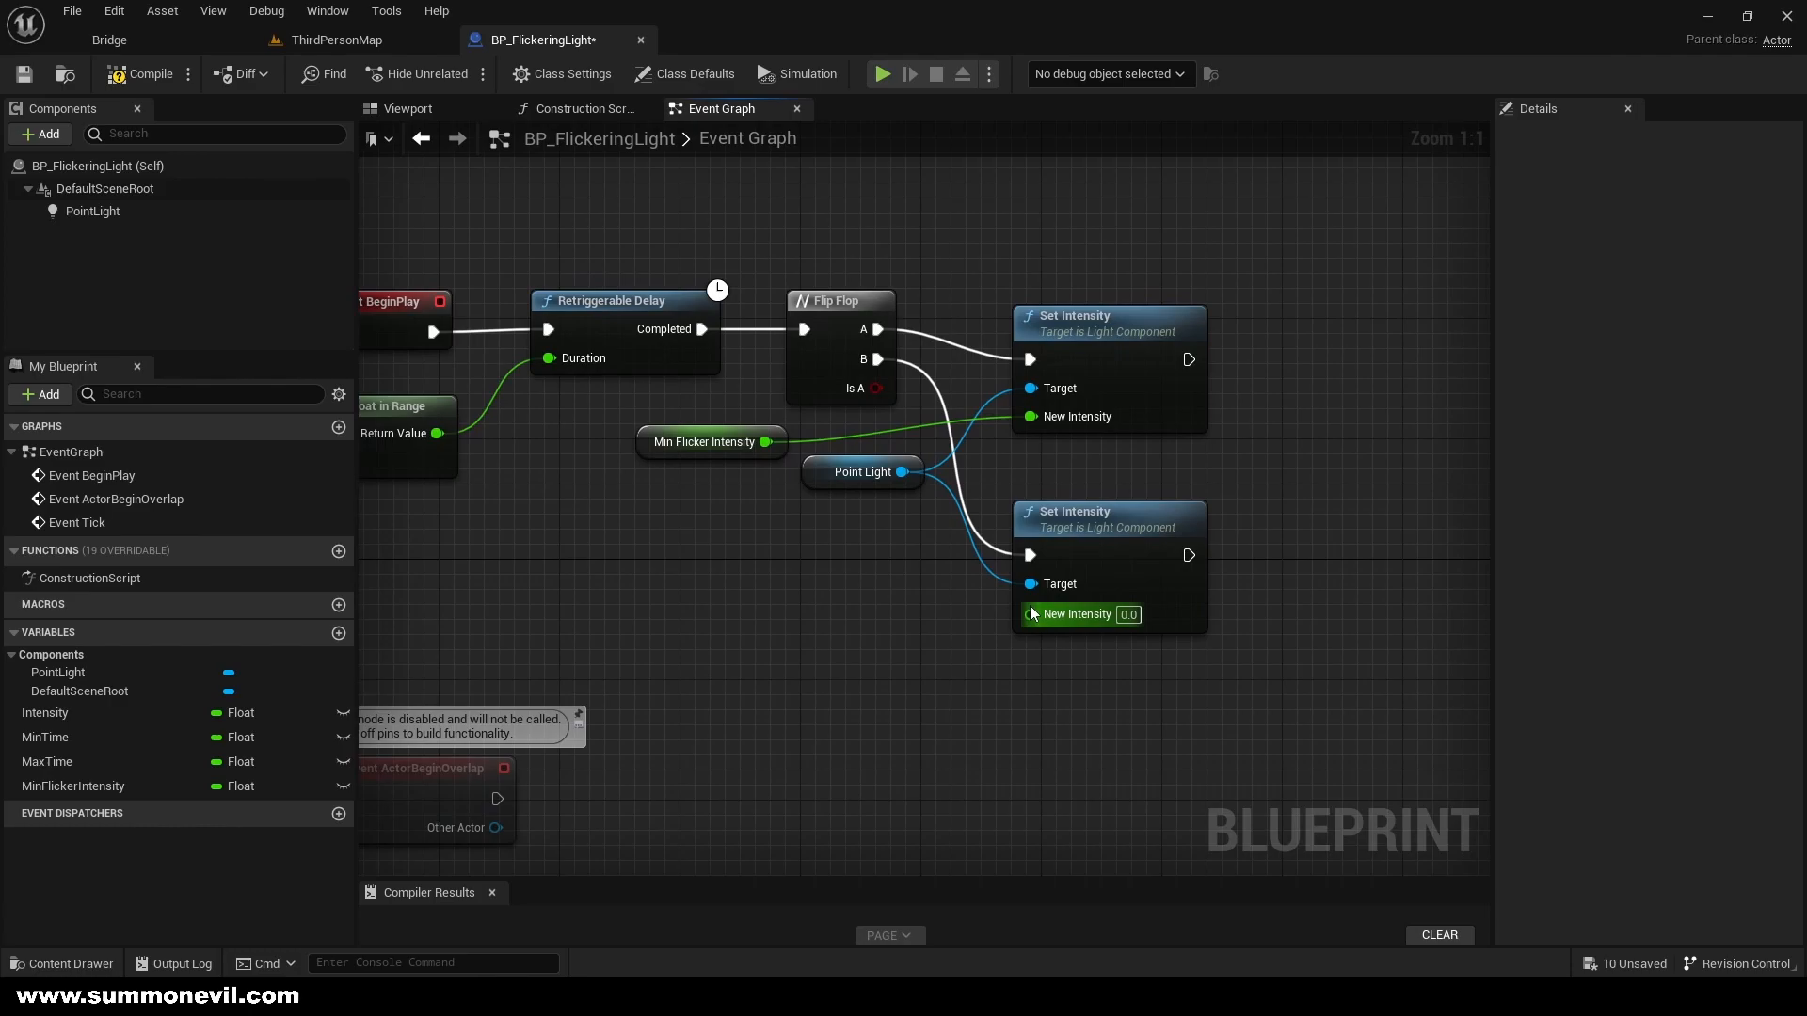
{"action": "left_click", "coordinate": [45, 711]}
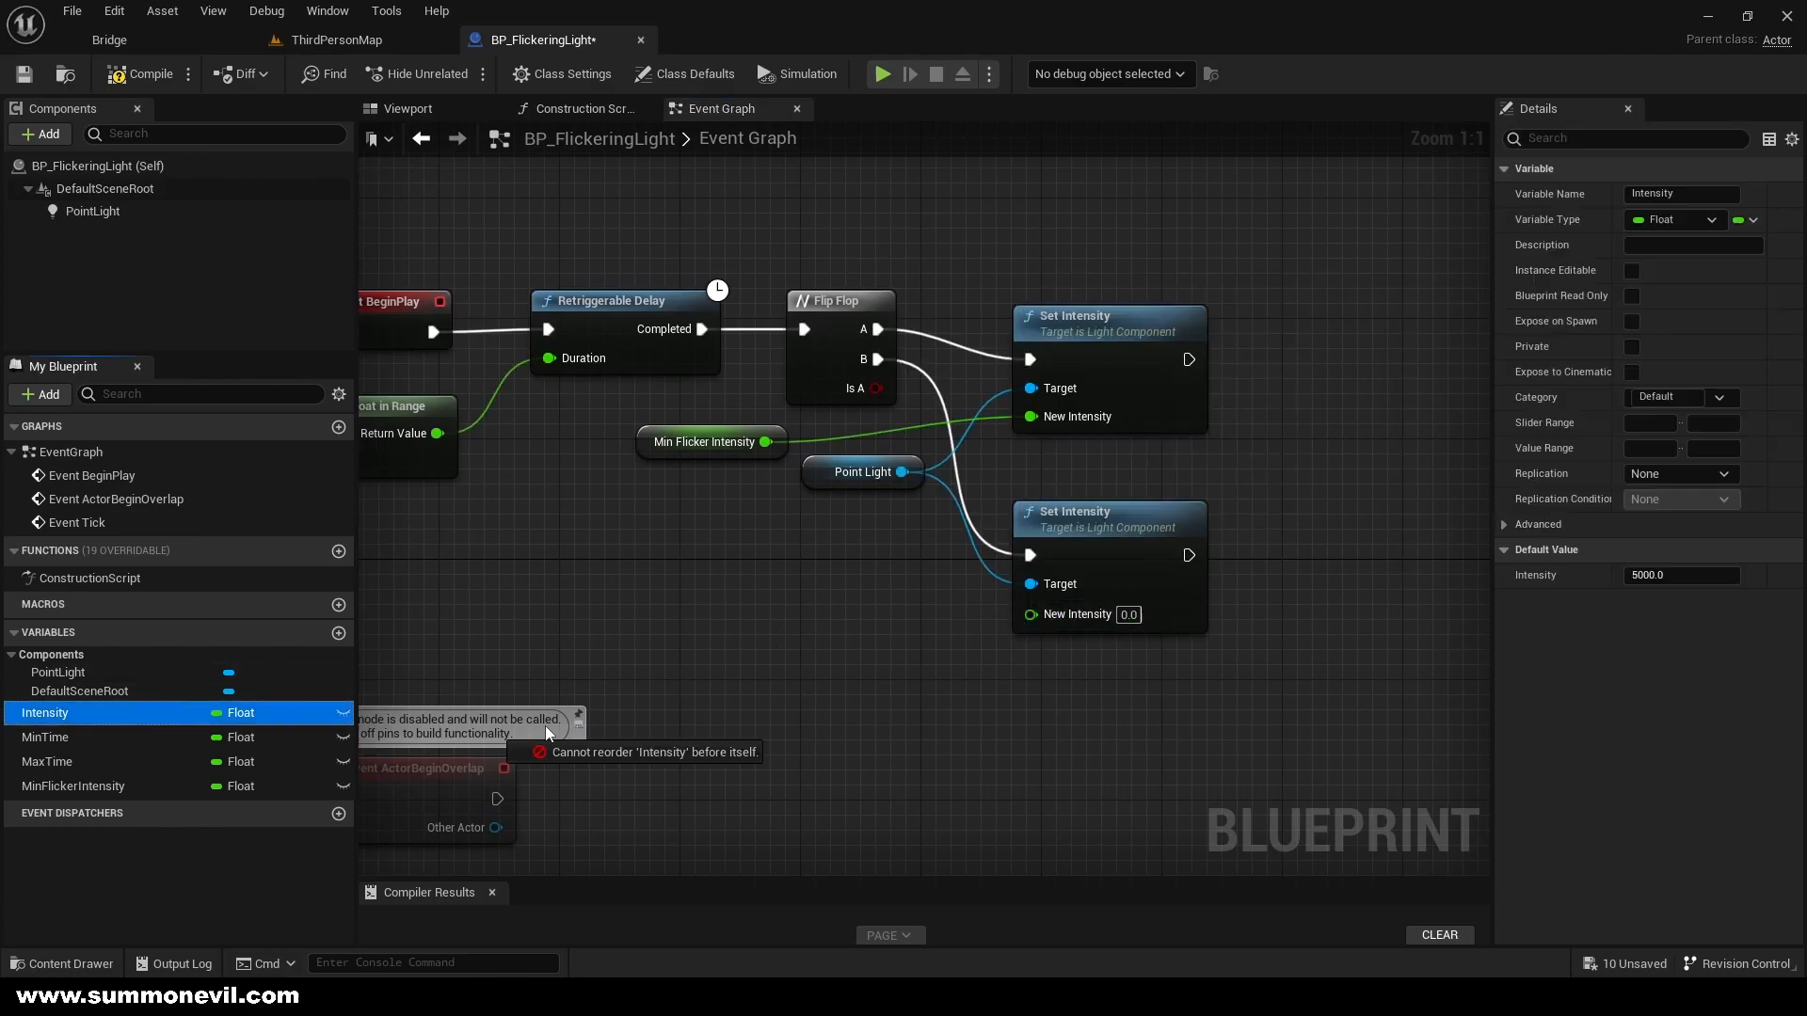
{"action": "left_click", "coordinate": [580, 109]}
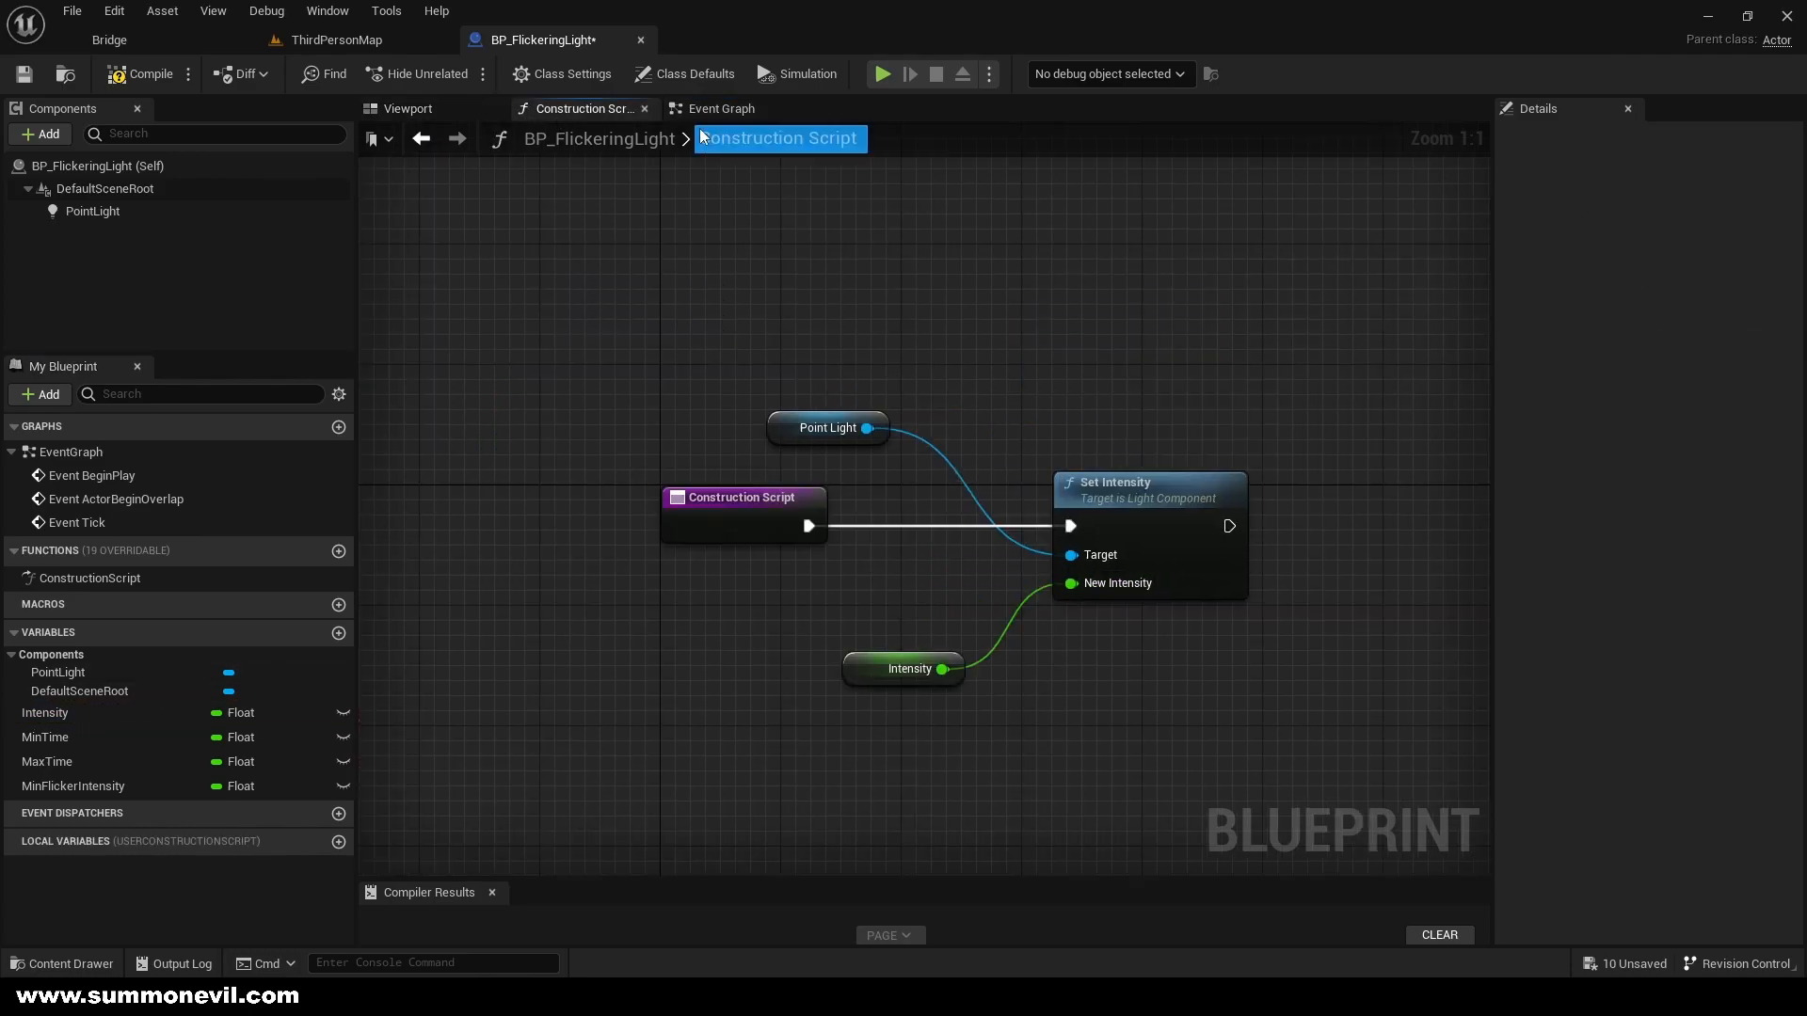
Wire both Set Intensity exec outputs back into the Retriggerable Delay and compile
{"action": "left_click", "coordinate": [717, 109]}
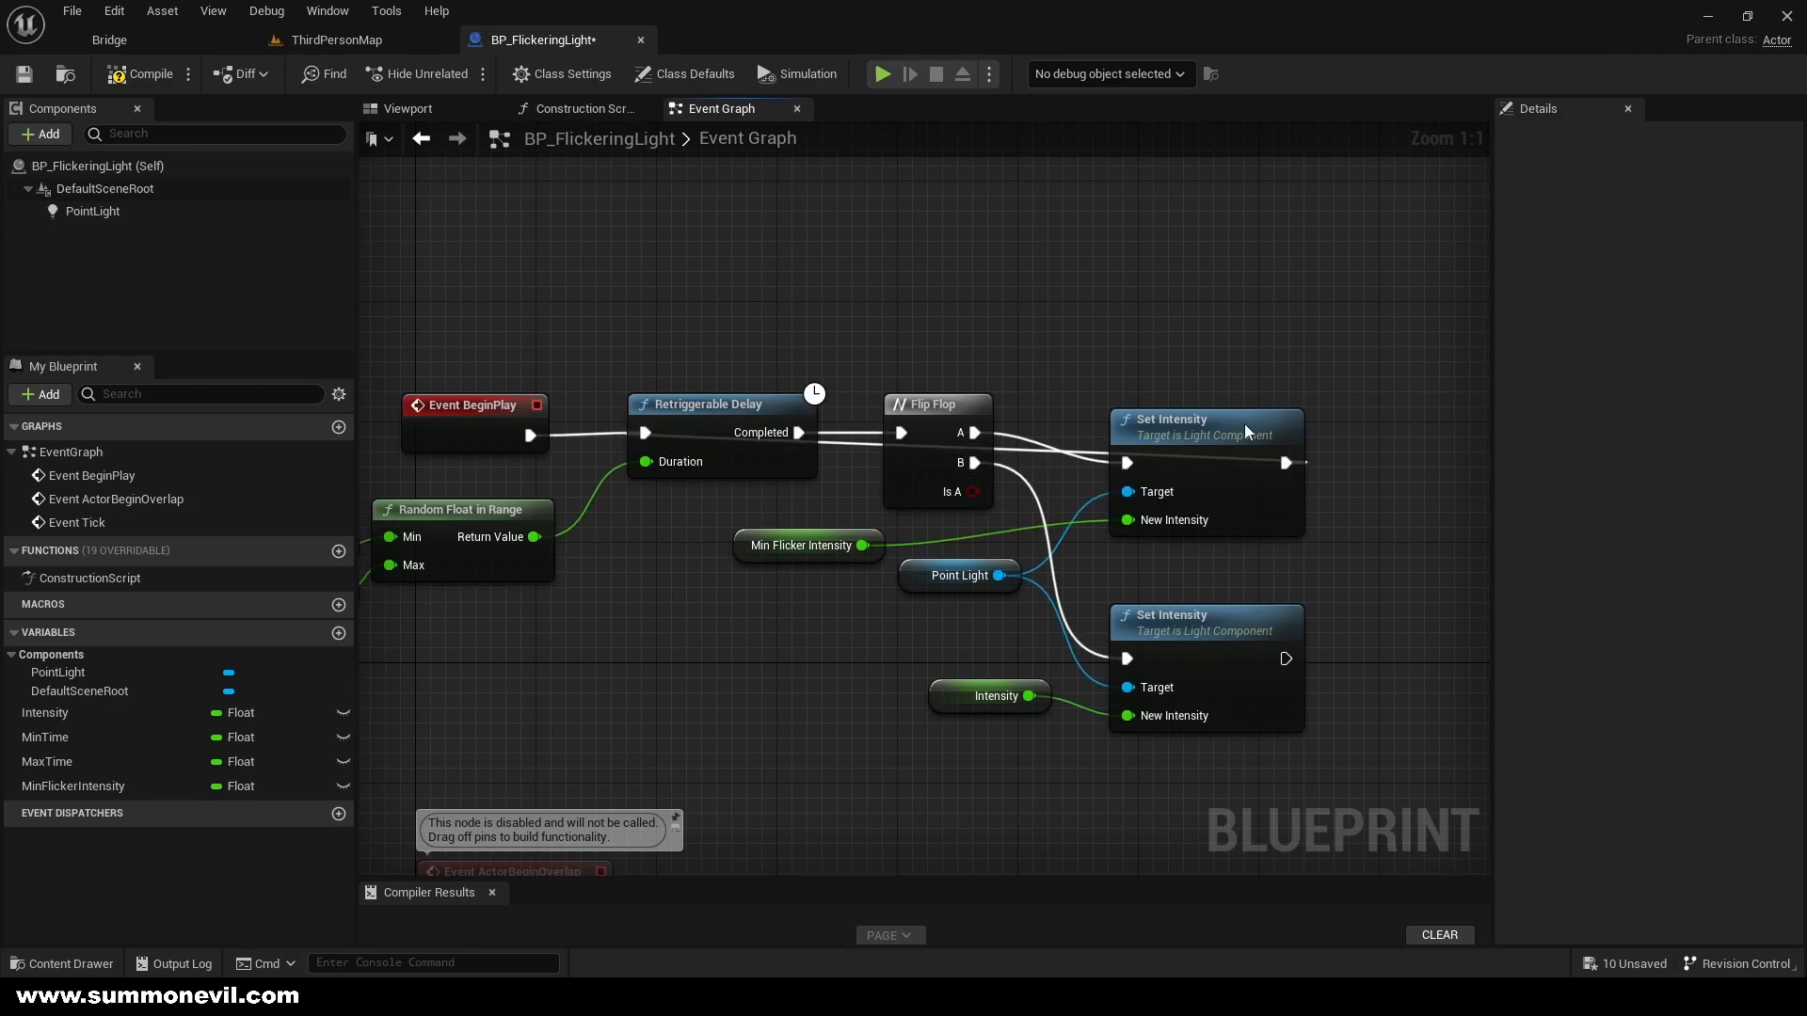
{"action": "left_click_drag", "start_coordinate": [1164, 420], "coordinate": [1163, 314]}
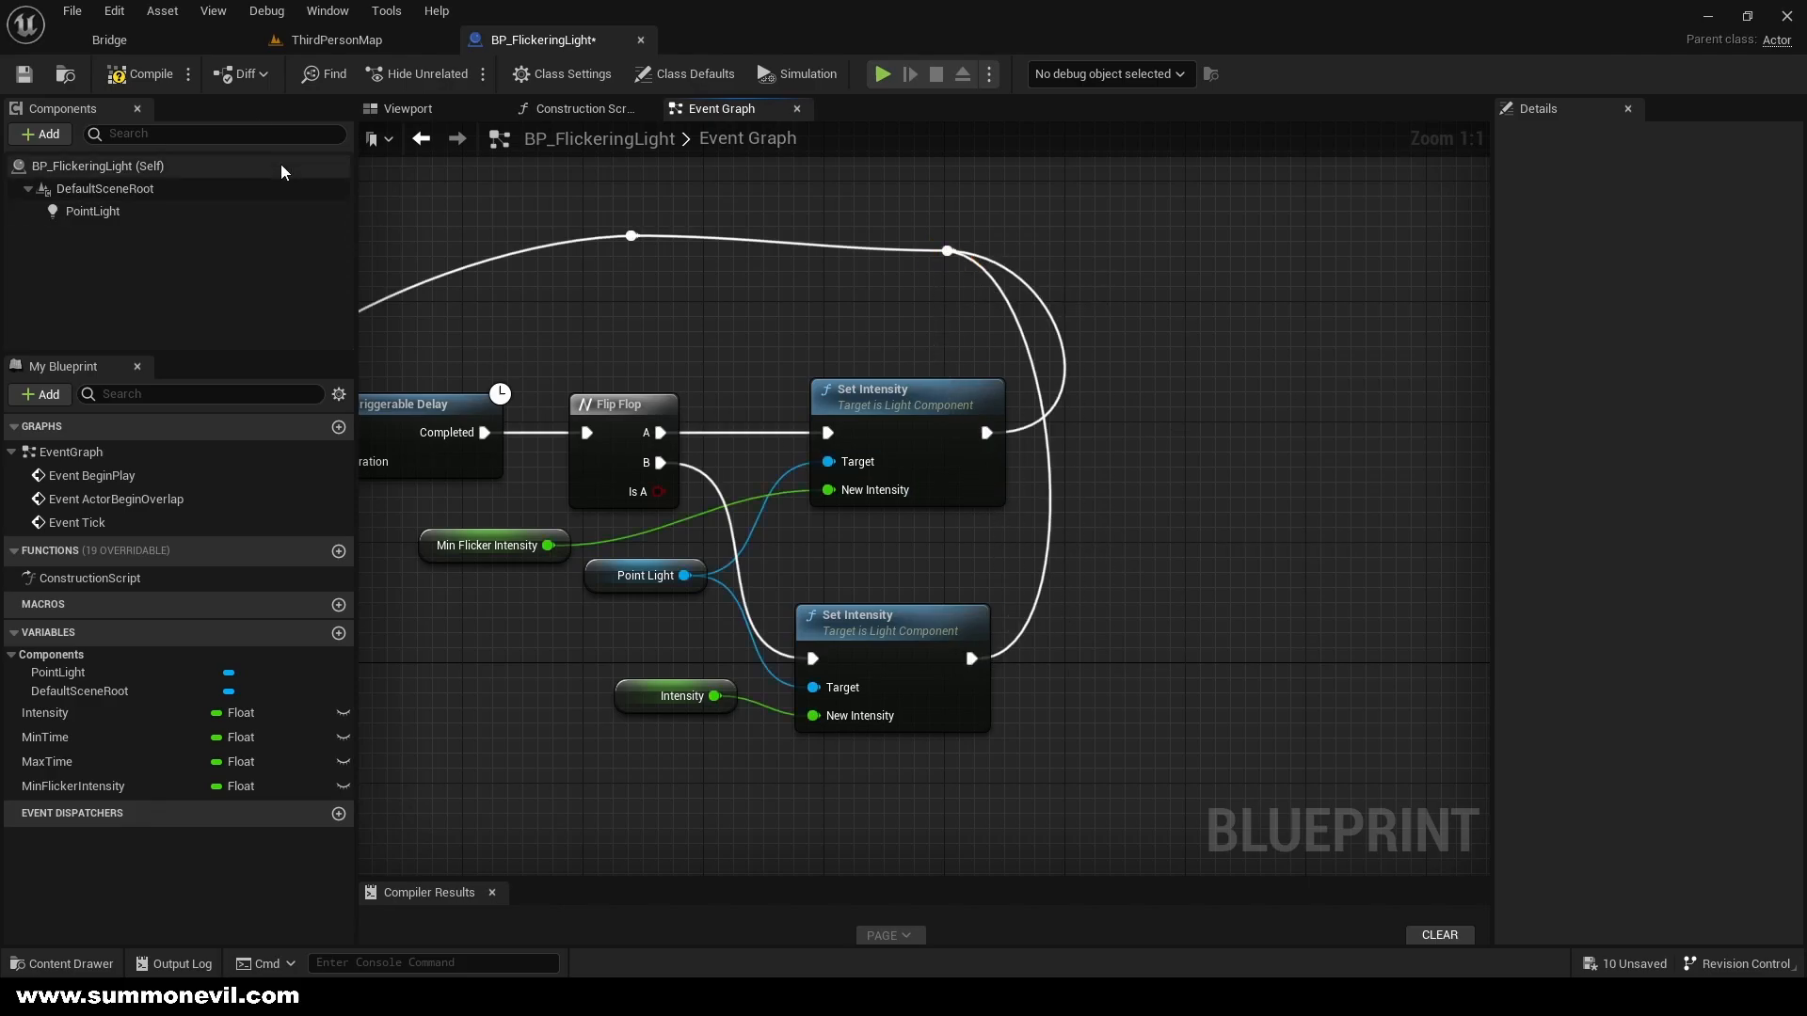
{"action": "mouse_move", "coordinate": [337, 40]}
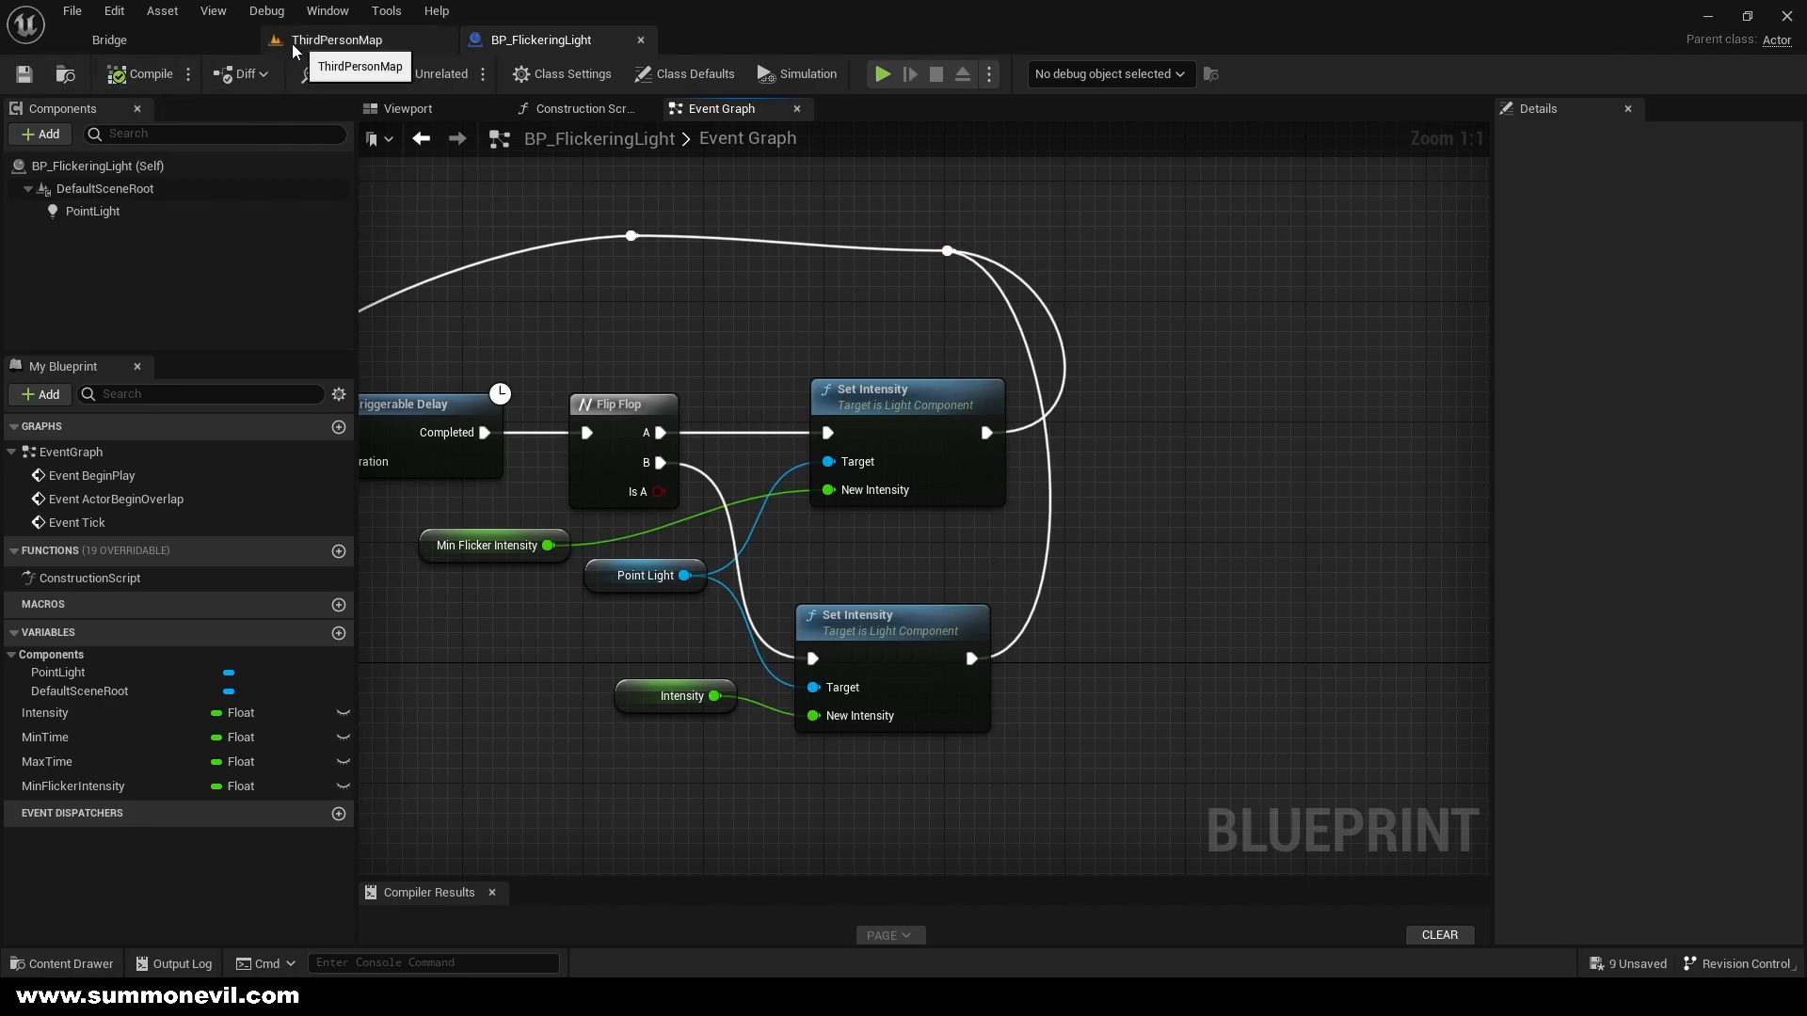
Return to ThirdPersonMap and run the level to watch BP_FlickeringLight flicker above the cube
{"action": "left_click", "coordinate": [337, 39]}
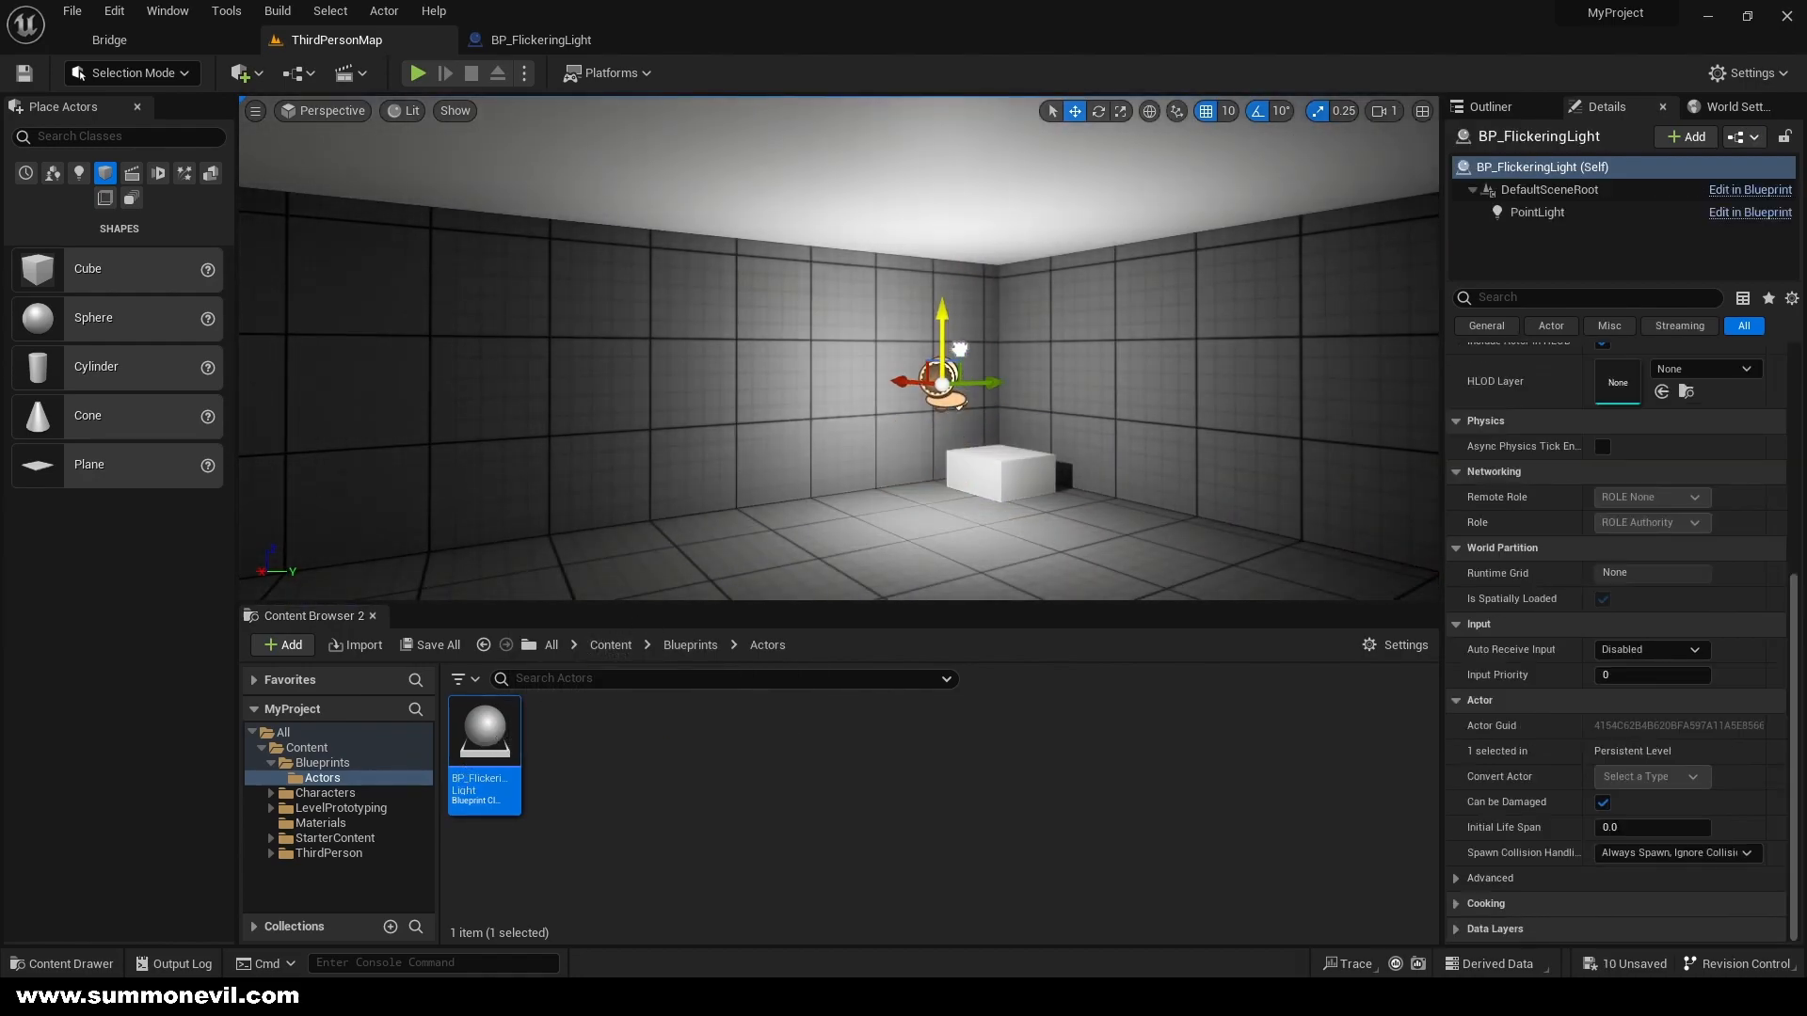
{"action": "left_click", "coordinate": [417, 74]}
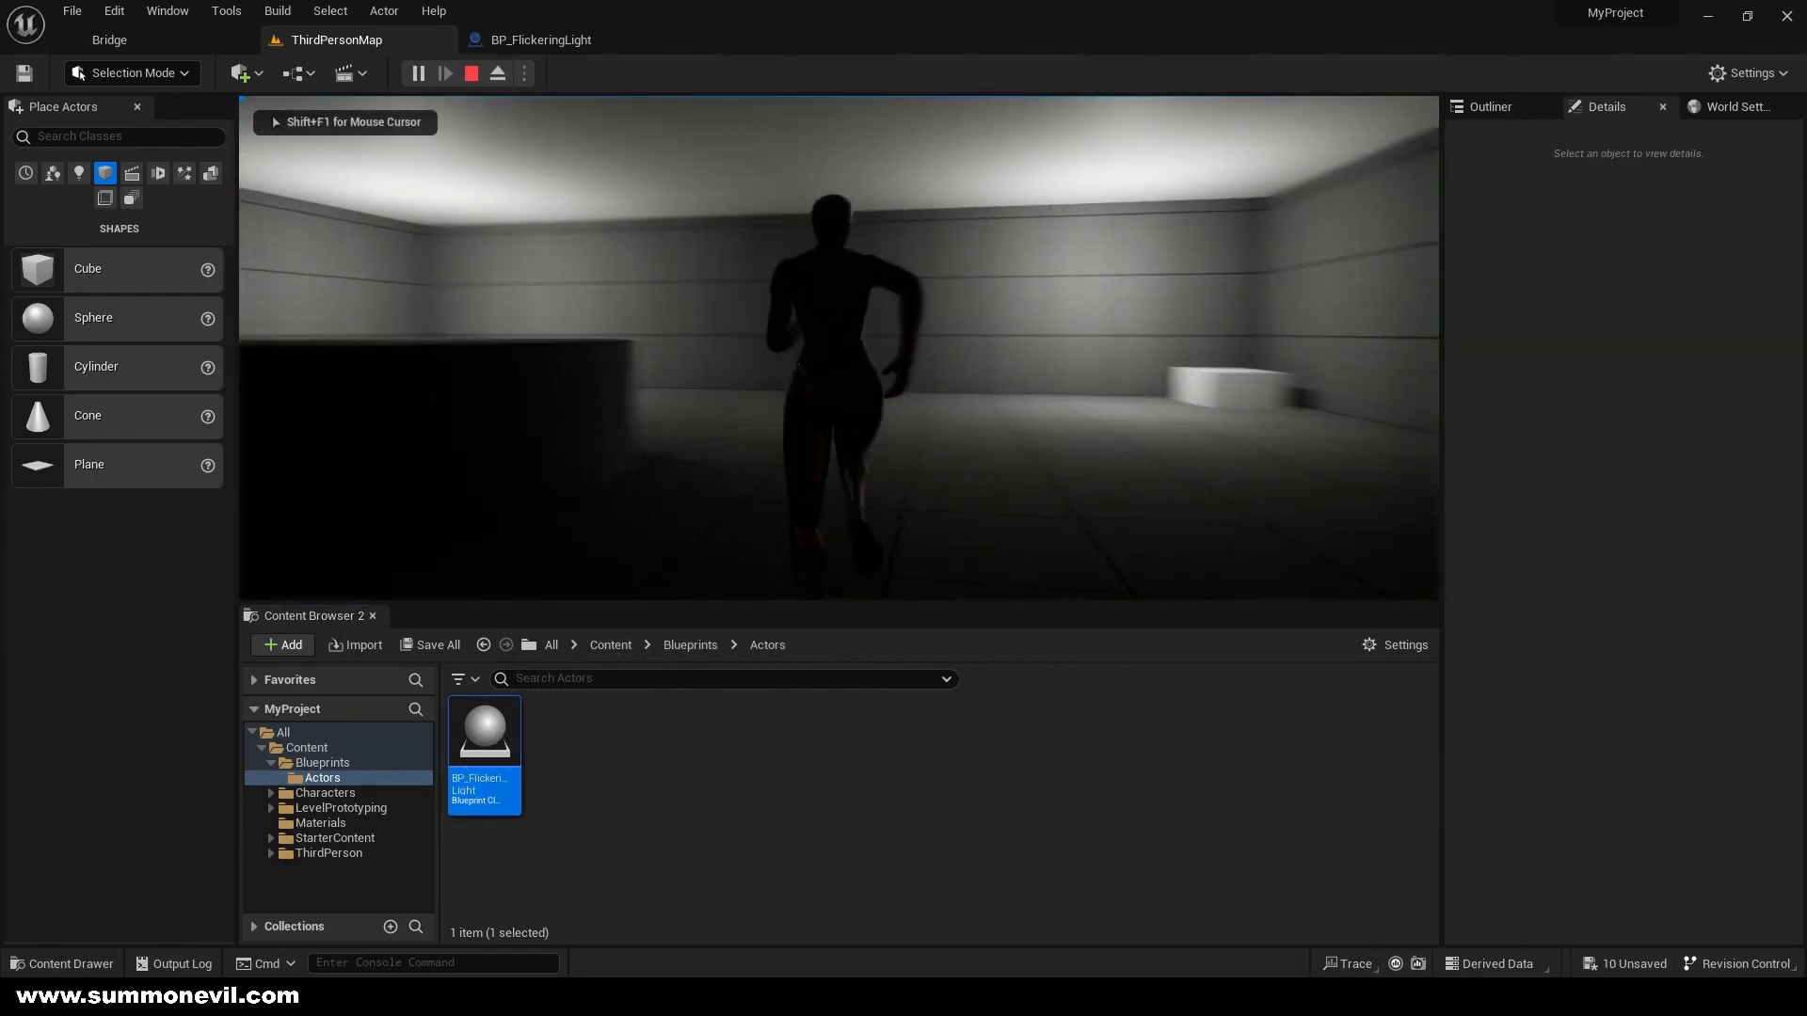